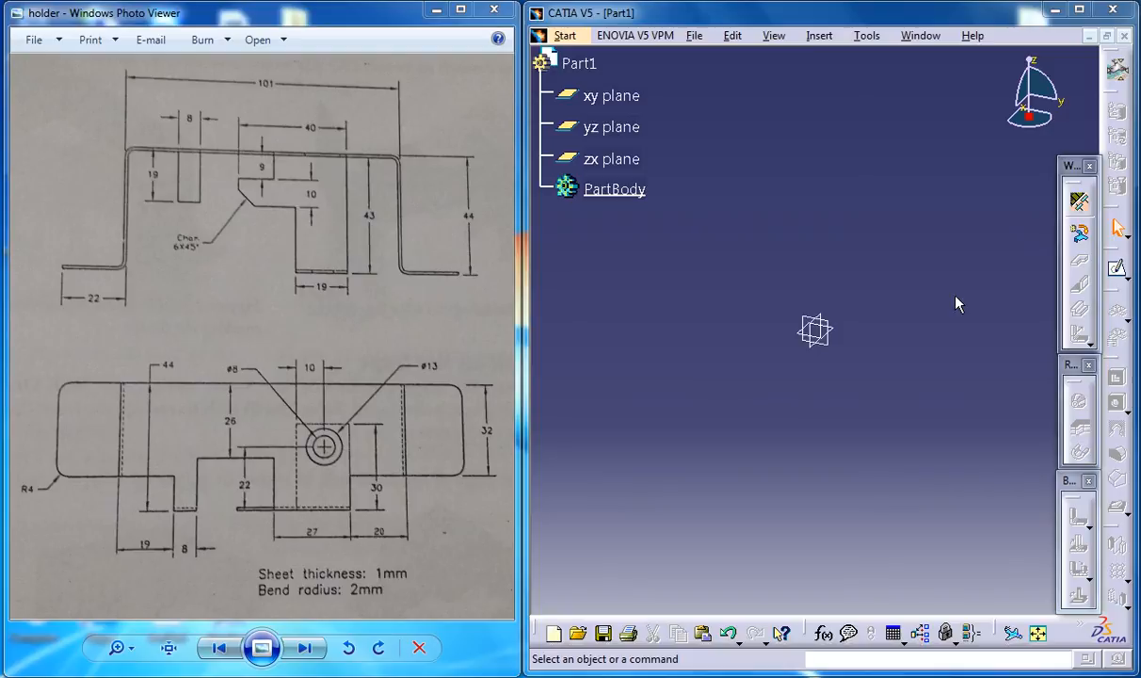
{"action": "mouse_move", "coordinate": [1025, 494]}
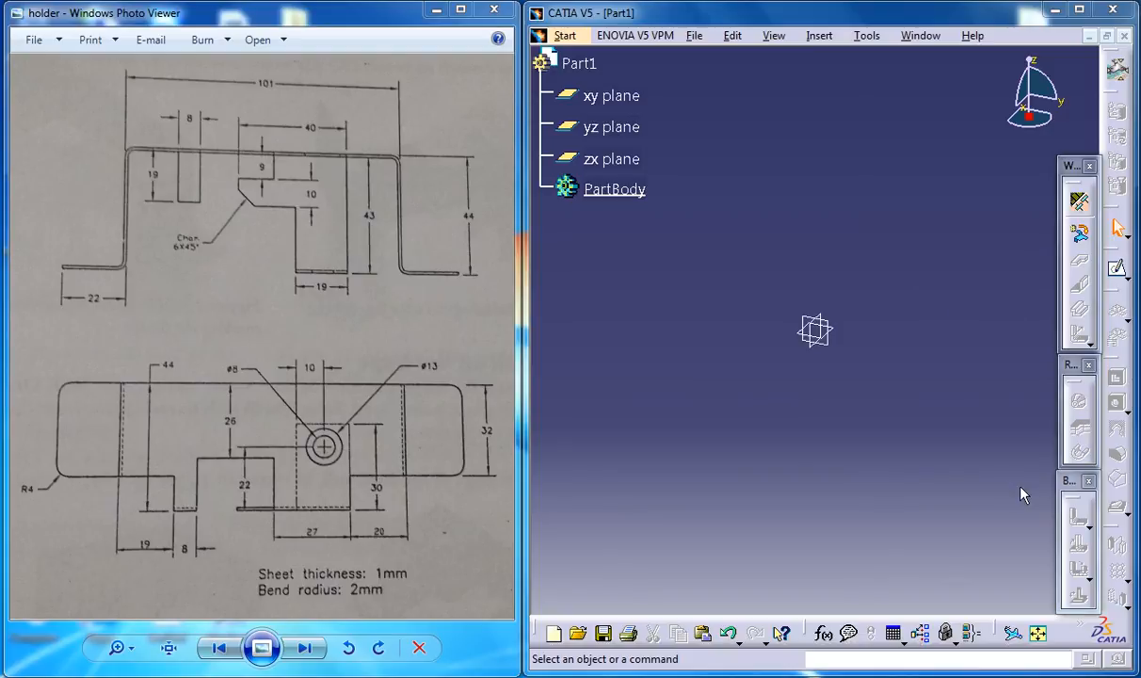
{"action": "mouse_move", "coordinate": [349, 174]}
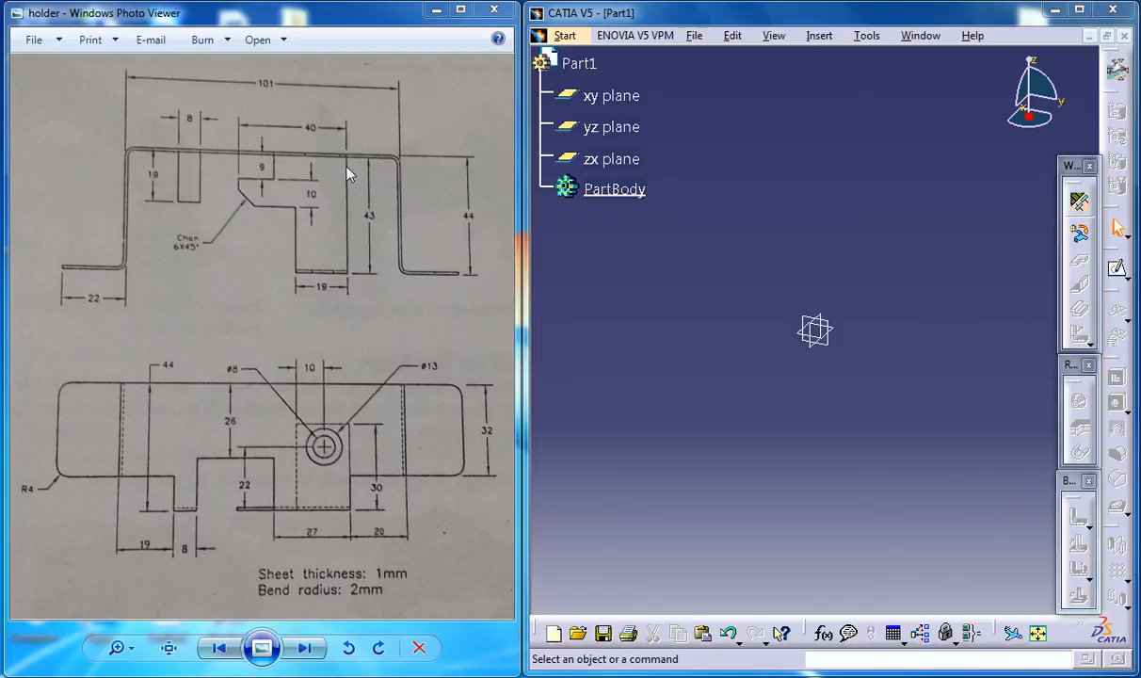
{"action": "mouse_move", "coordinate": [857, 211]}
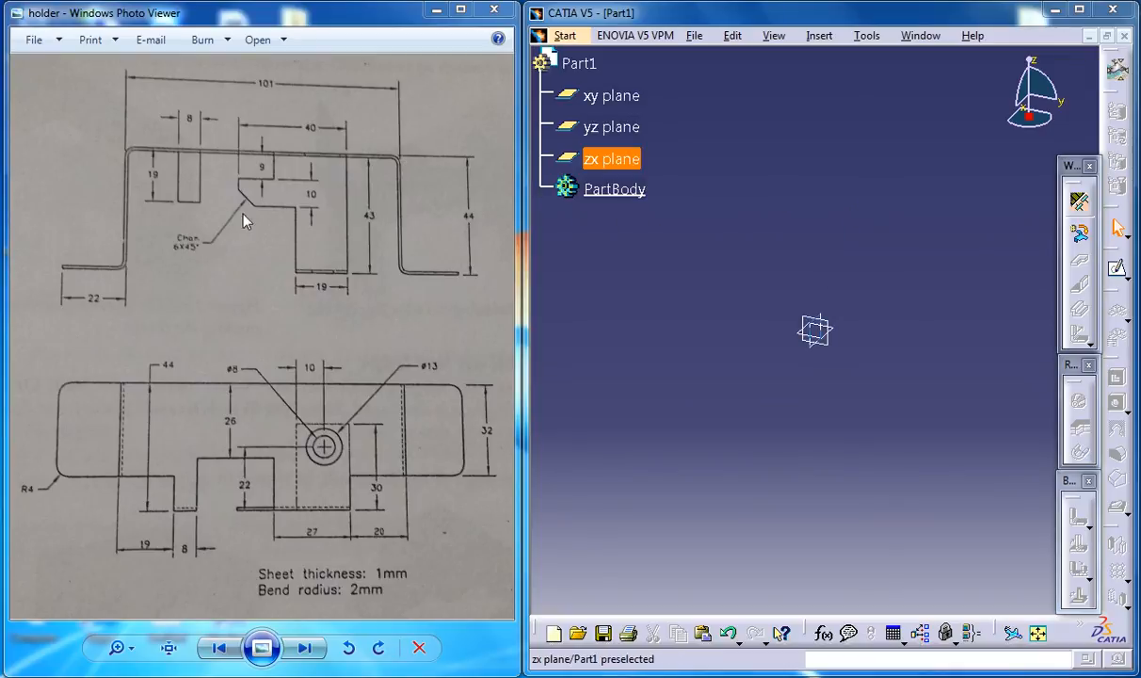
{"action": "mouse_move", "coordinate": [381, 343]}
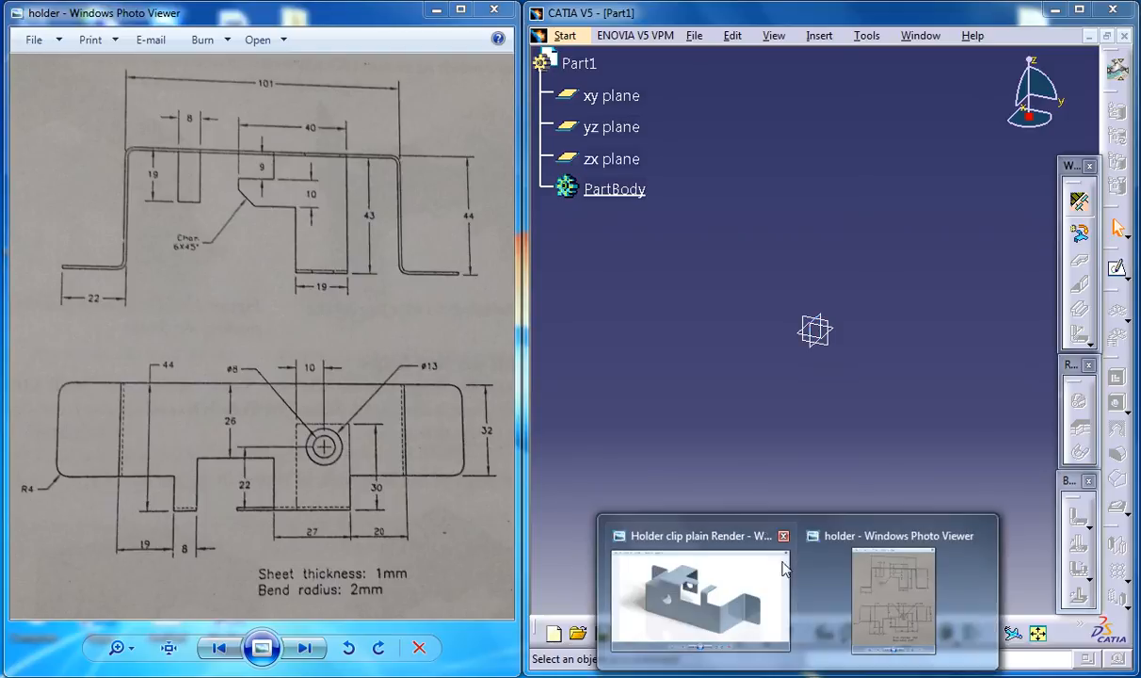
- Check the rendered holder clip reference, then open the Mechanical Design workbench list
{"action": "left_click", "coordinate": [700, 594]}
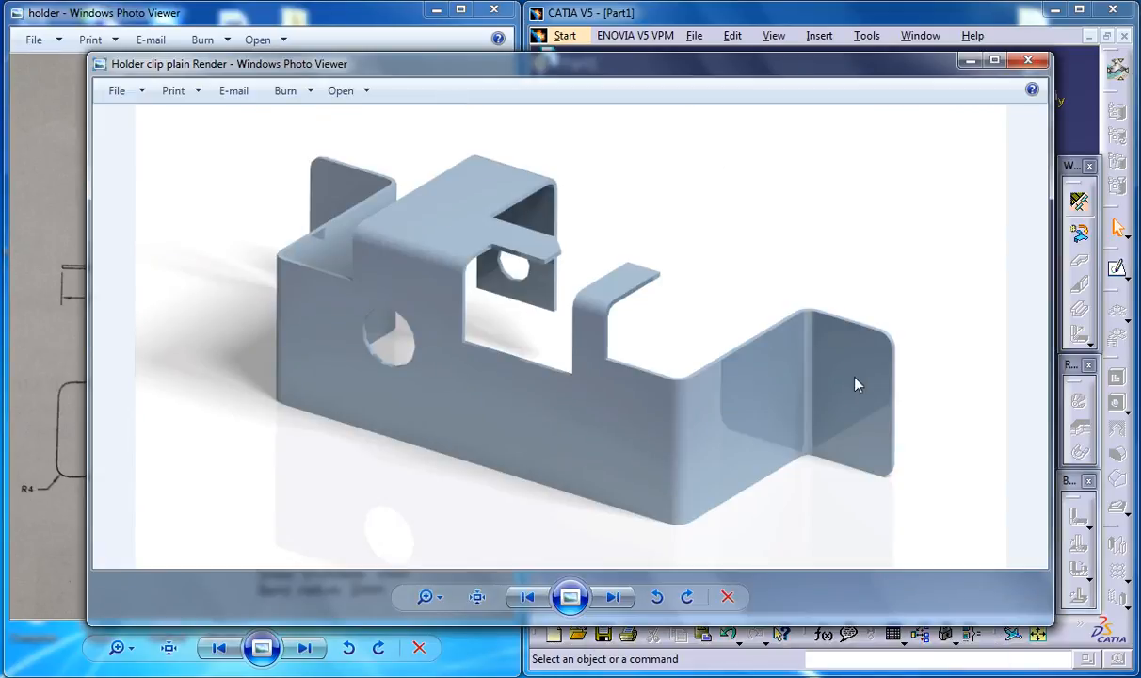
{"action": "mouse_move", "coordinate": [659, 392]}
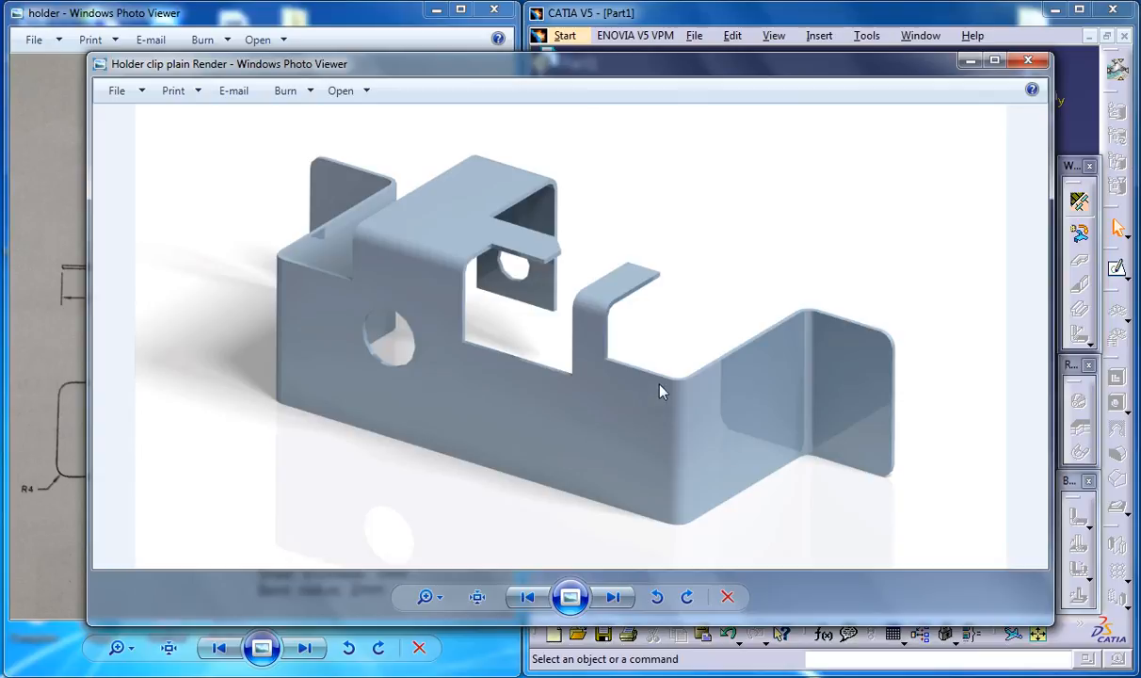
{"action": "mouse_move", "coordinate": [532, 287]}
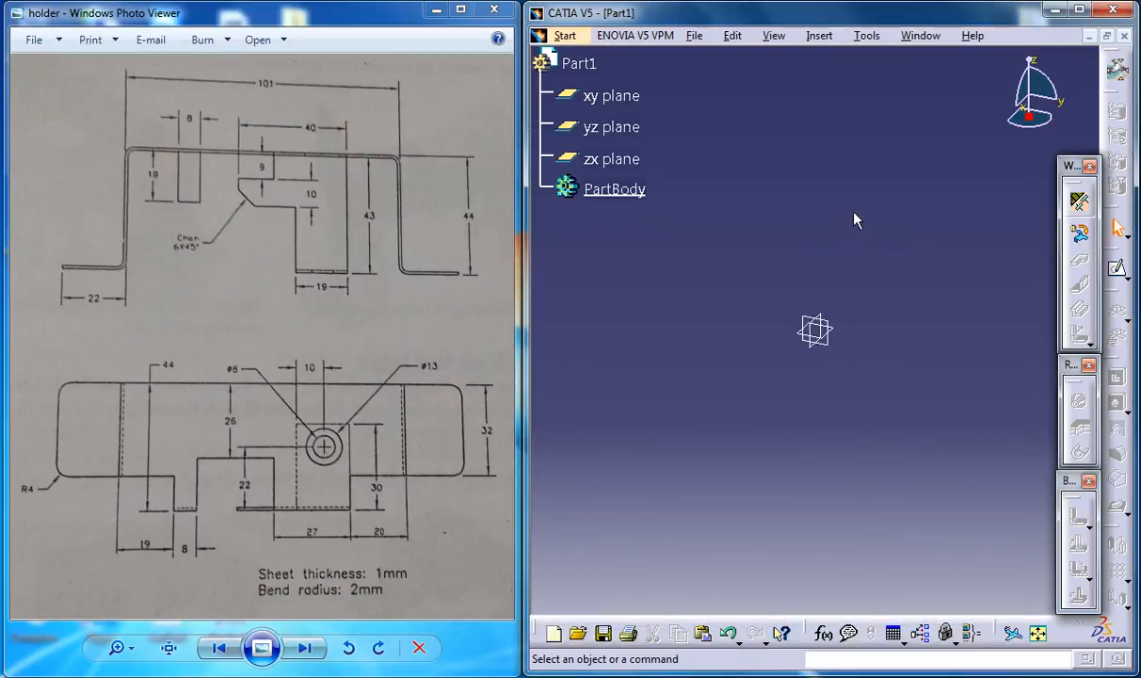
{"action": "left_click", "coordinate": [565, 35]}
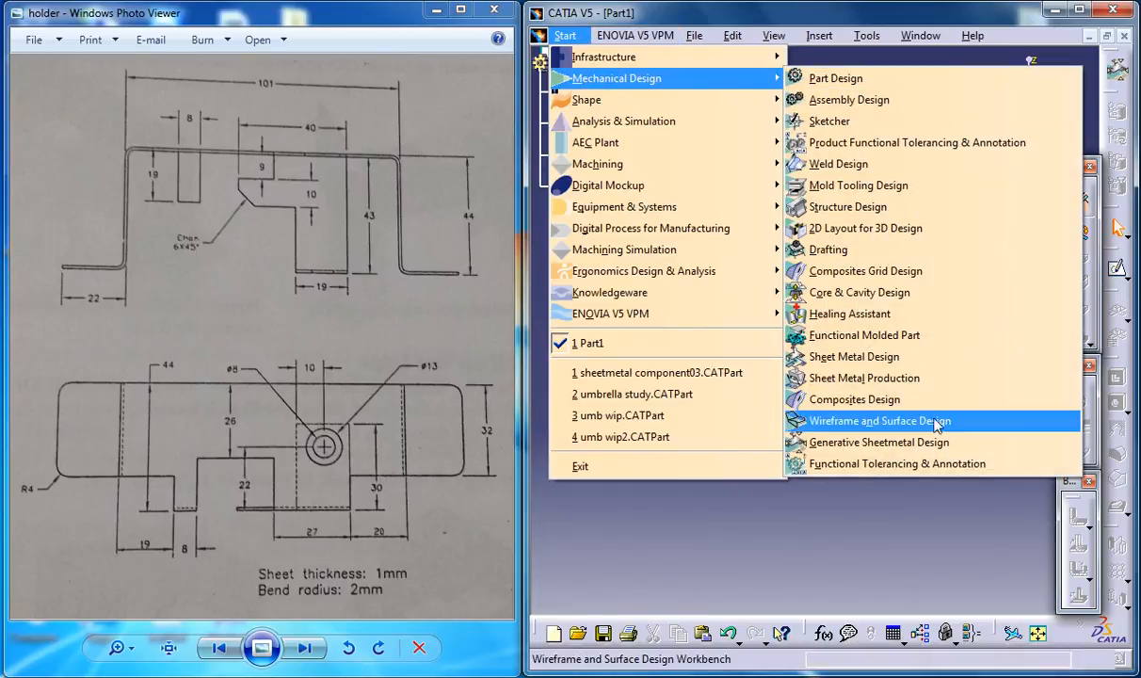
{"action": "mouse_move", "coordinate": [910, 576]}
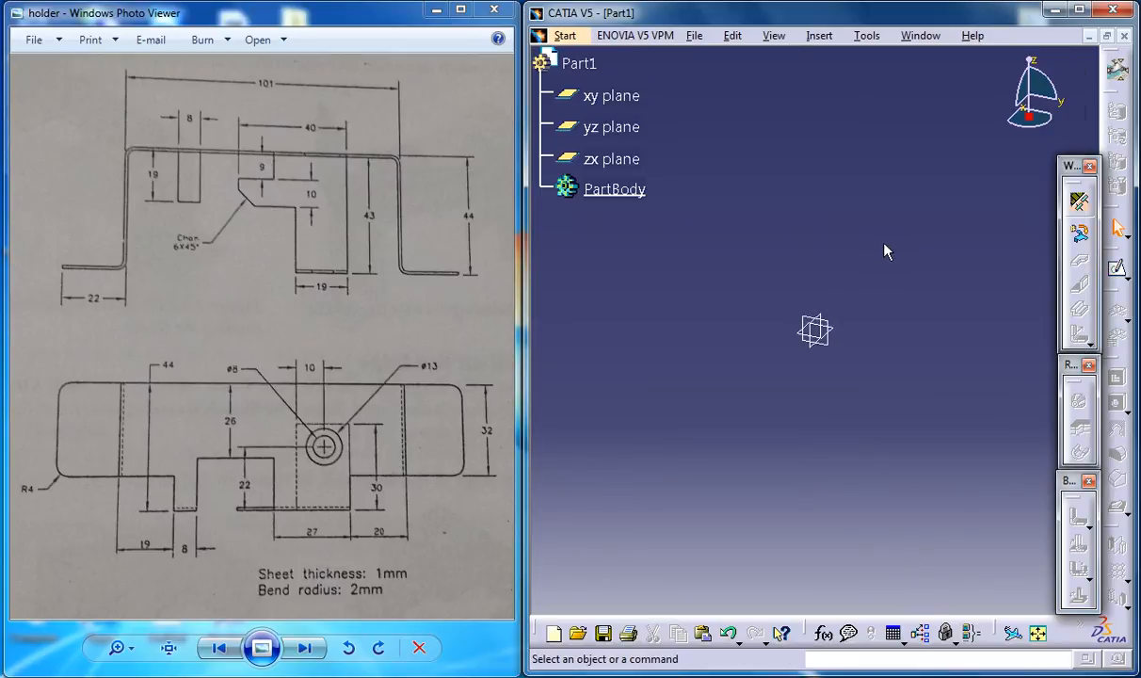
{"action": "mouse_move", "coordinate": [948, 201]}
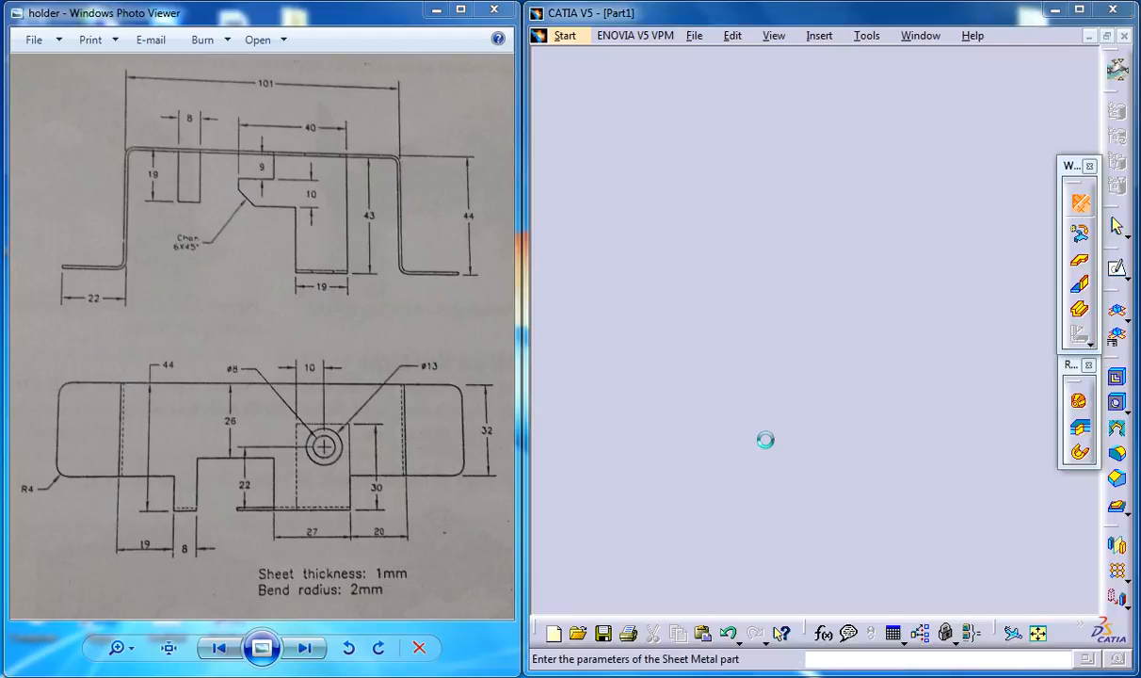
- Enter 1 mm thickness and 2 mm default bend radius in Sheet Metal Parameters
{"action": "left_click", "coordinate": [1080, 203]}
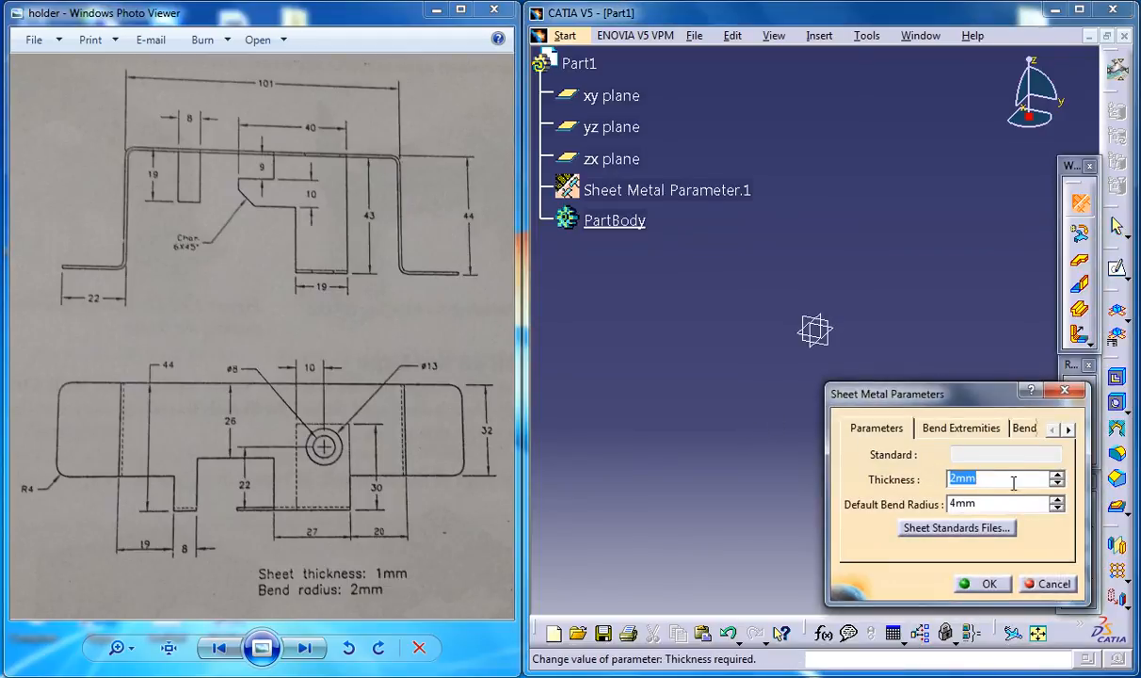
{"action": "type", "text": "1mm"}
{"action": "left_click", "coordinate": [998, 504]}
{"action": "type", "text": "2"}
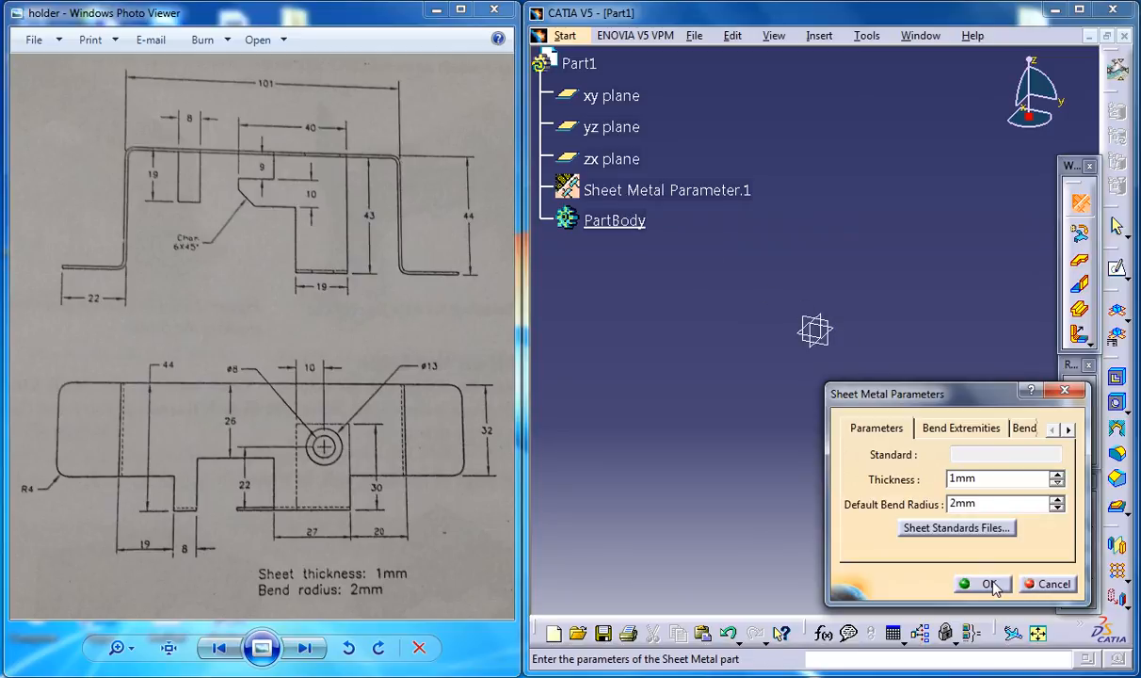
{"action": "mouse_move", "coordinate": [911, 336]}
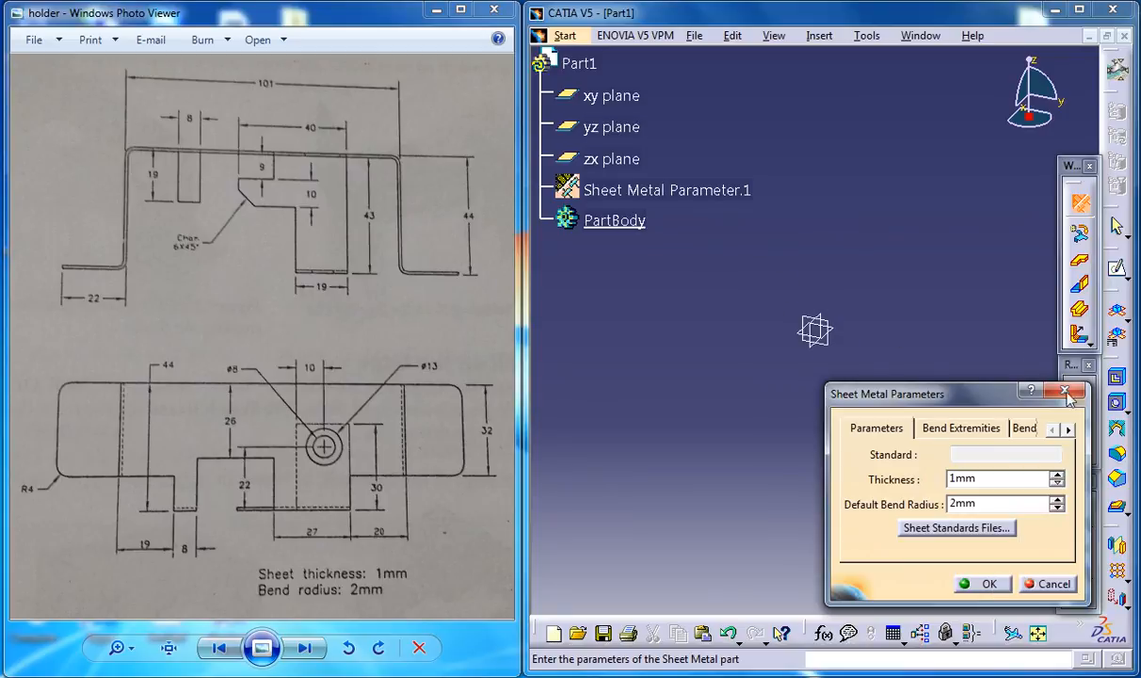
{"action": "mouse_move", "coordinate": [977, 588]}
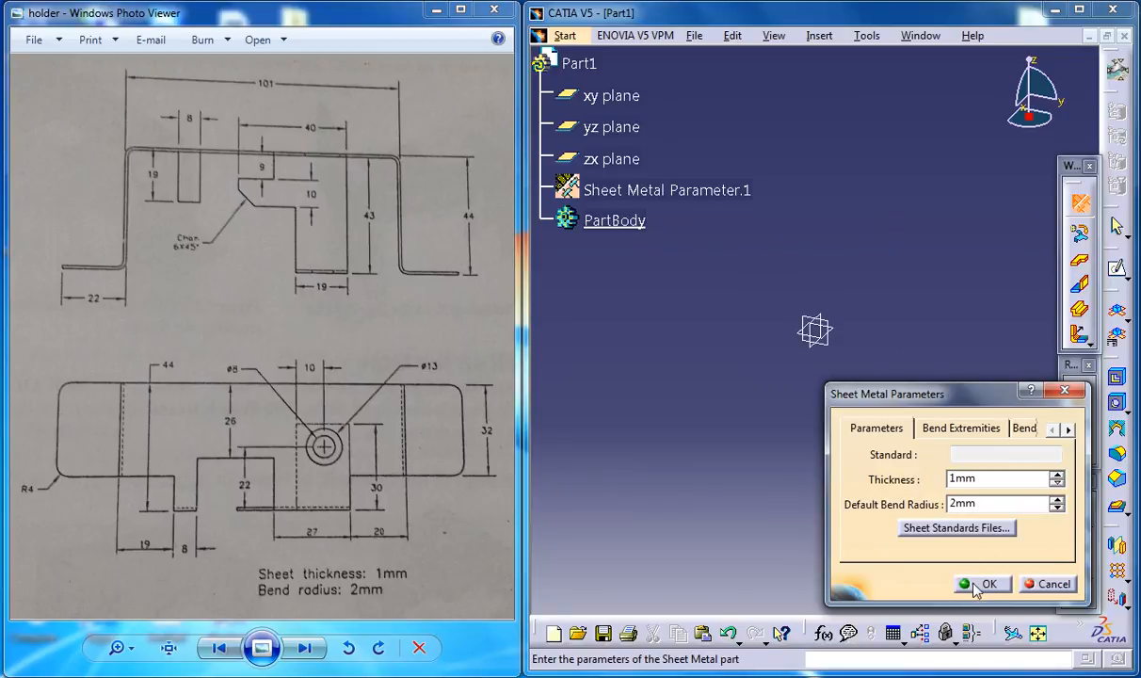
{"action": "left_click", "coordinate": [982, 584]}
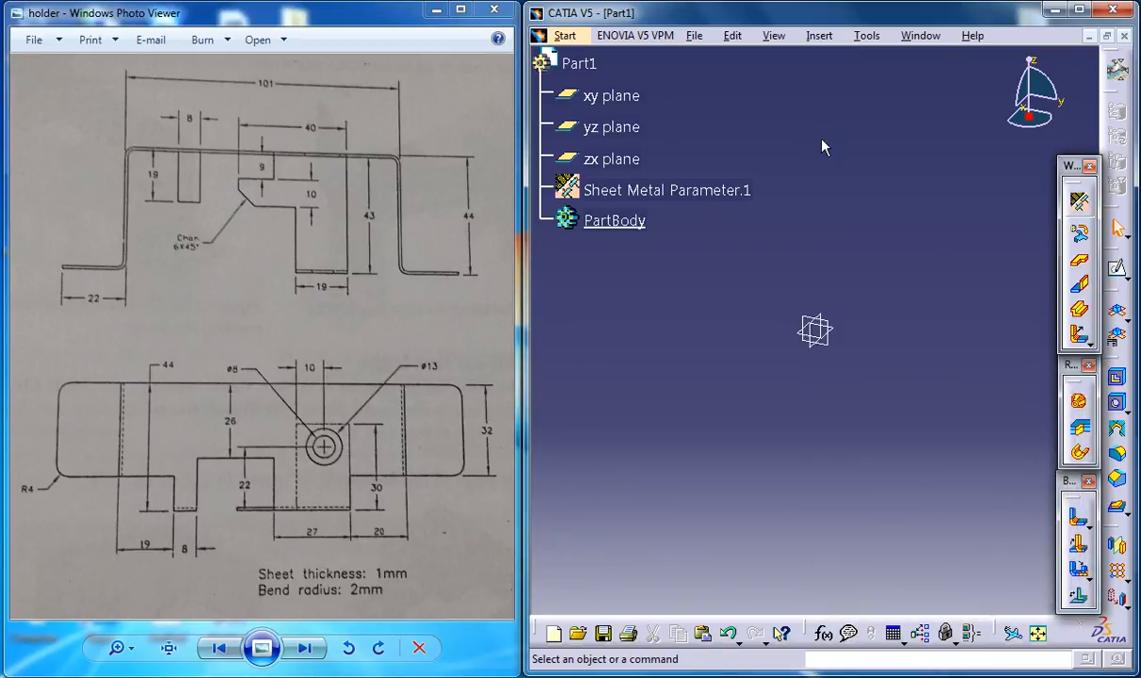
{"action": "mouse_move", "coordinate": [939, 125]}
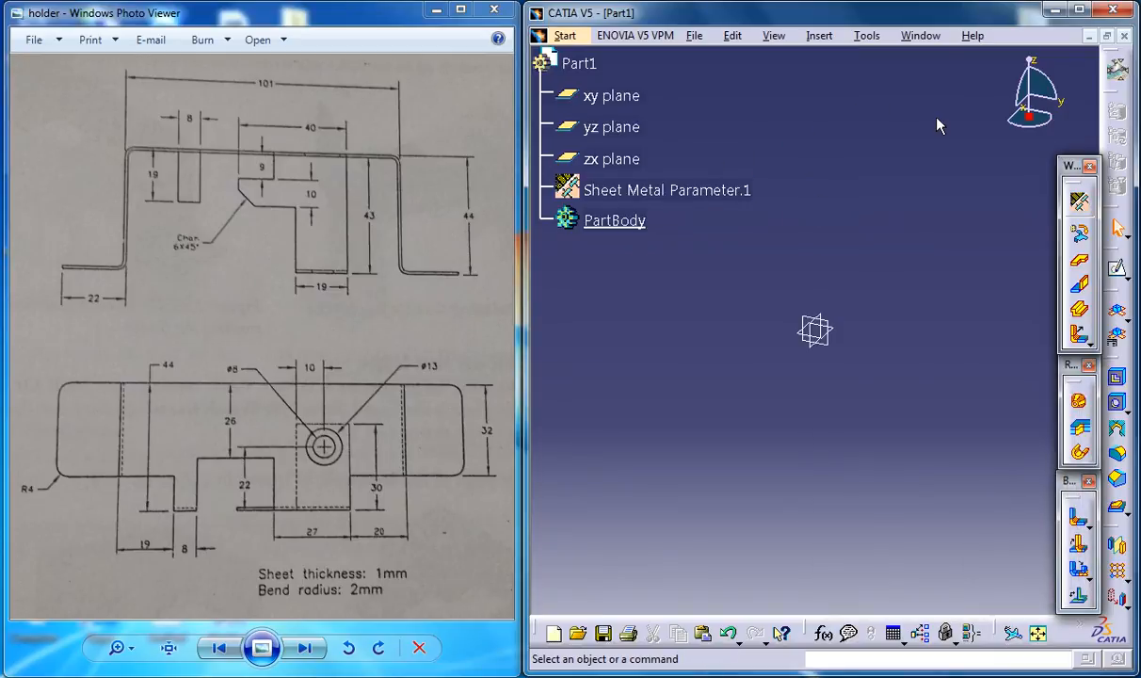
{"action": "mouse_move", "coordinate": [918, 140]}
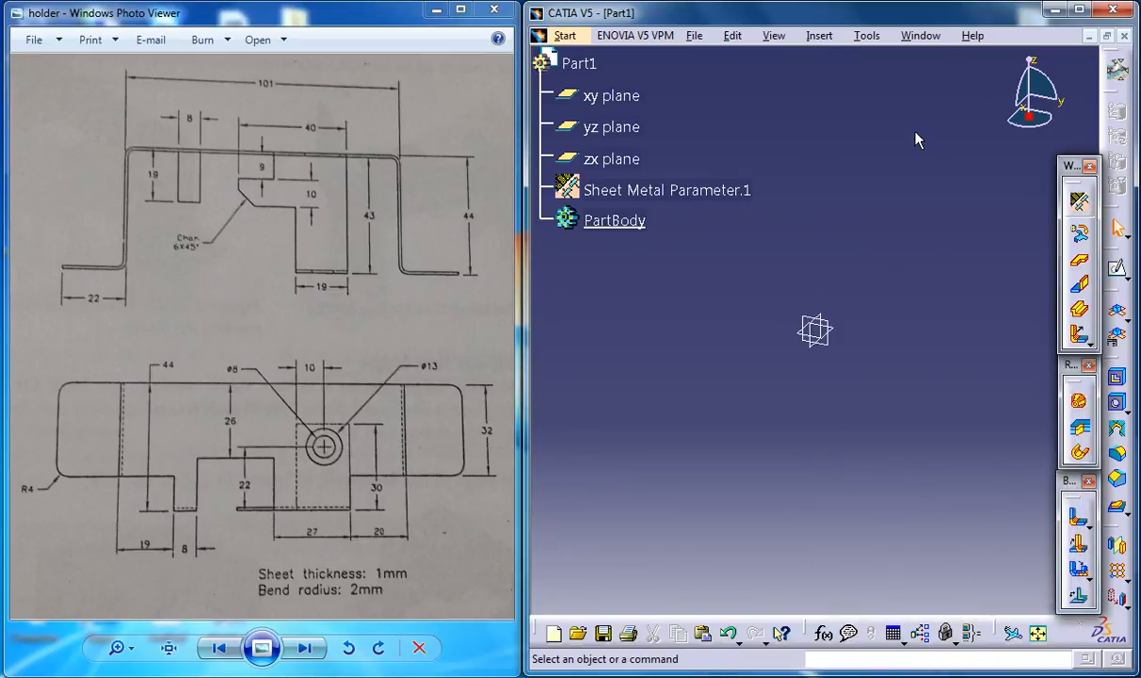
{"action": "mouse_move", "coordinate": [930, 139]}
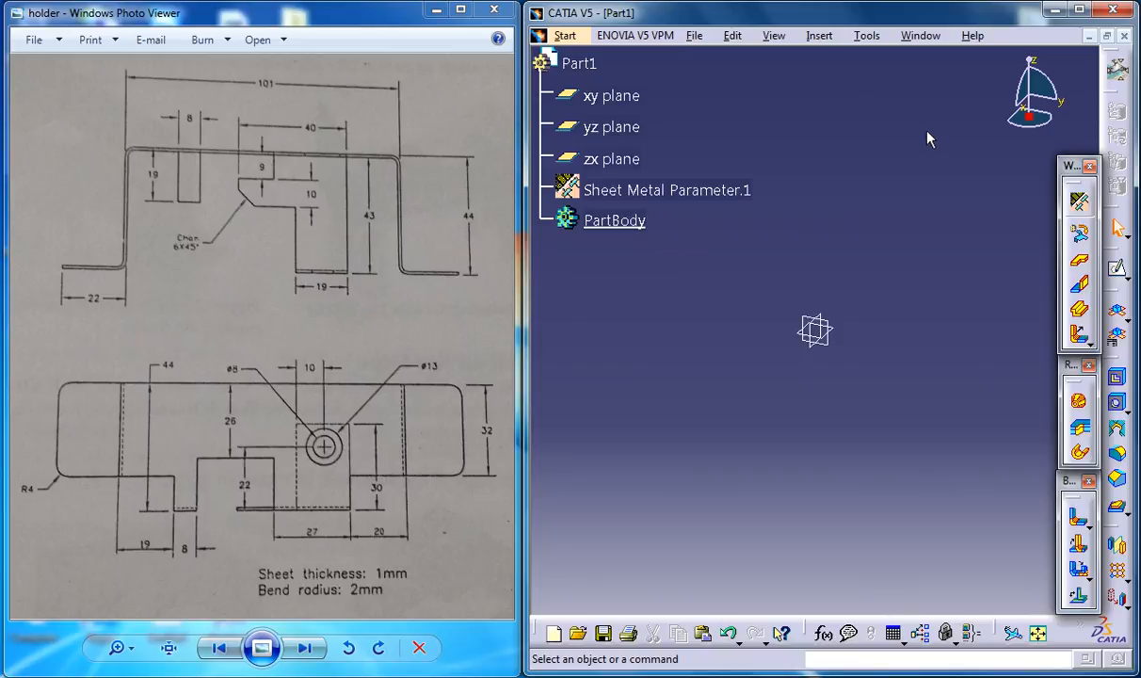
{"action": "mouse_move", "coordinate": [1064, 182]}
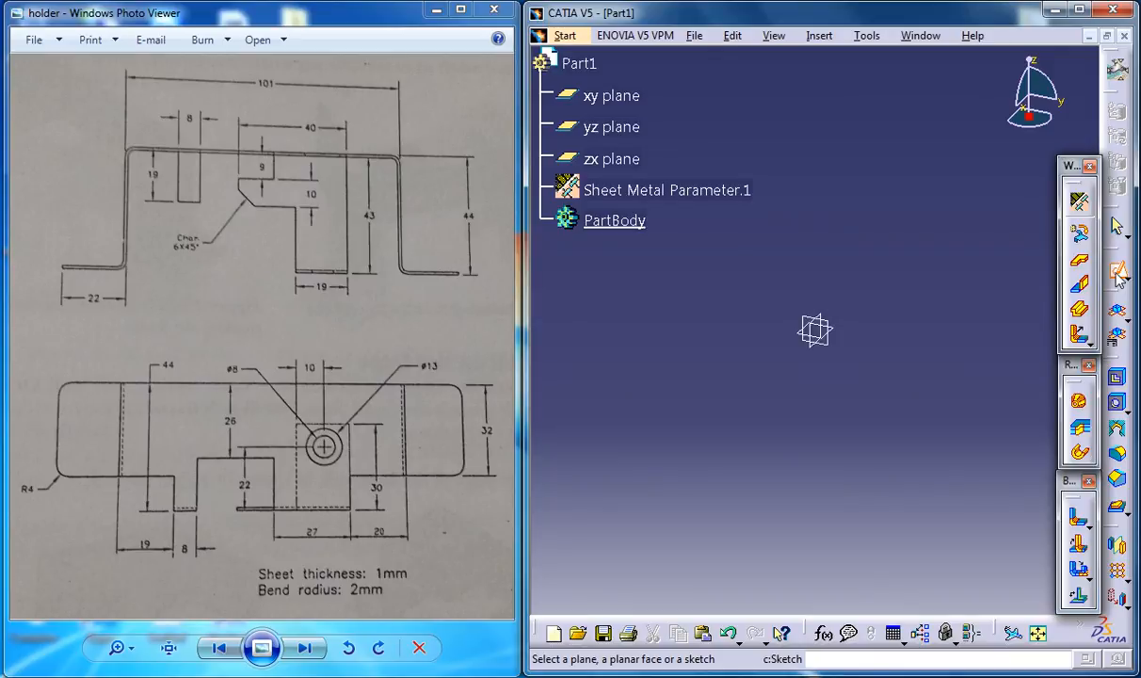
{"action": "mouse_move", "coordinate": [1119, 273]}
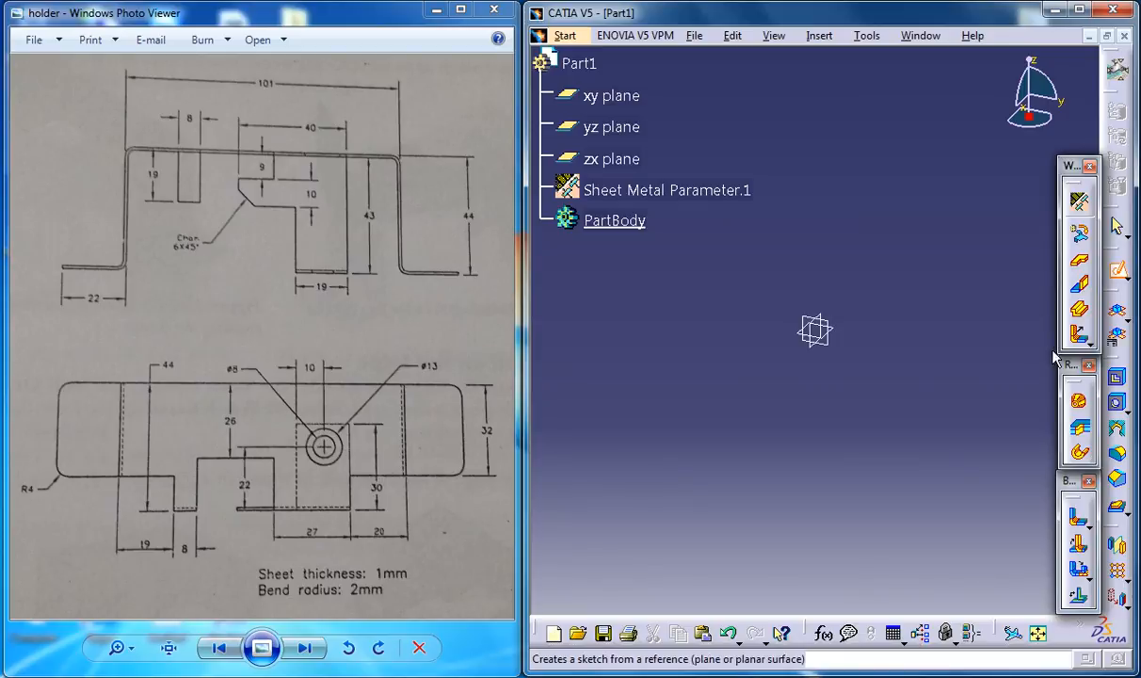
- Pick a reference plane in the specification tree to open an empty sketch
{"action": "left_click", "coordinate": [611, 95]}
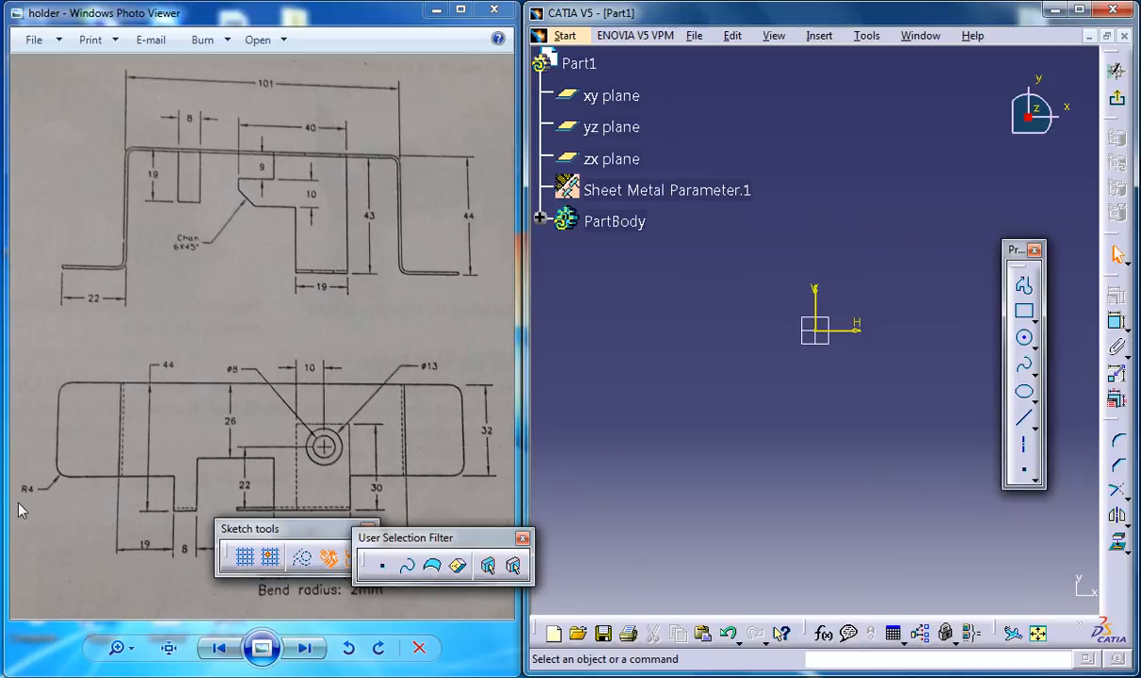
{"action": "mouse_move", "coordinate": [323, 561]}
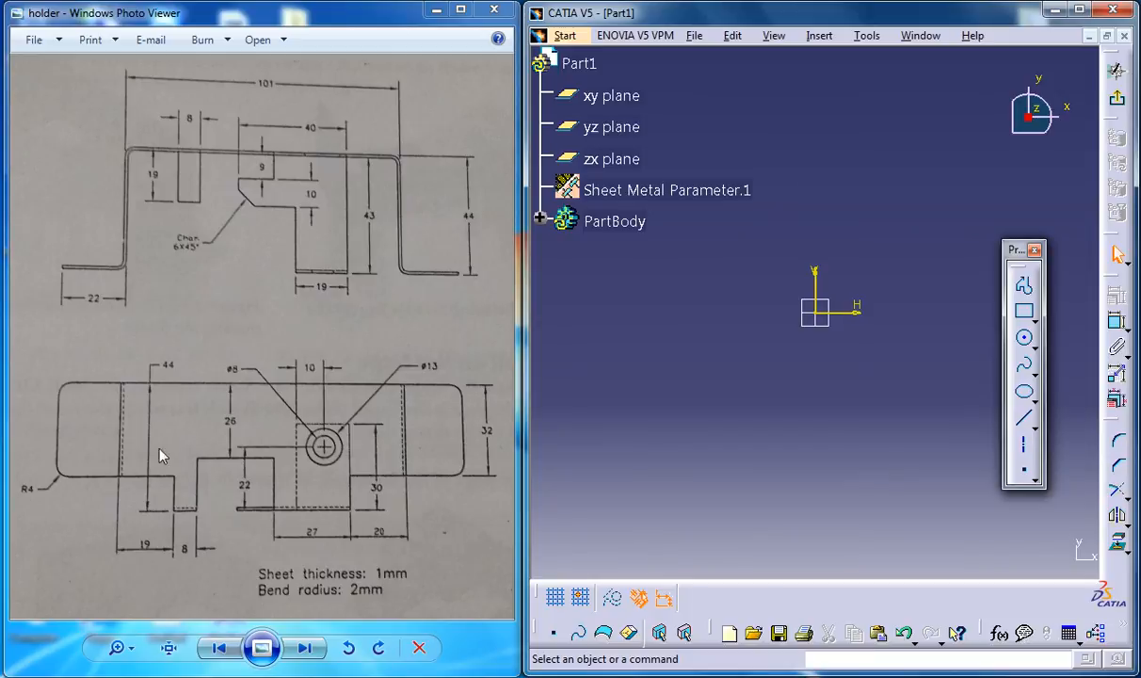
{"action": "mouse_move", "coordinate": [292, 491]}
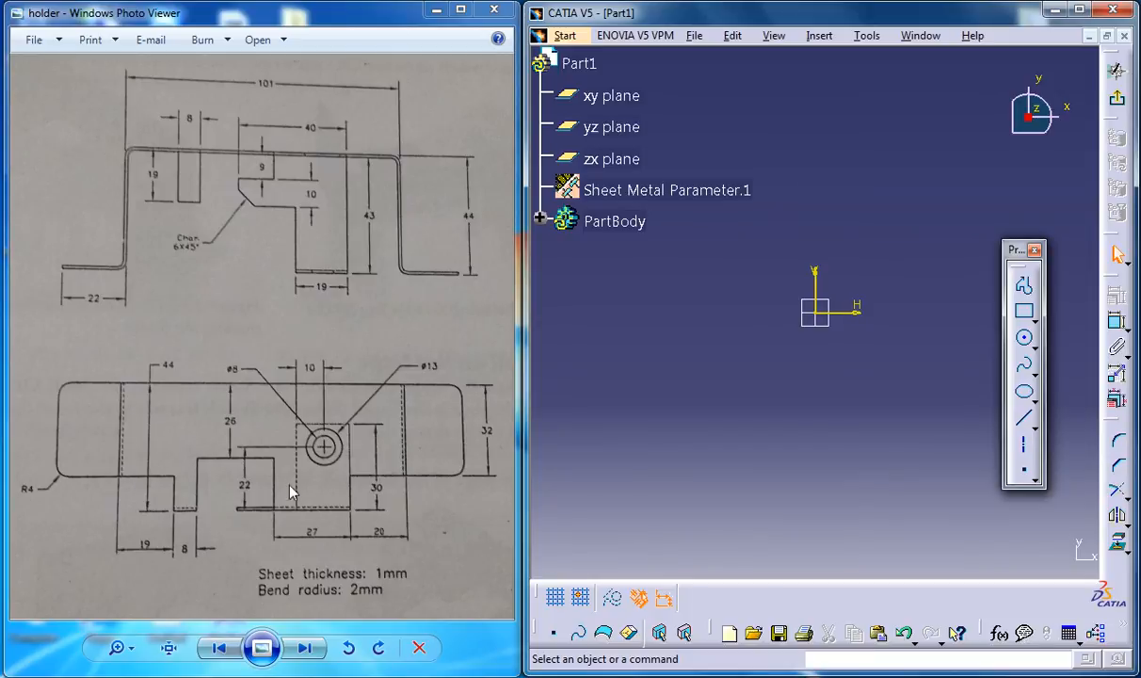
{"action": "mouse_move", "coordinate": [108, 388]}
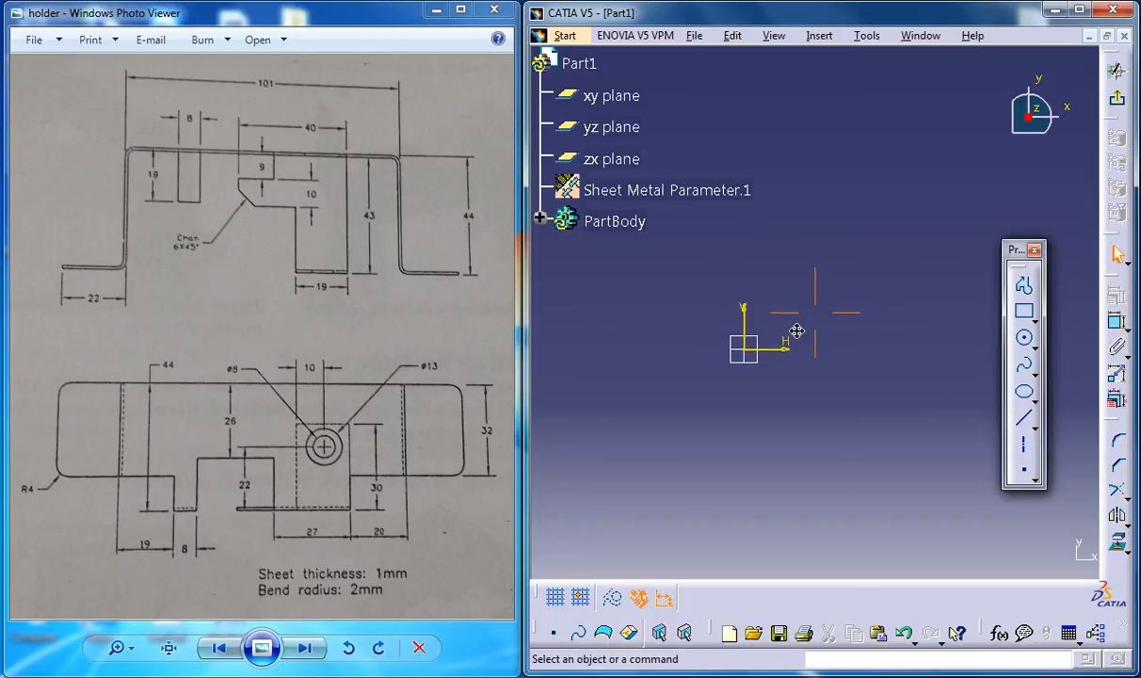
- Start the Profile tool at the sketch origin for the horizontal line
{"action": "left_click", "coordinate": [1023, 285]}
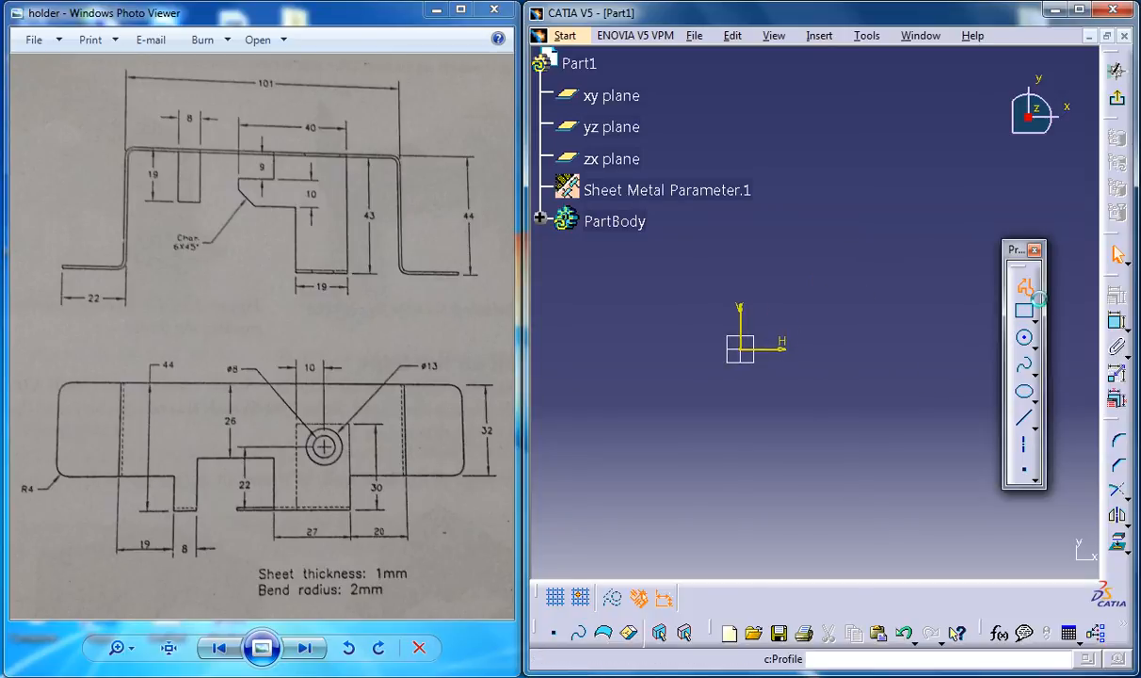
{"action": "left_click", "coordinate": [1025, 287]}
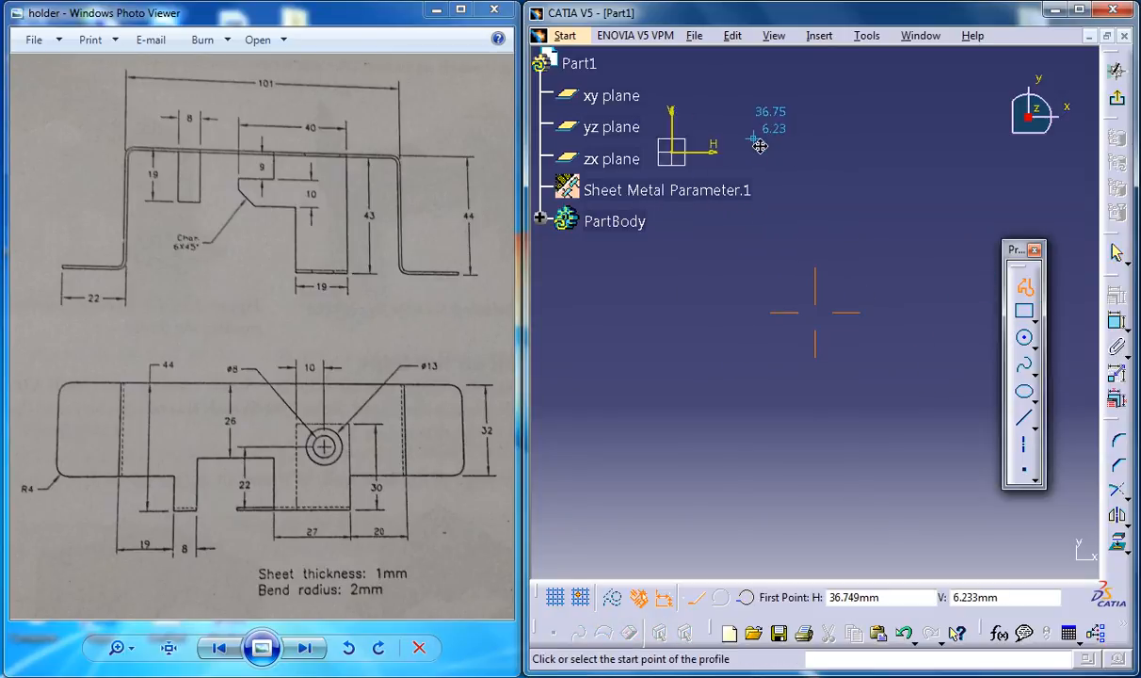
{"action": "mouse_move", "coordinate": [744, 198]}
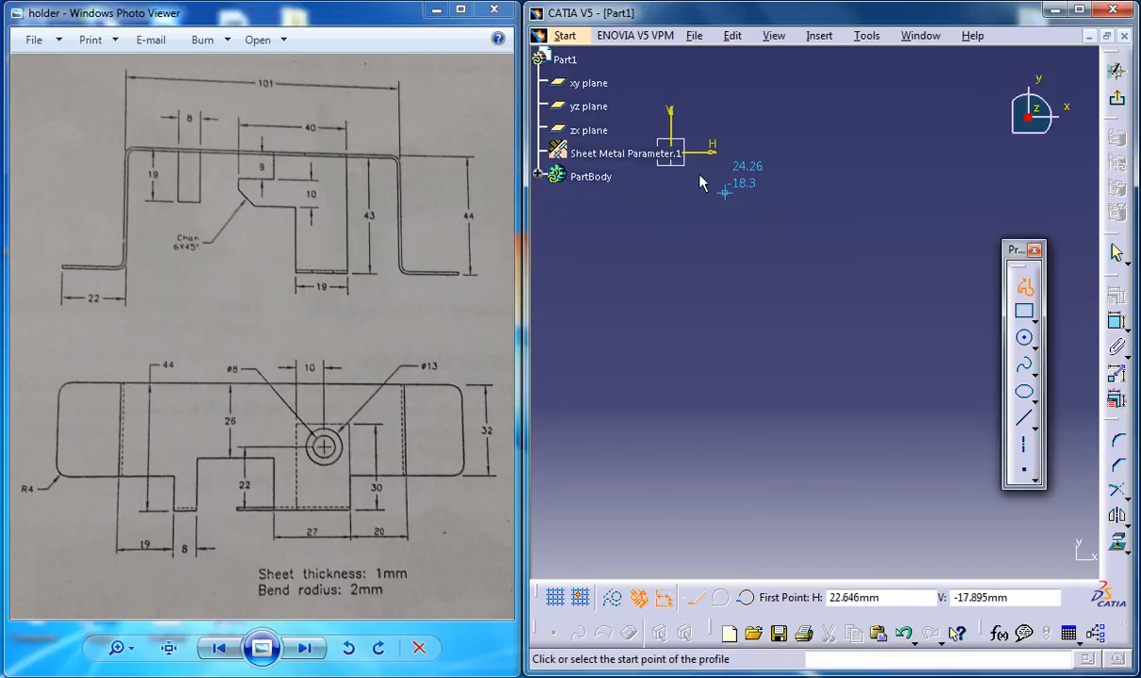
{"action": "mouse_move", "coordinate": [674, 177]}
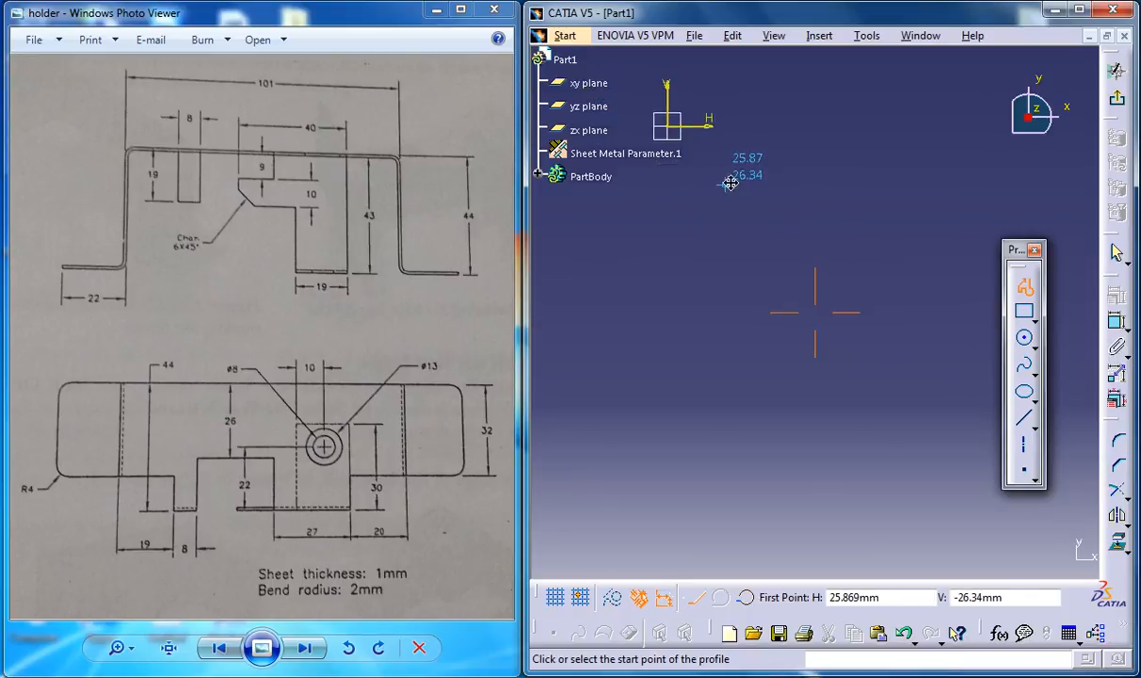
{"action": "mouse_move", "coordinate": [739, 311]}
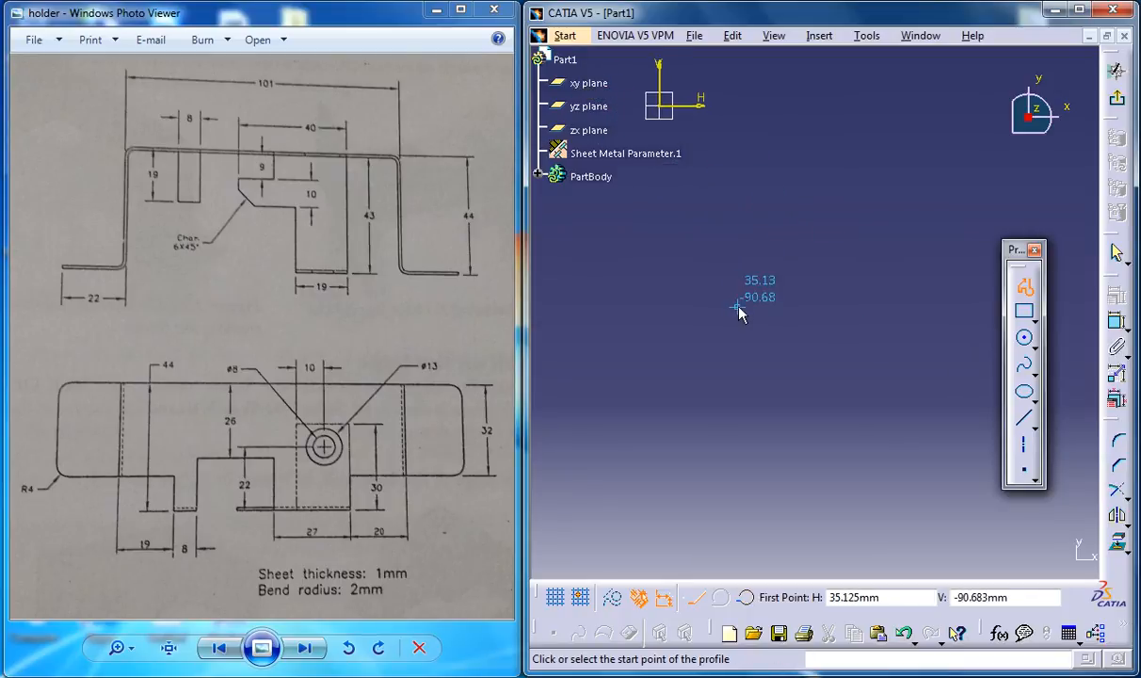
{"action": "mouse_move", "coordinate": [674, 108]}
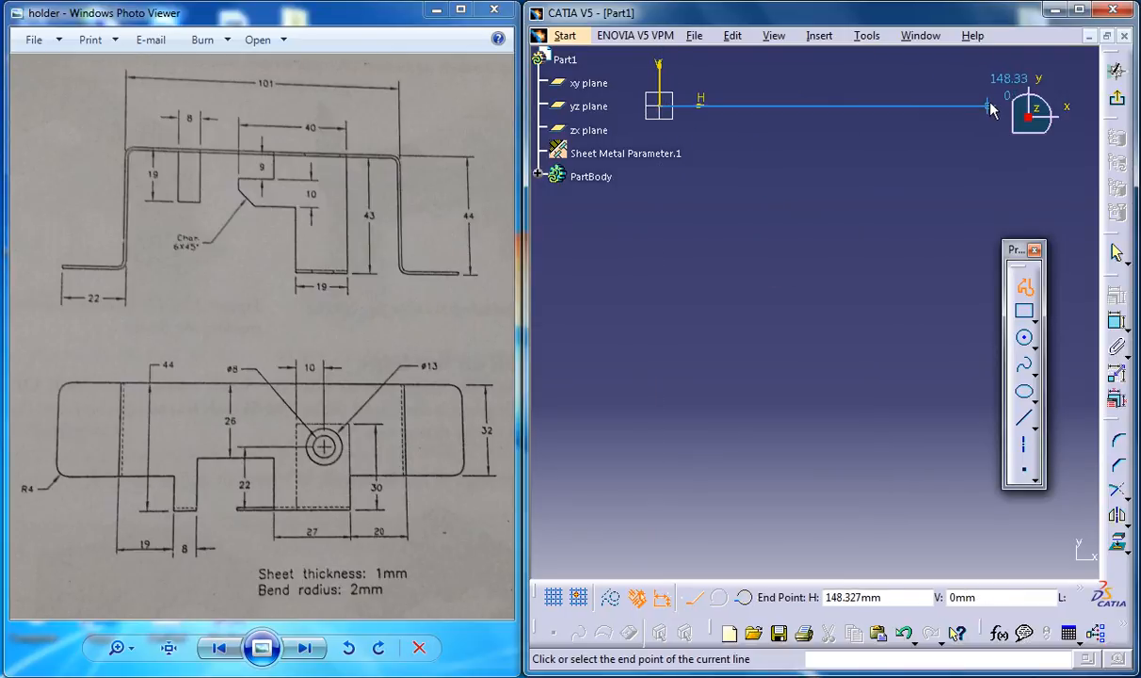
{"action": "mouse_move", "coordinate": [989, 106]}
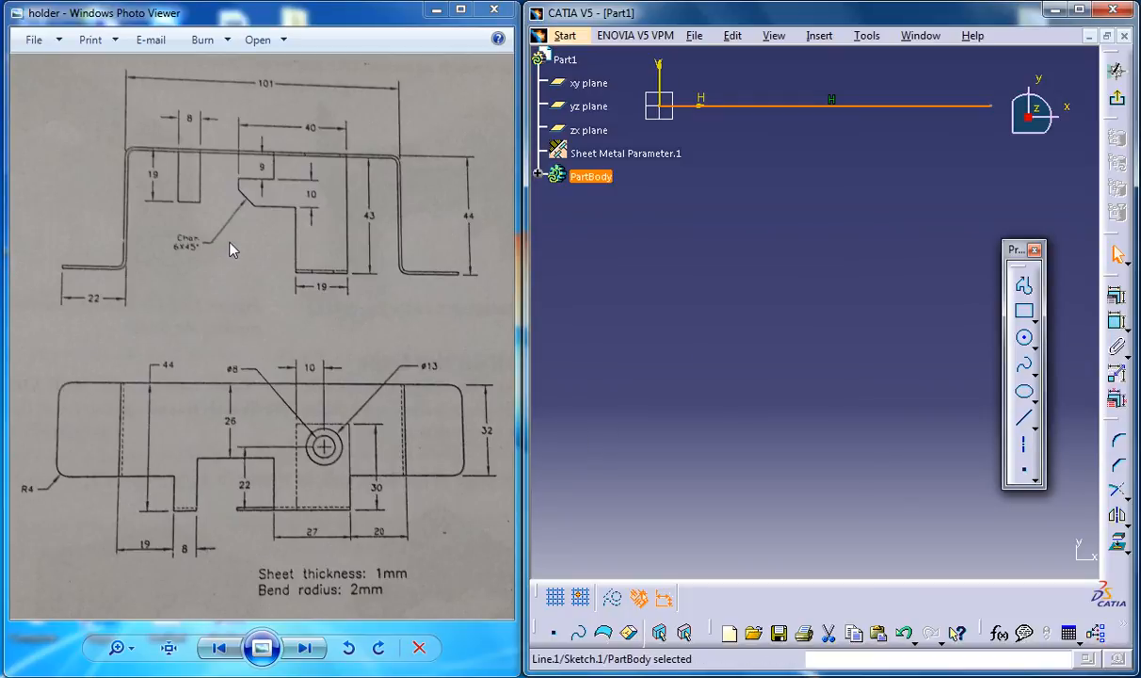
{"action": "mouse_move", "coordinate": [701, 221]}
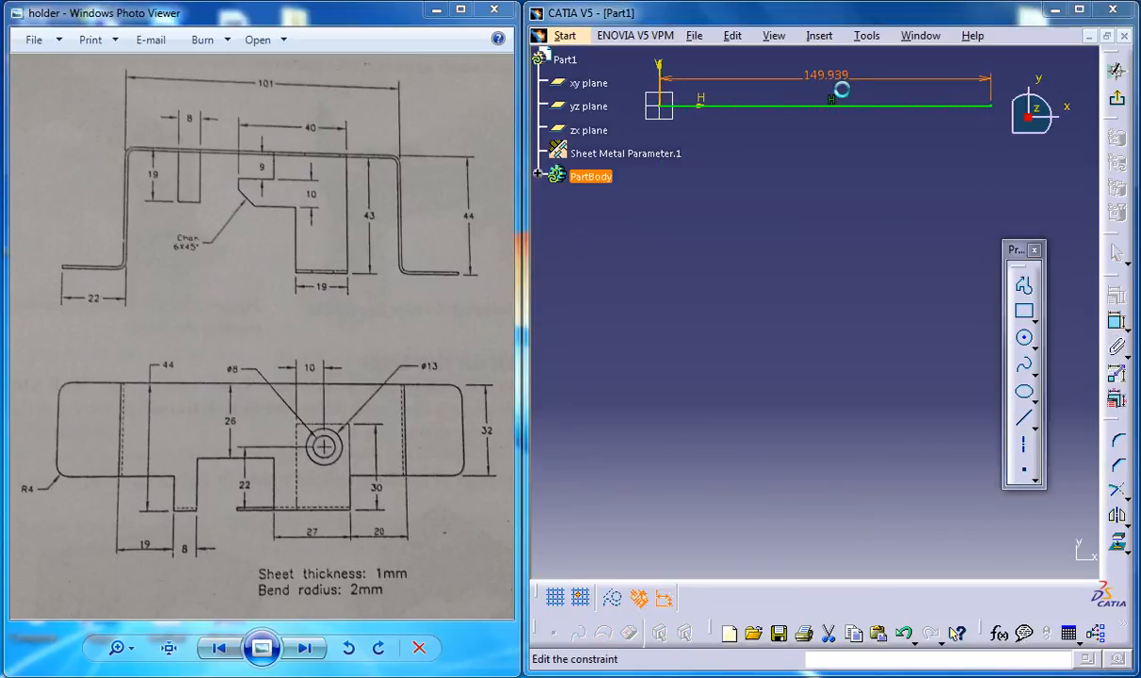
- Change the horizontal line's length dimension to 101 mm
{"action": "double_click", "coordinate": [841, 90]}
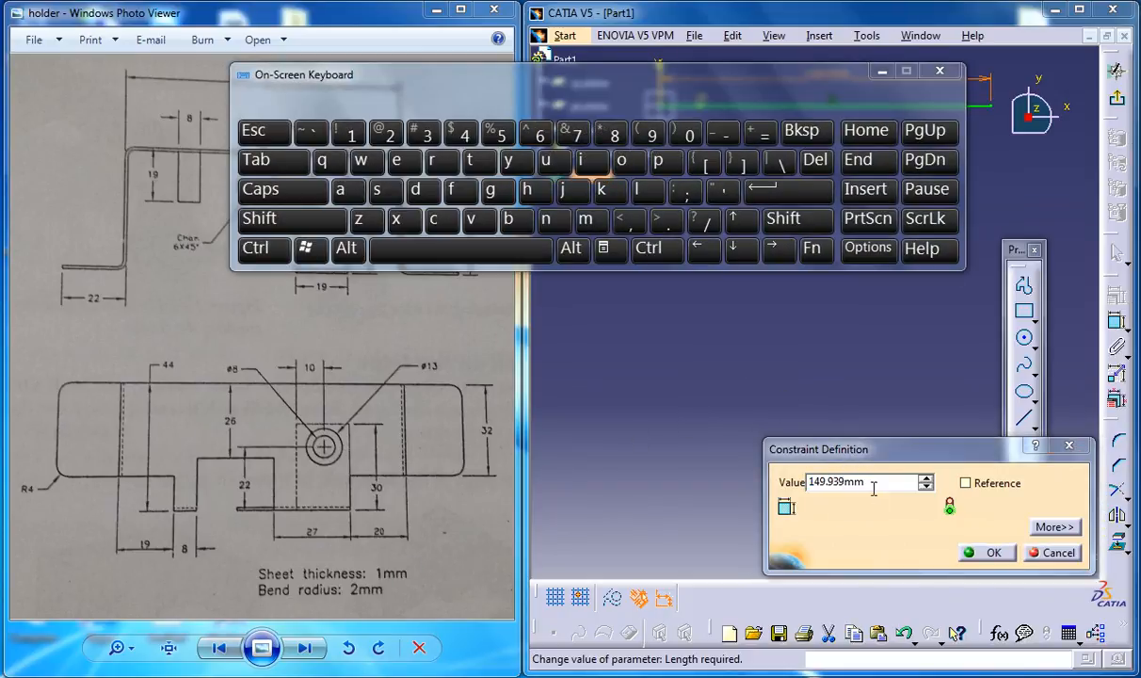
{"action": "triple_click", "coordinate": [860, 482]}
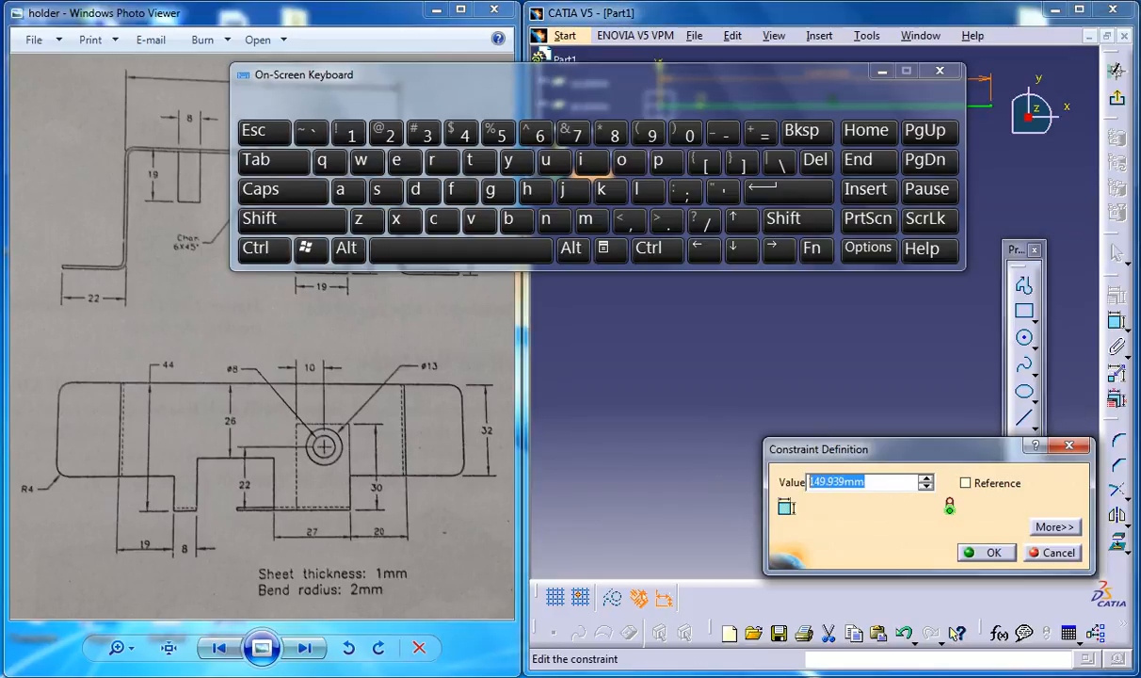
{"action": "left_click", "coordinate": [349, 133]}
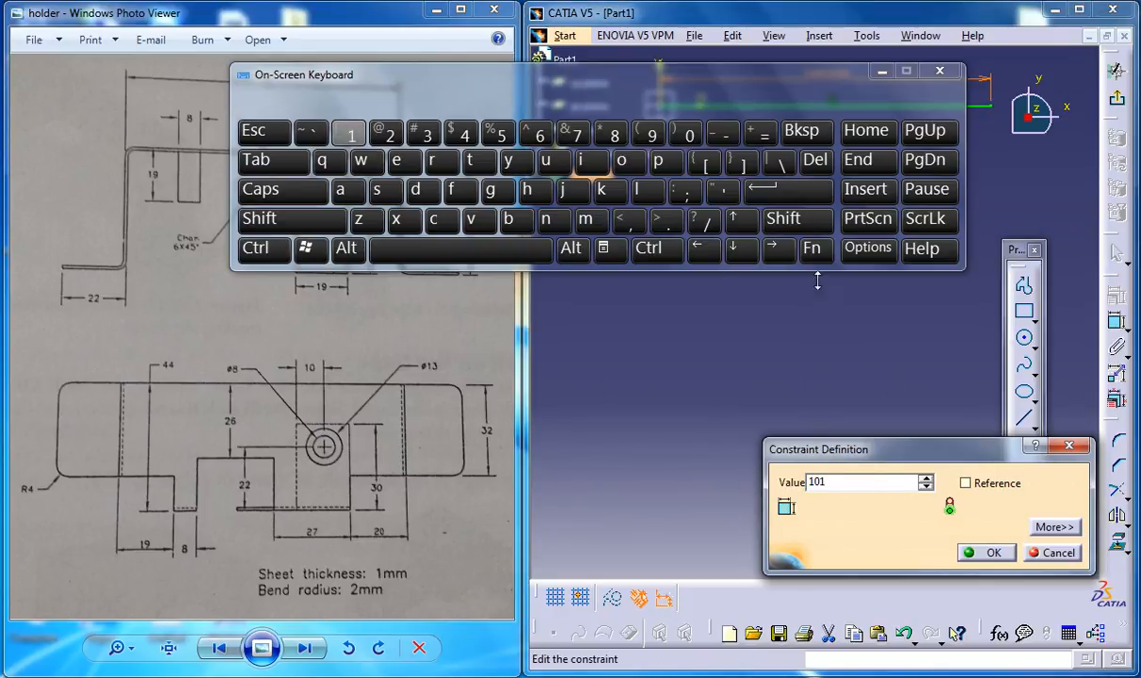
{"action": "left_click", "coordinate": [986, 553]}
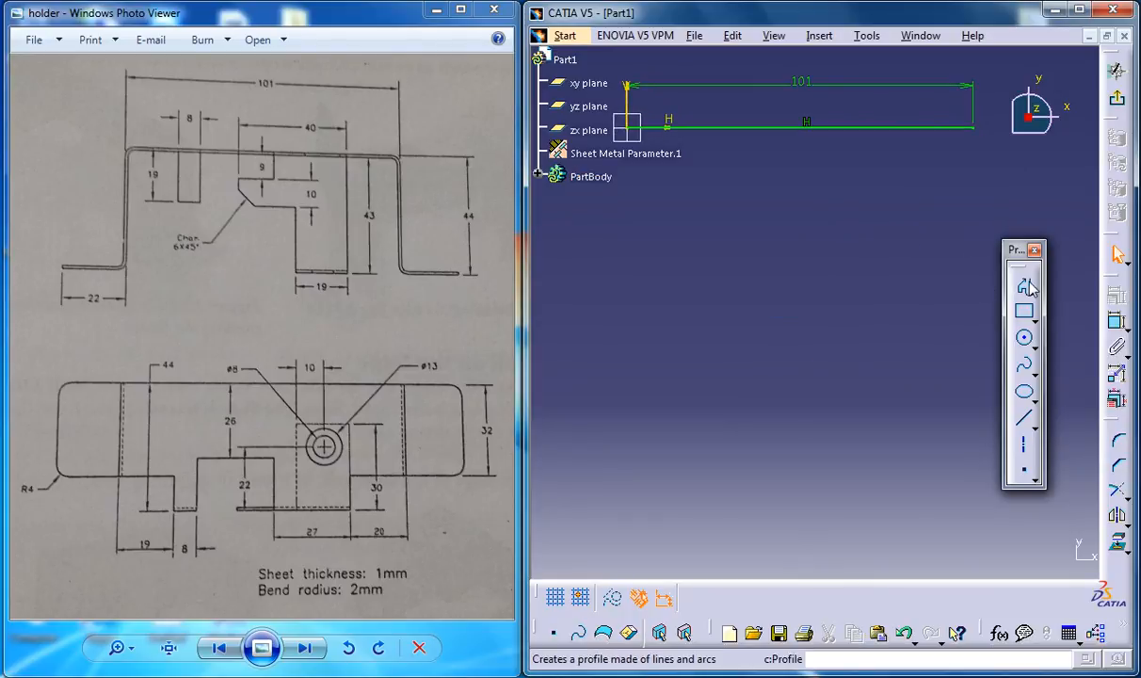
- Draw the stepped outline from the 101 mm line's right end, closing at the start
{"action": "left_click", "coordinate": [1023, 287]}
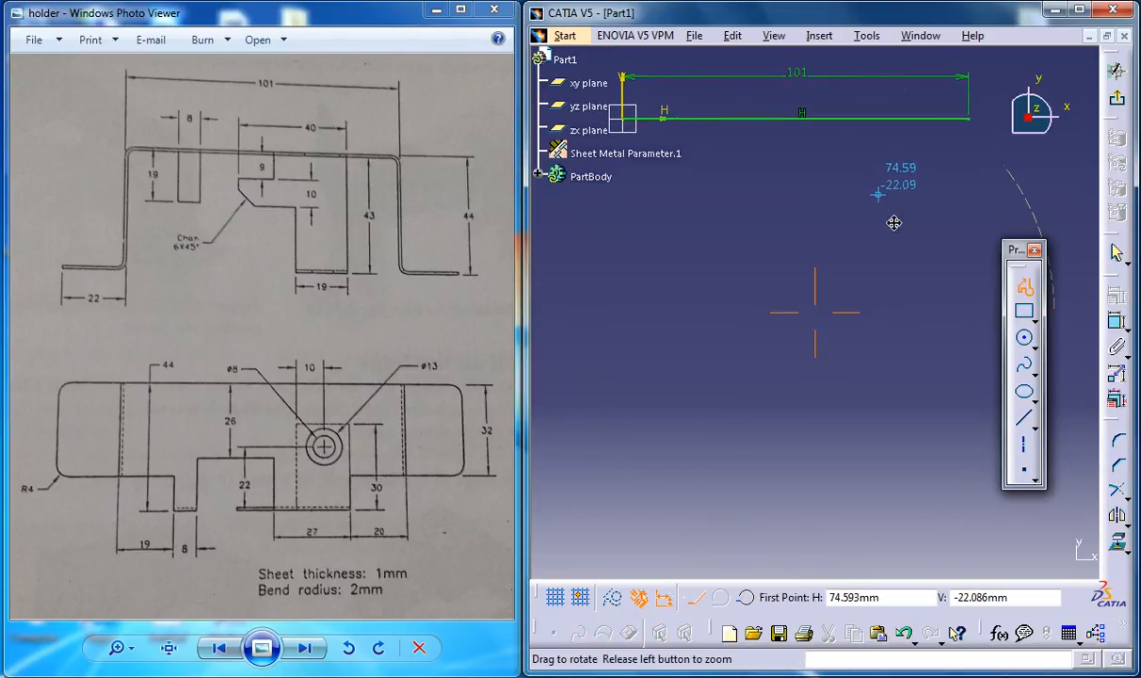
{"action": "left_click", "coordinate": [923, 160]}
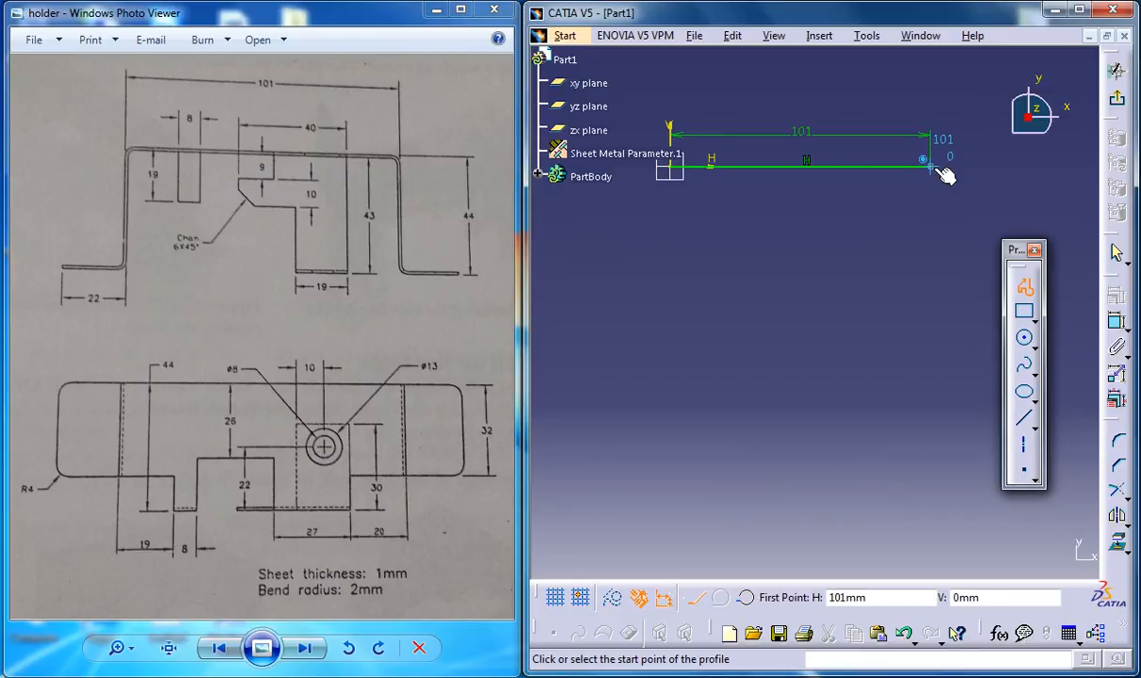
{"action": "left_click", "coordinate": [923, 159]}
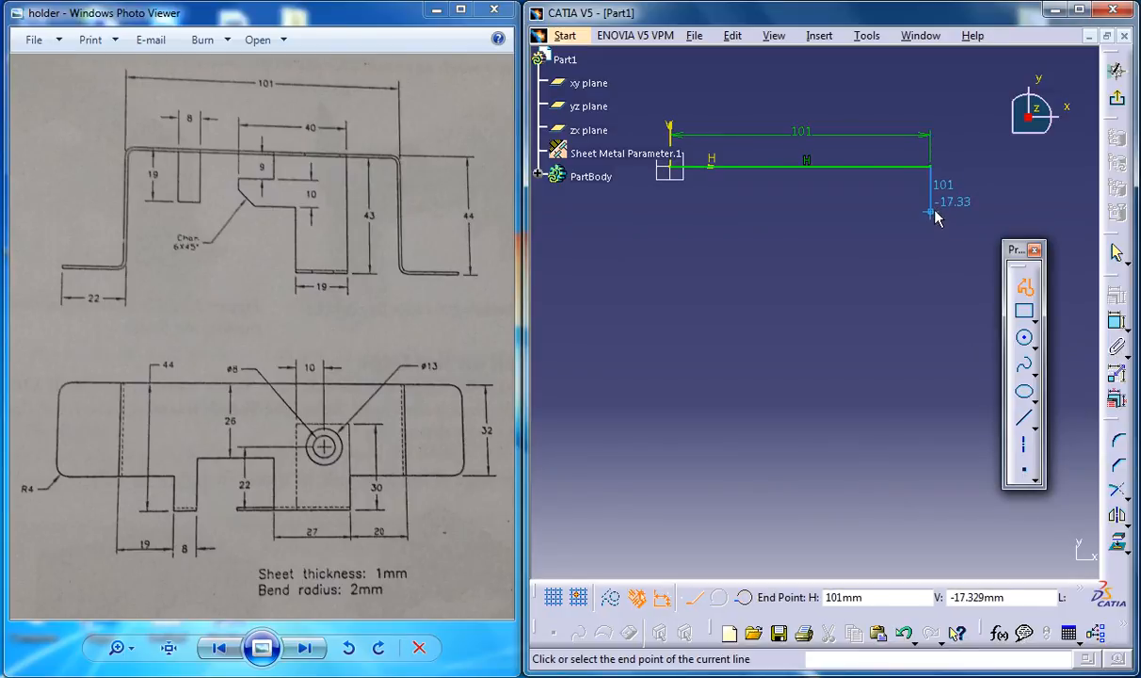
{"action": "mouse_move", "coordinate": [885, 259]}
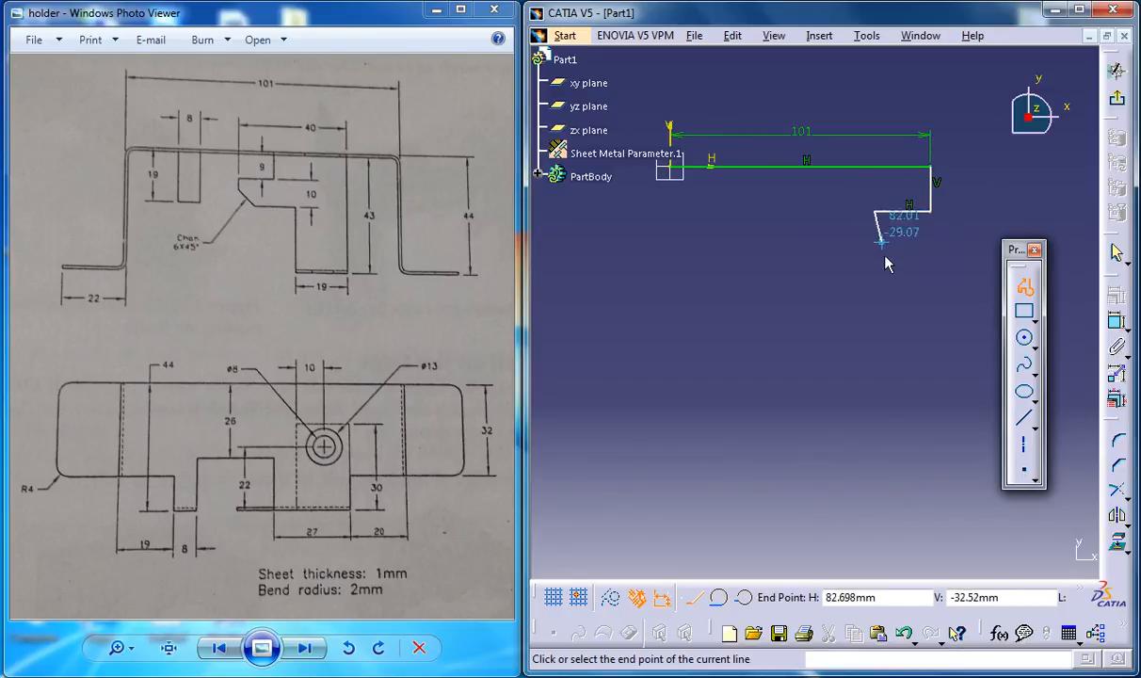
{"action": "mouse_move", "coordinate": [876, 270]}
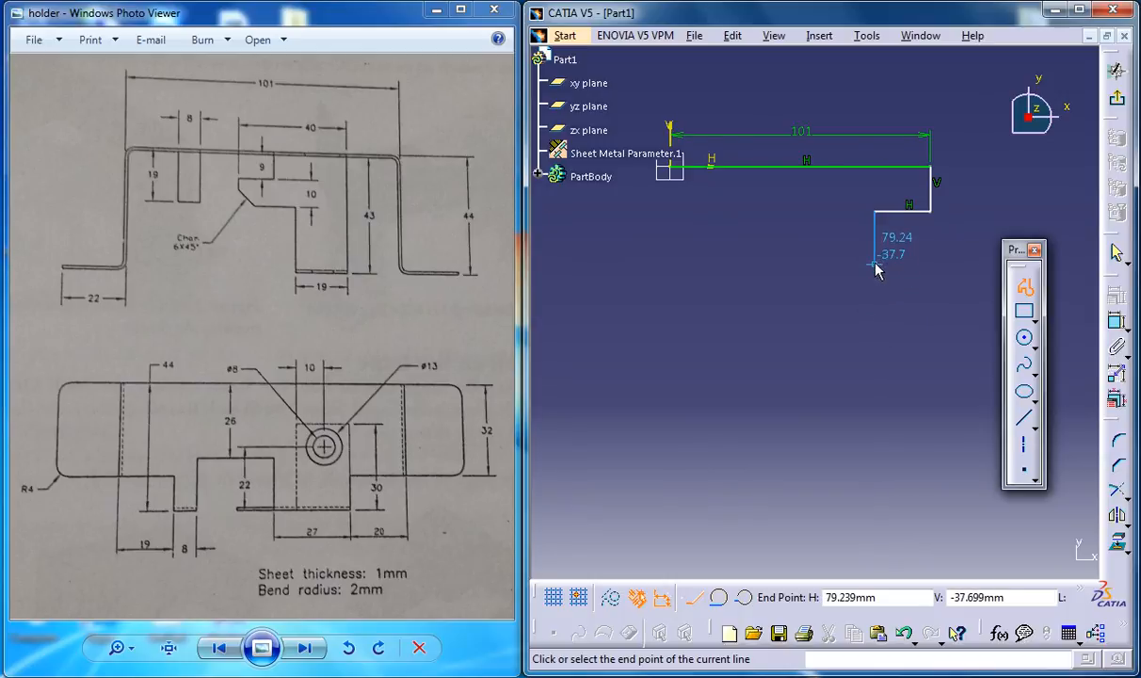
{"action": "mouse_move", "coordinate": [804, 266]}
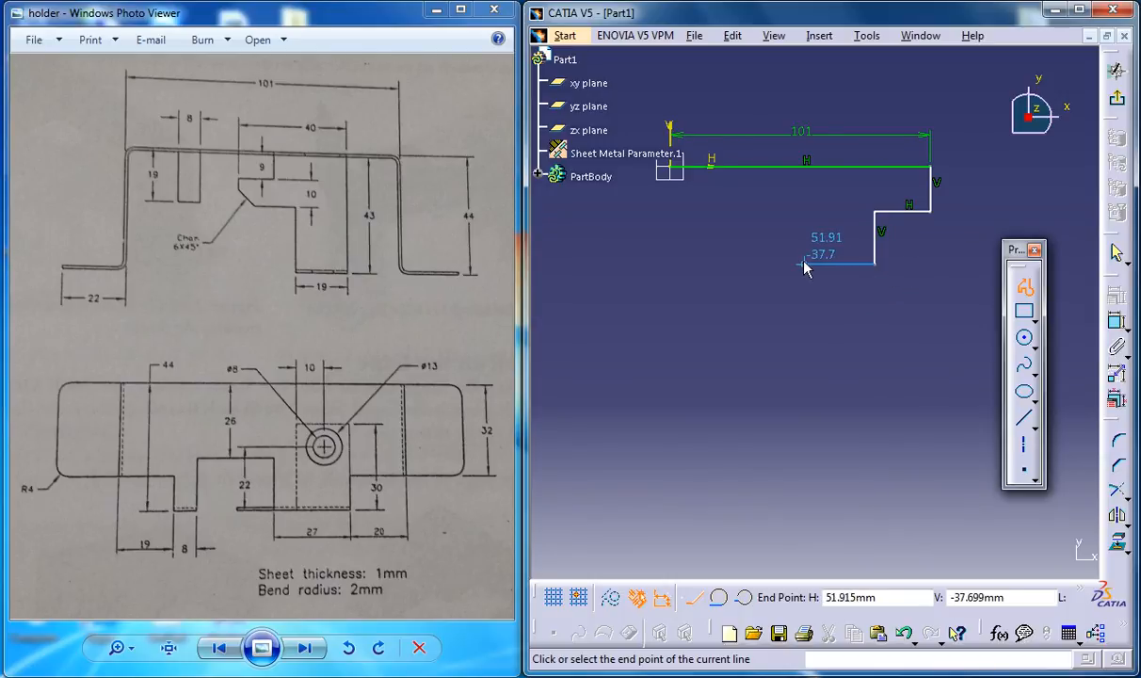
{"action": "mouse_move", "coordinate": [810, 273]}
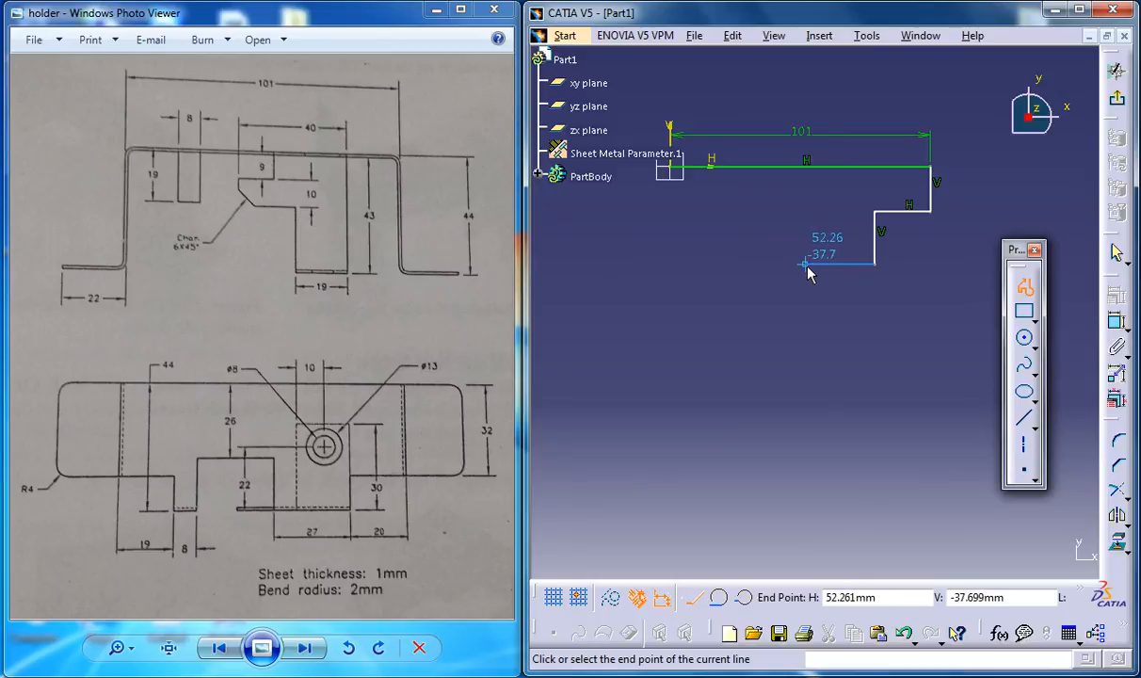
{"action": "mouse_move", "coordinate": [808, 208]}
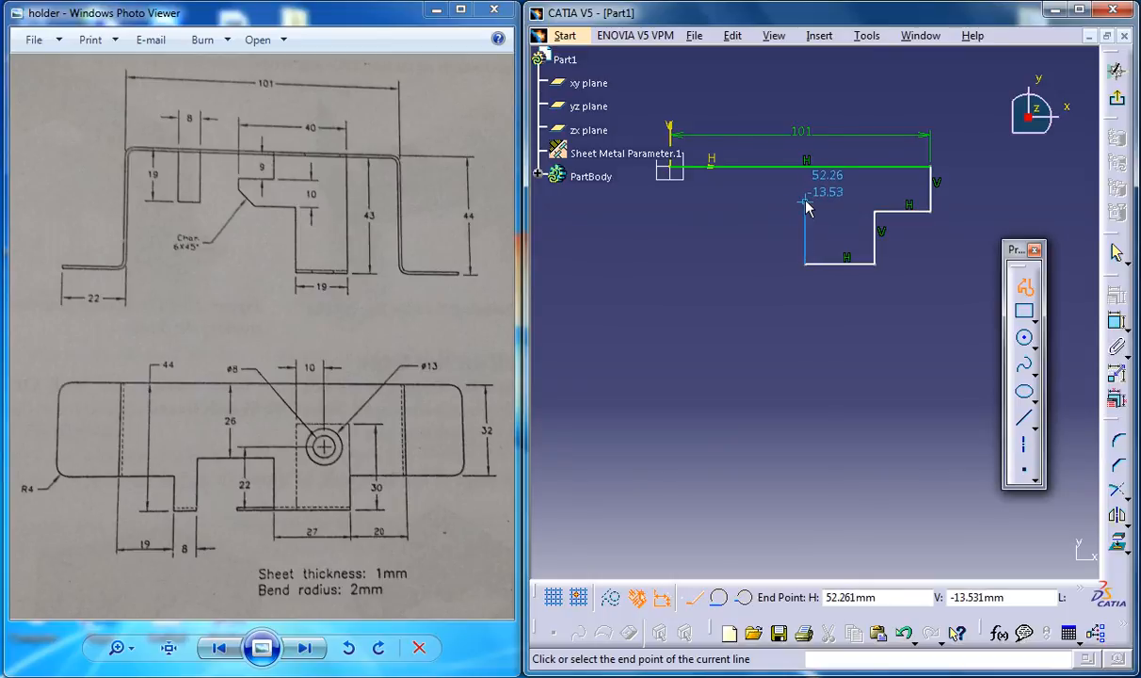
{"action": "mouse_move", "coordinate": [746, 208]}
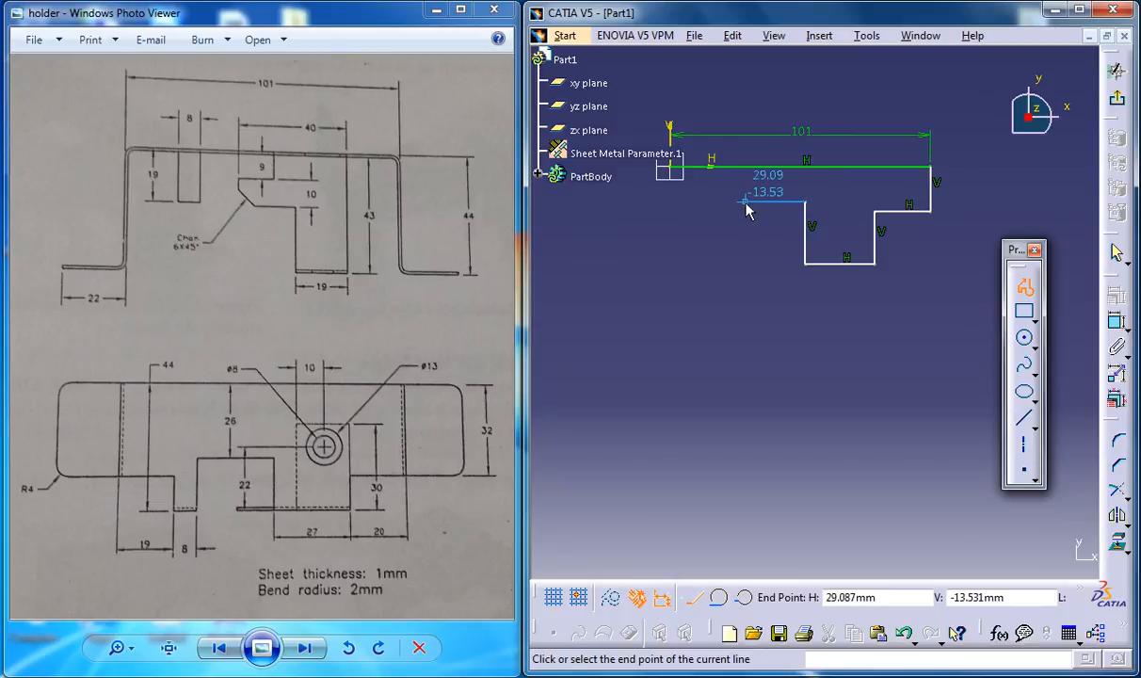
{"action": "mouse_move", "coordinate": [733, 205]}
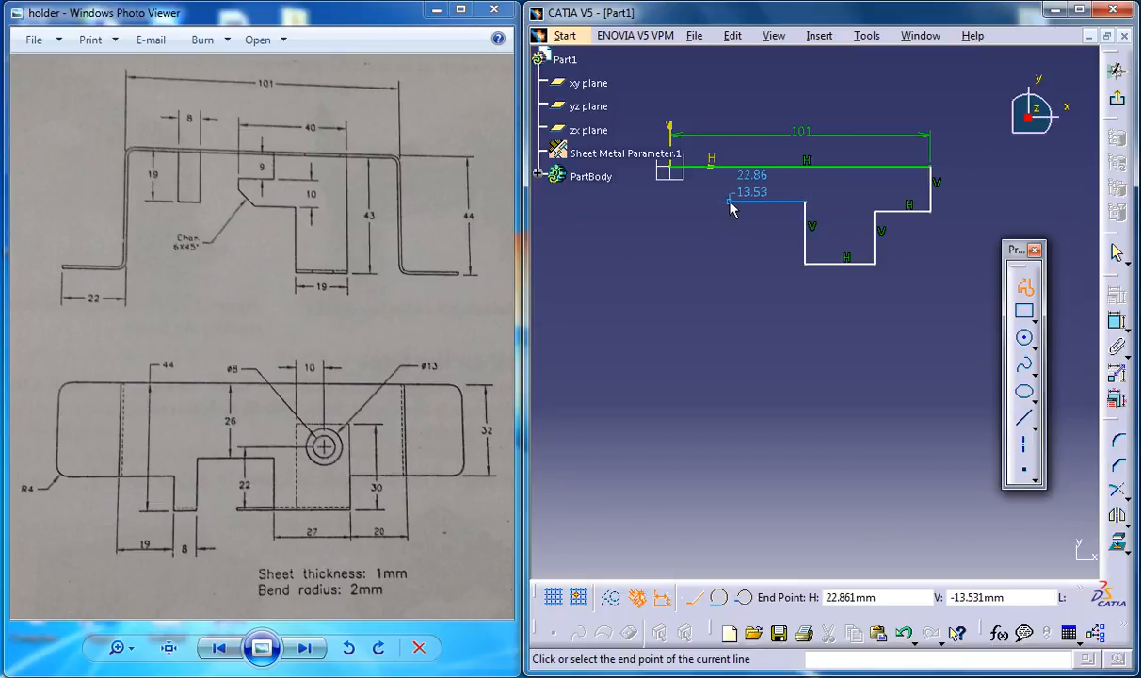
{"action": "mouse_move", "coordinate": [733, 259]}
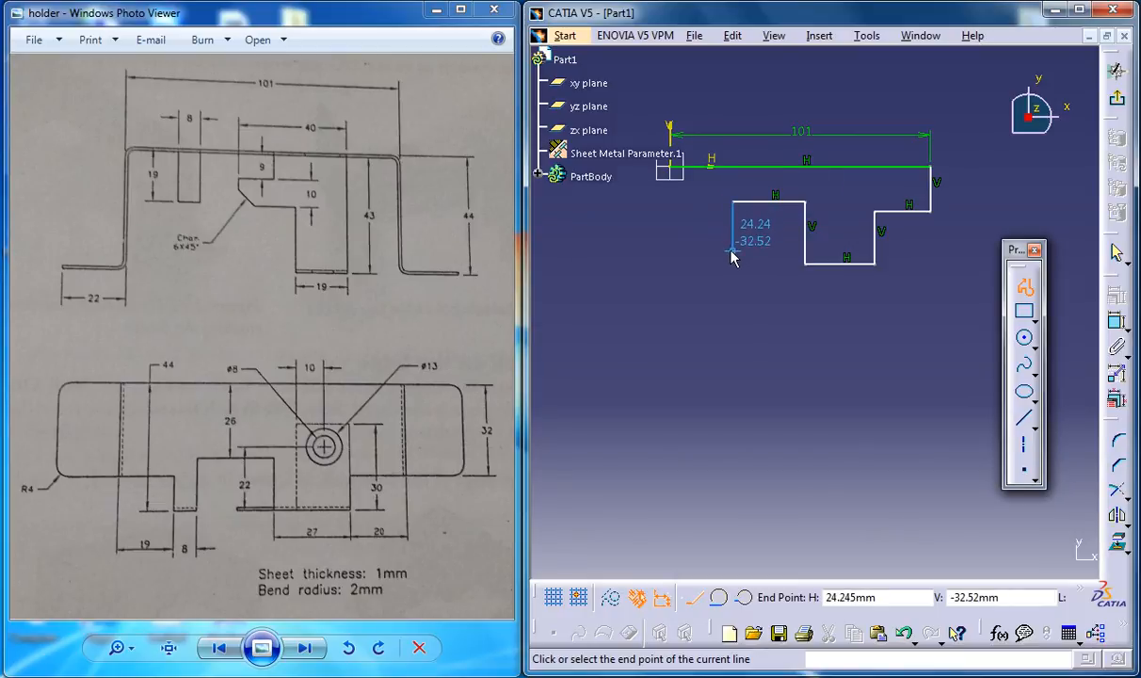
{"action": "mouse_move", "coordinate": [713, 259]}
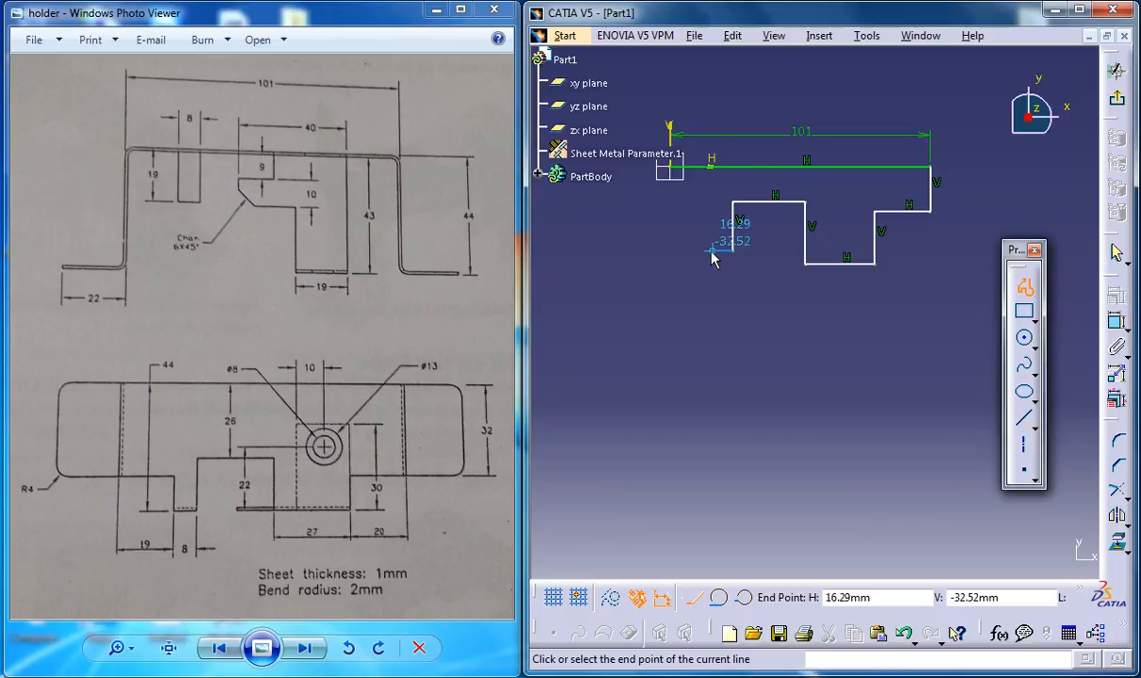
{"action": "mouse_move", "coordinate": [715, 231]}
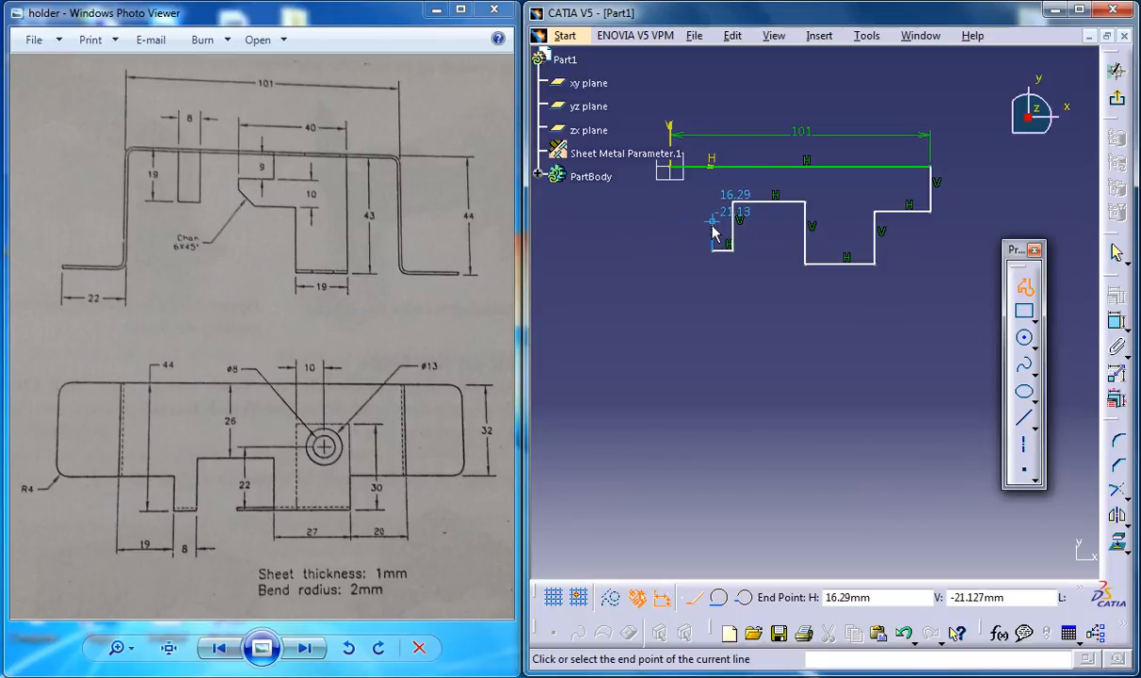
{"action": "mouse_move", "coordinate": [701, 234]}
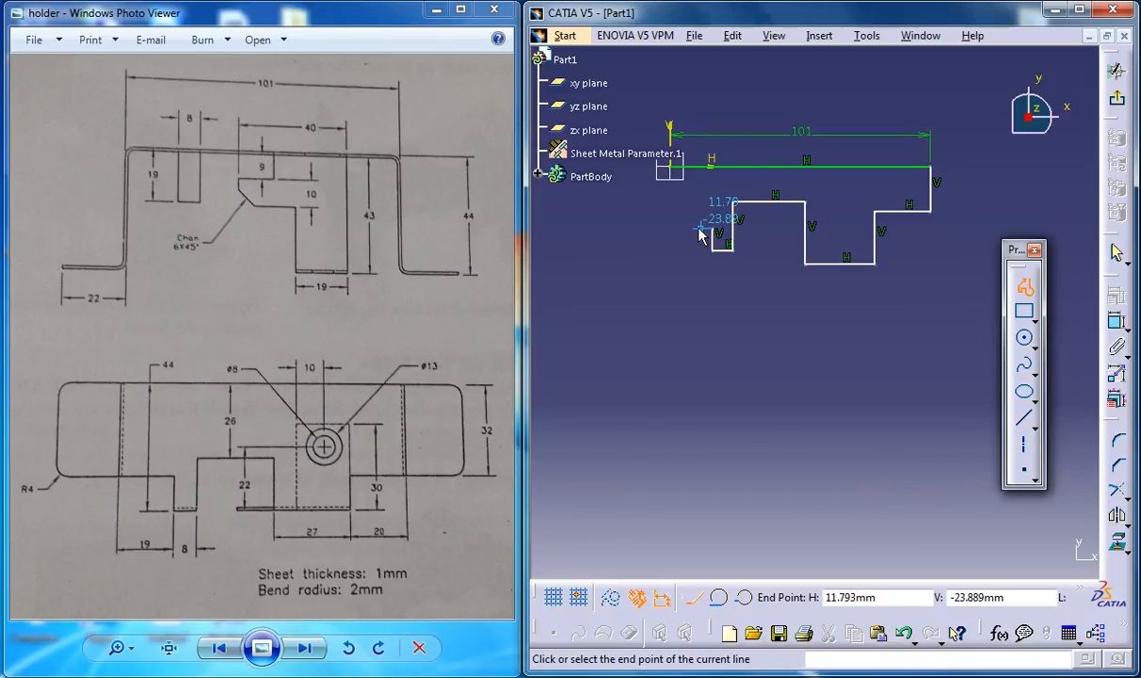
{"action": "mouse_move", "coordinate": [671, 222]}
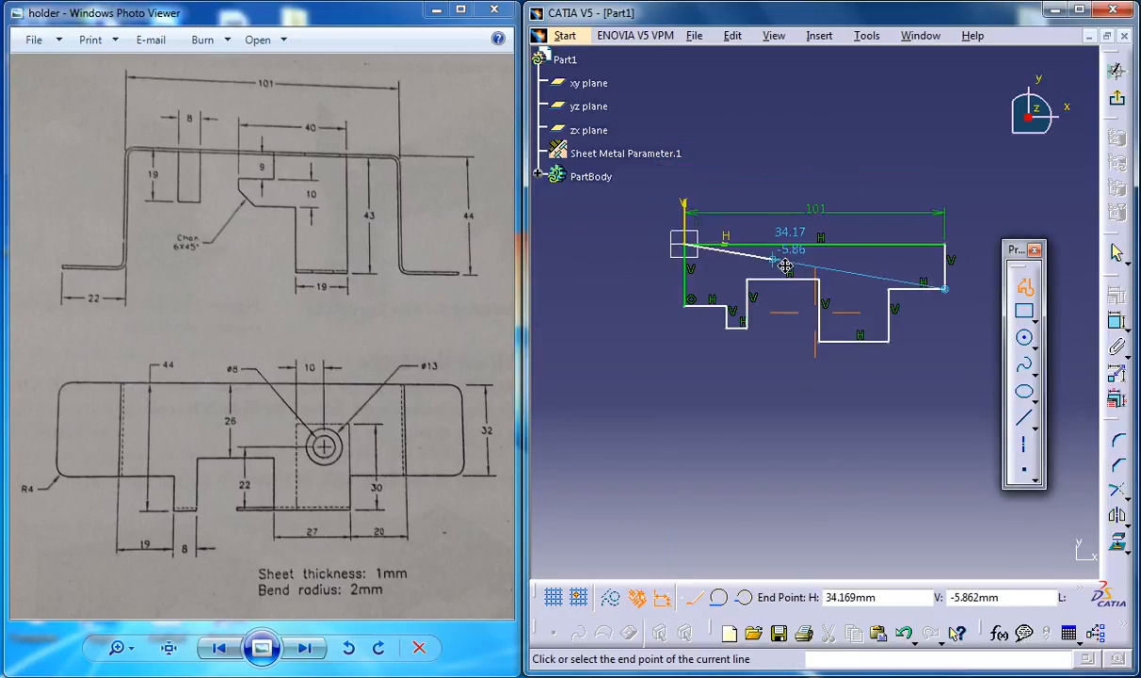
{"action": "left_click", "coordinate": [1023, 311]}
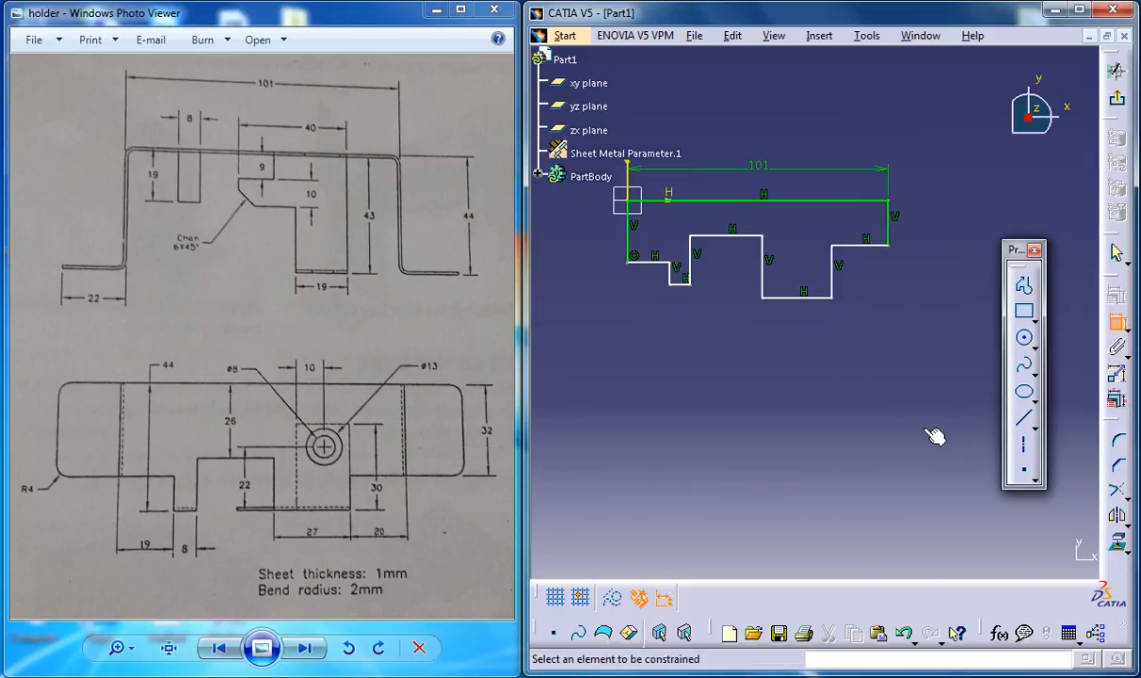
- Dimension the bottom slot at 27 mm and the small left notch at 8 mm
{"action": "left_click", "coordinate": [803, 334]}
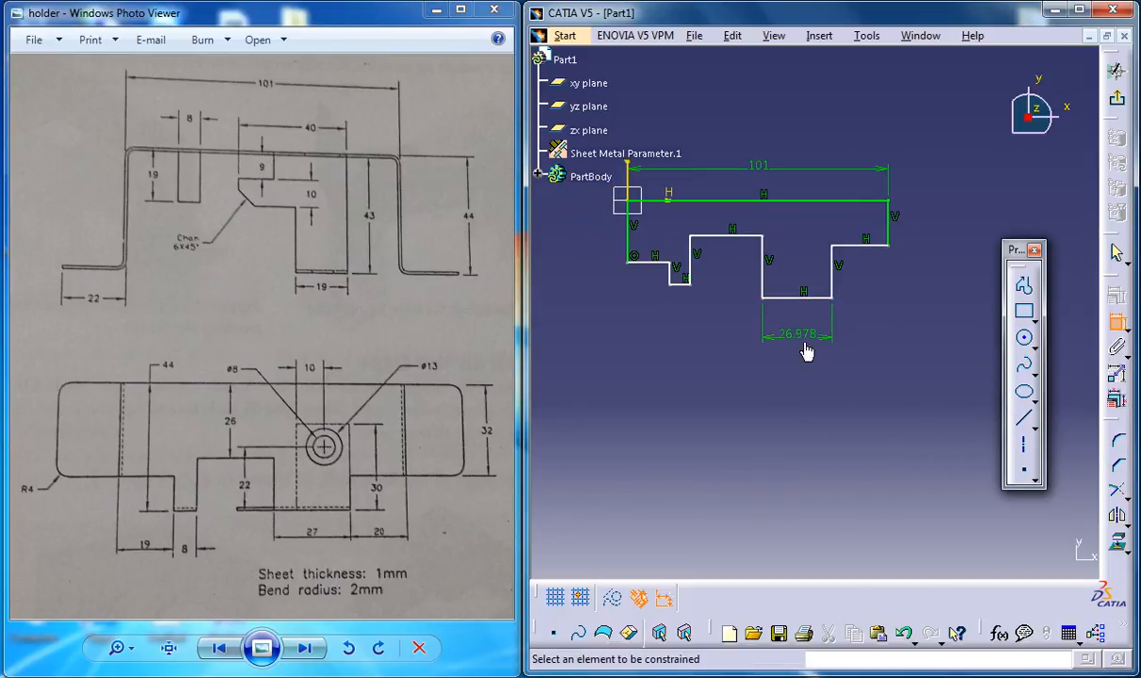
{"action": "double_click", "coordinate": [796, 333]}
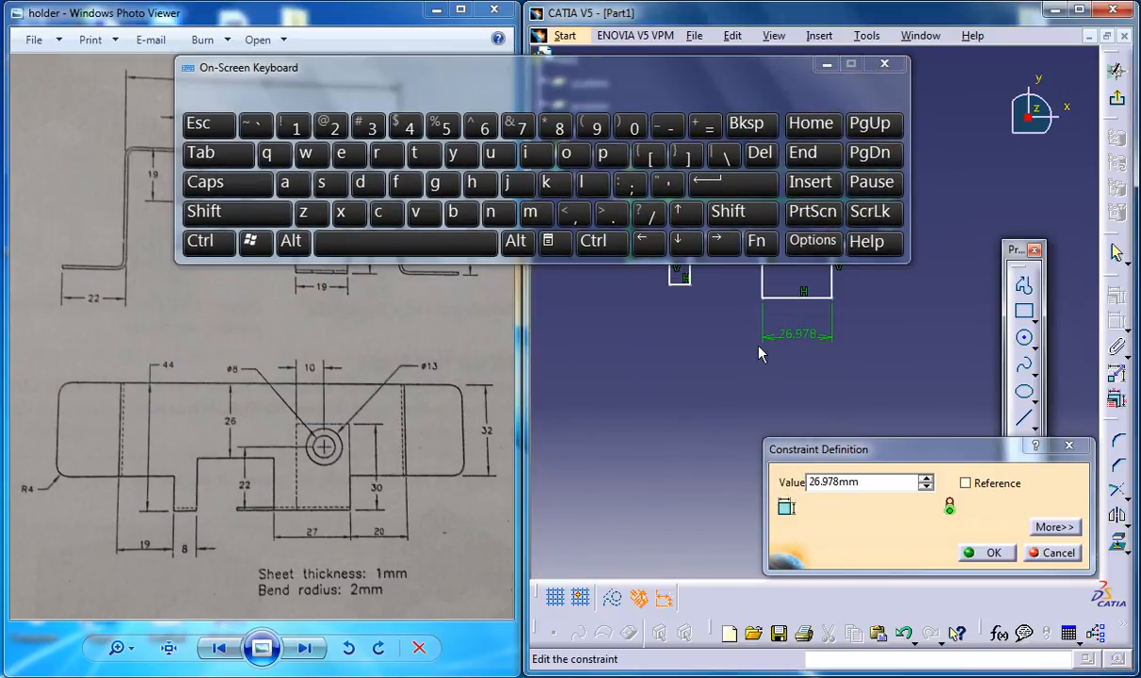
{"action": "triple_click", "coordinate": [857, 482]}
{"action": "type", "text": "2"}
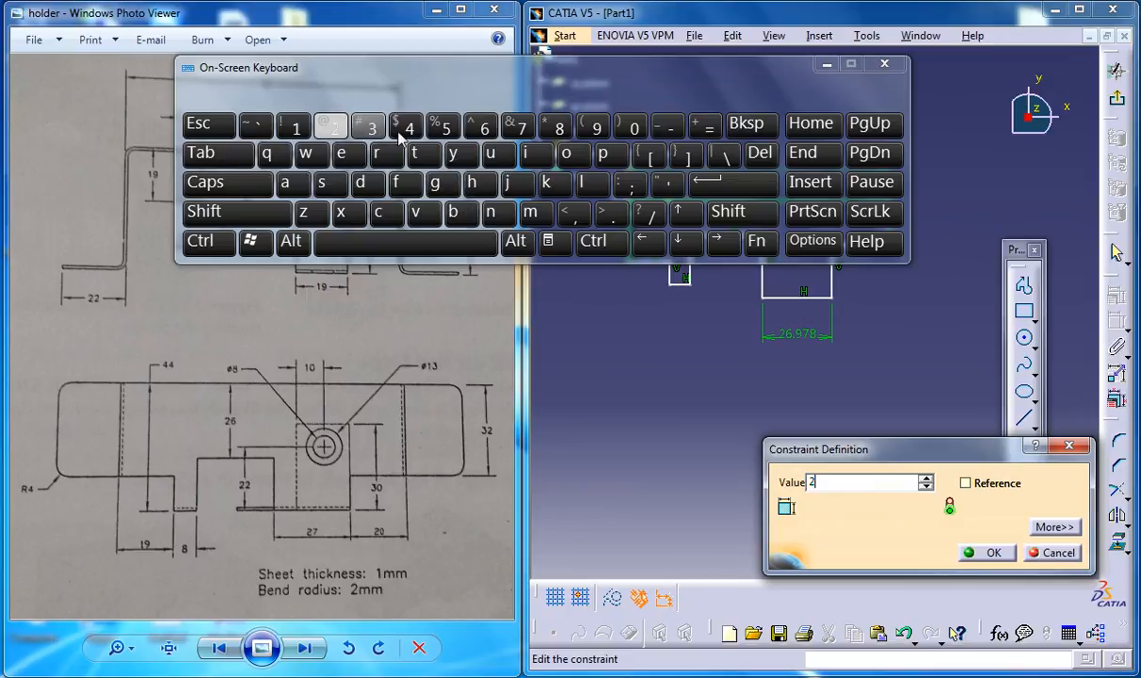
{"action": "left_click", "coordinate": [986, 553]}
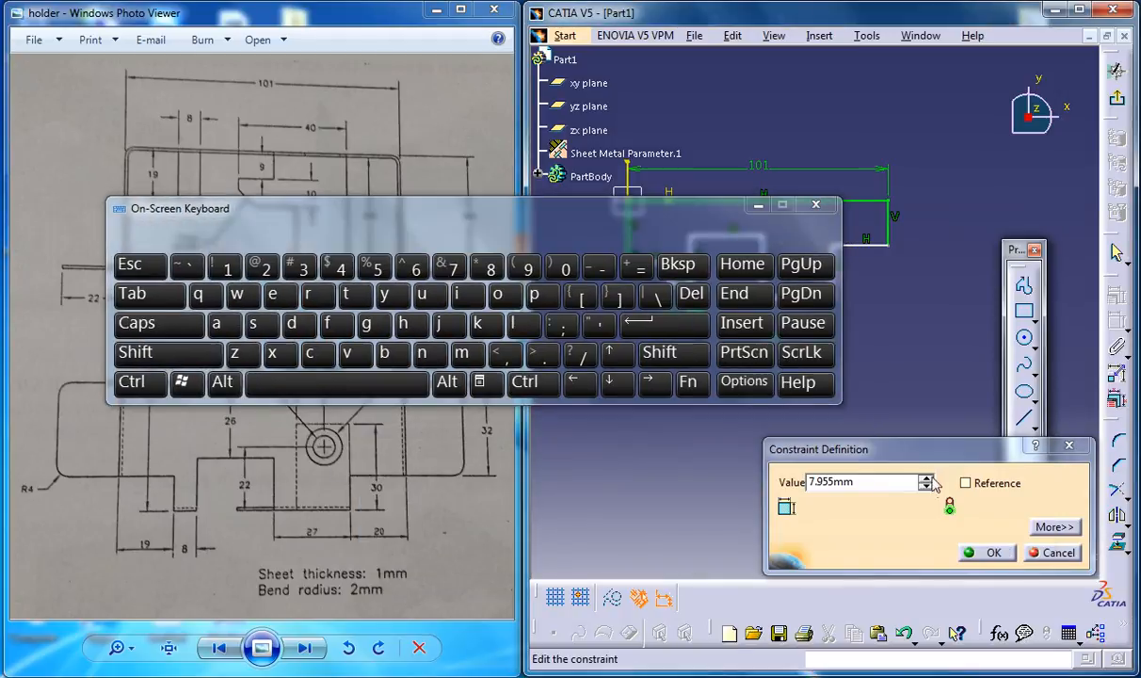
{"action": "triple_click", "coordinate": [857, 482]}
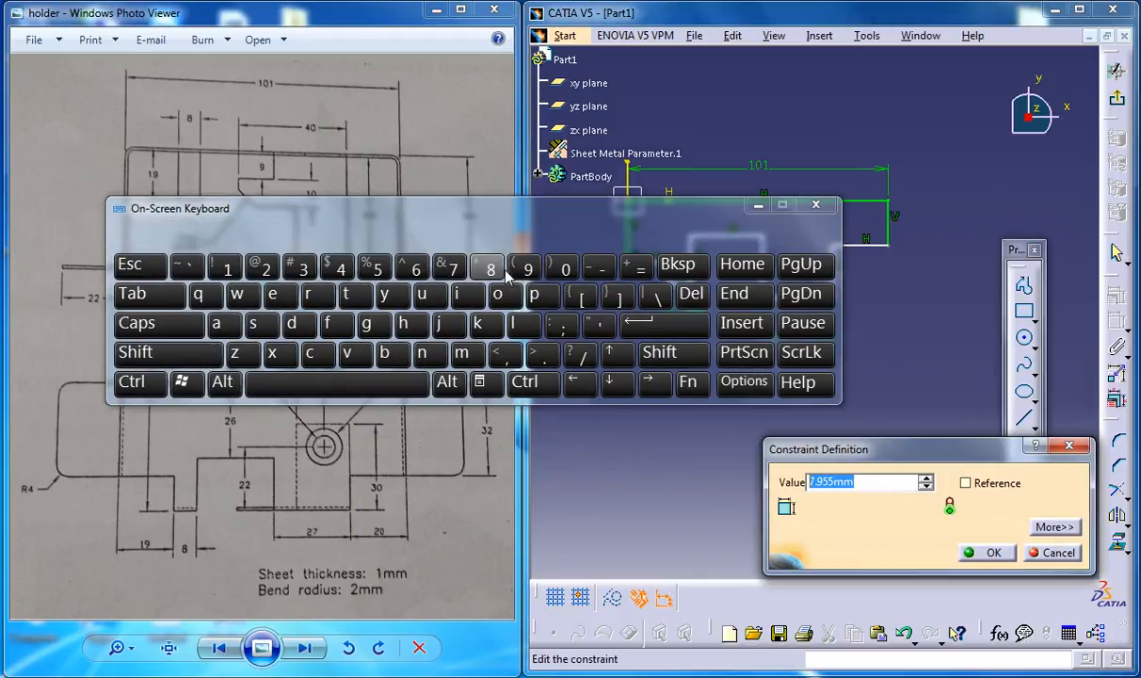
{"action": "left_click", "coordinate": [992, 553]}
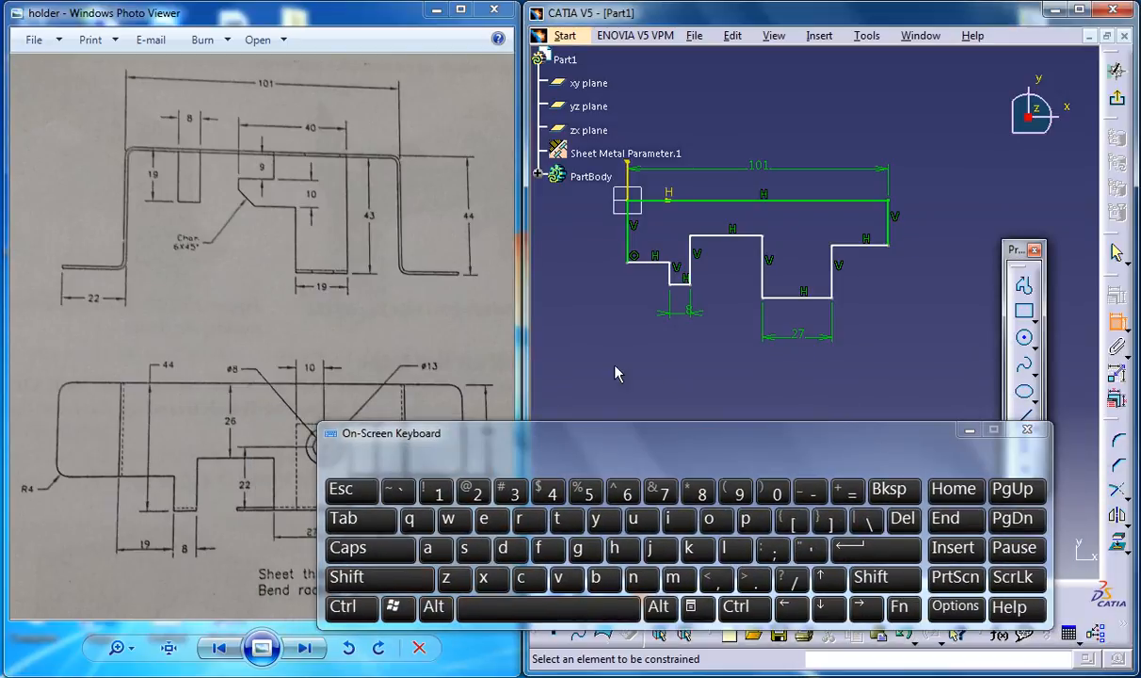
- Add a vertical offset dimension from the top edge to the middle step, reading 16.29 mm
{"action": "left_click", "coordinate": [732, 216]}
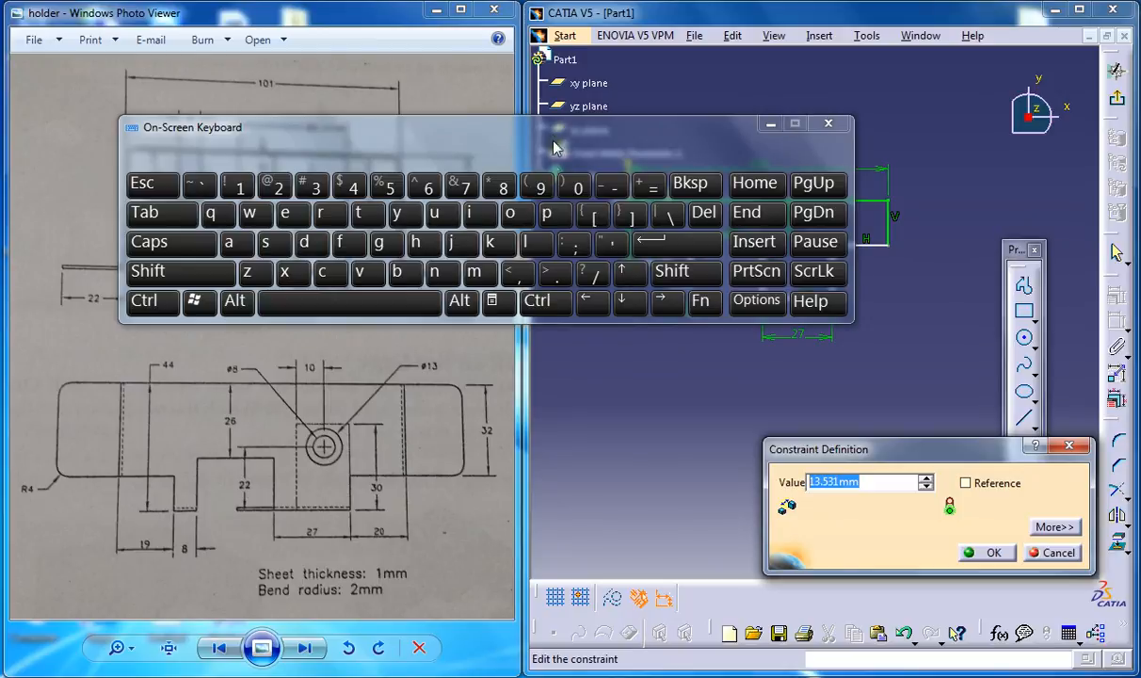
{"action": "left_click", "coordinate": [275, 186]}
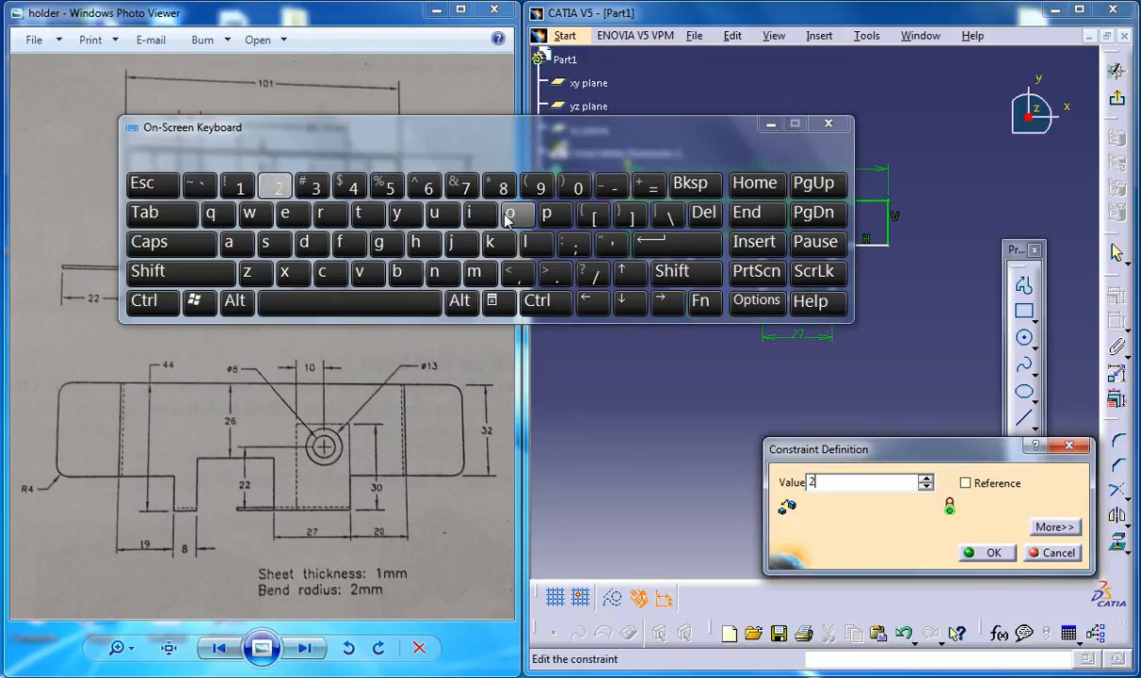
{"action": "left_click", "coordinate": [993, 553]}
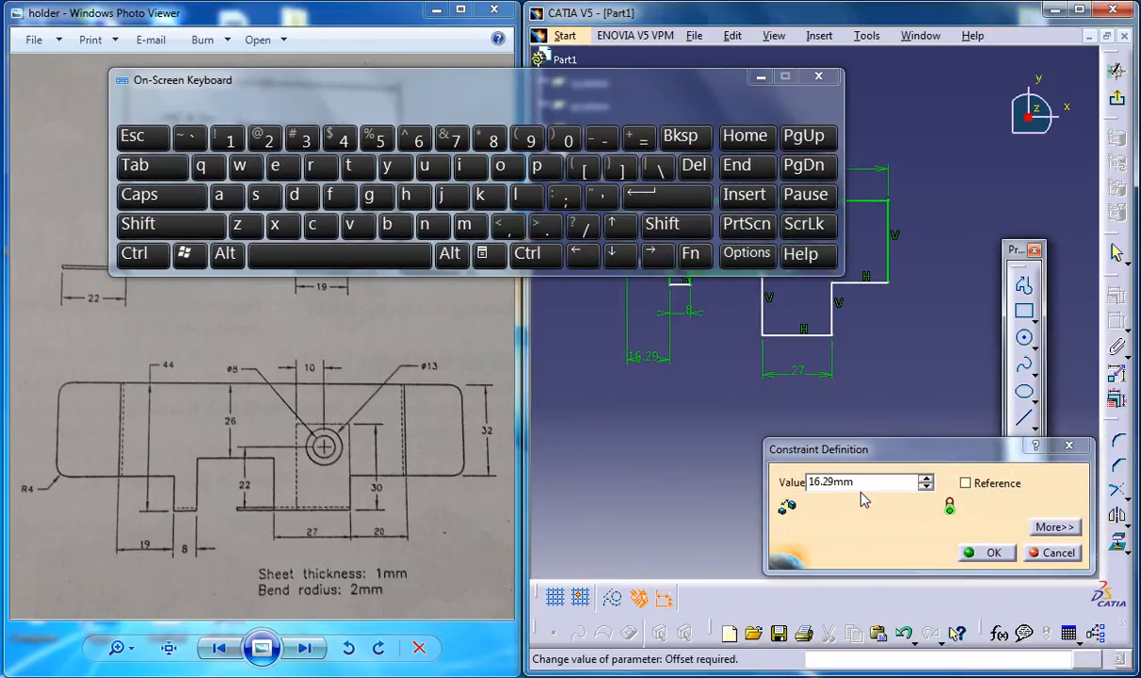
- Set the left step dimension to 19 mm
{"action": "triple_click", "coordinate": [833, 482]}
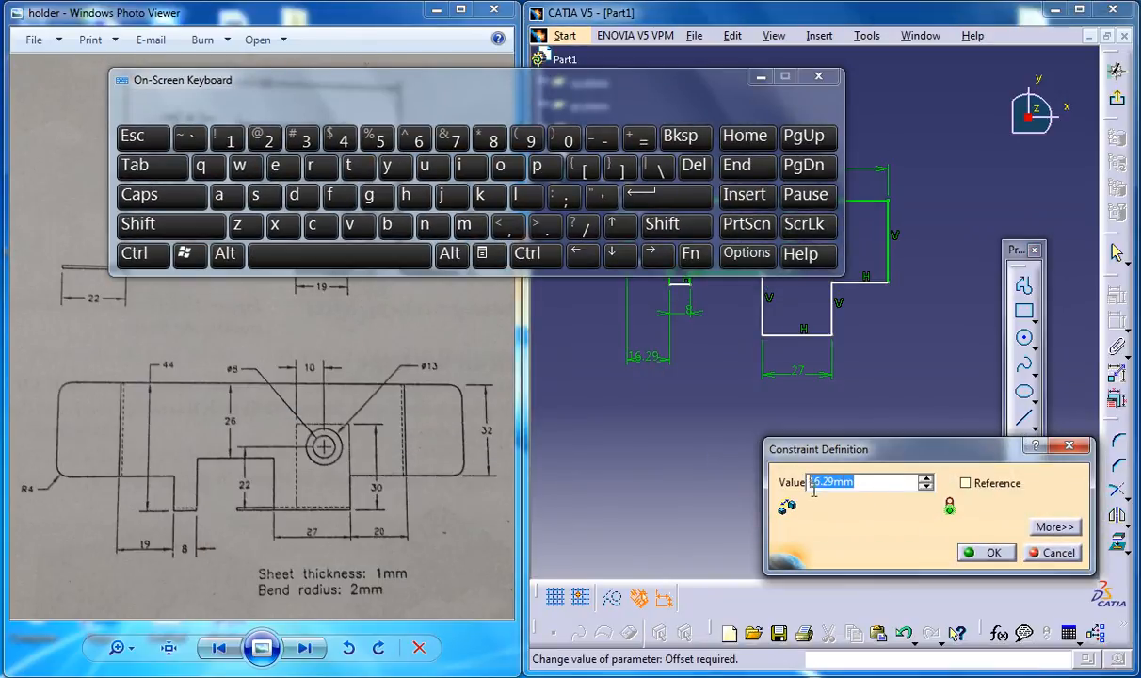
{"action": "left_click", "coordinate": [228, 141]}
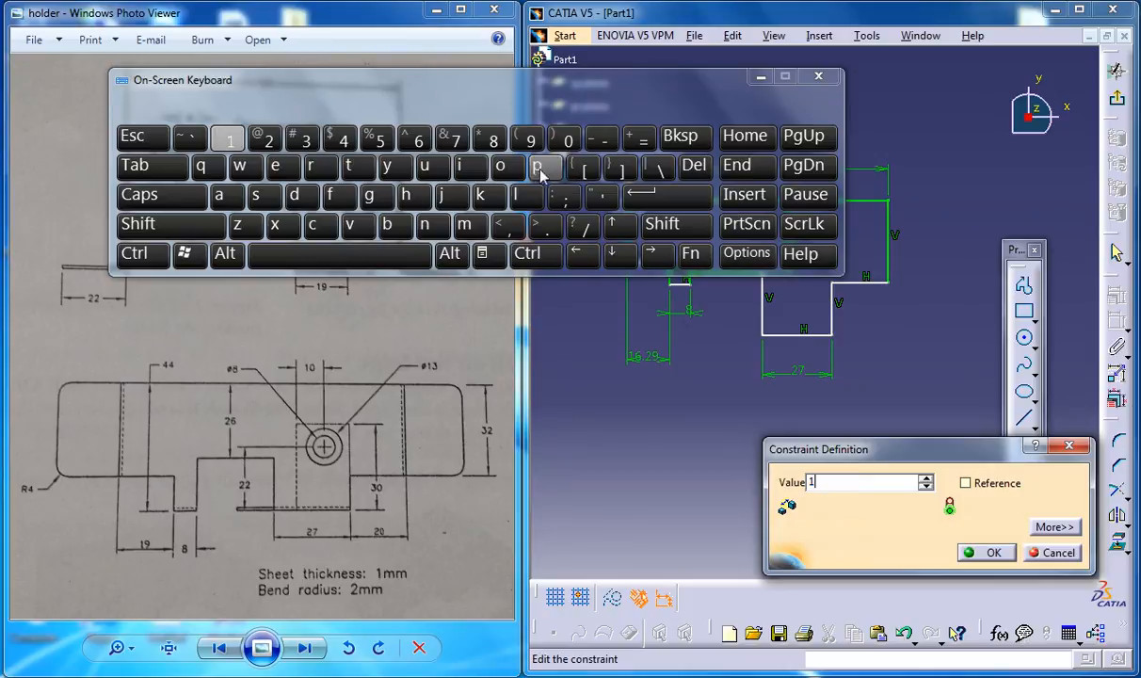
{"action": "left_click", "coordinate": [986, 552]}
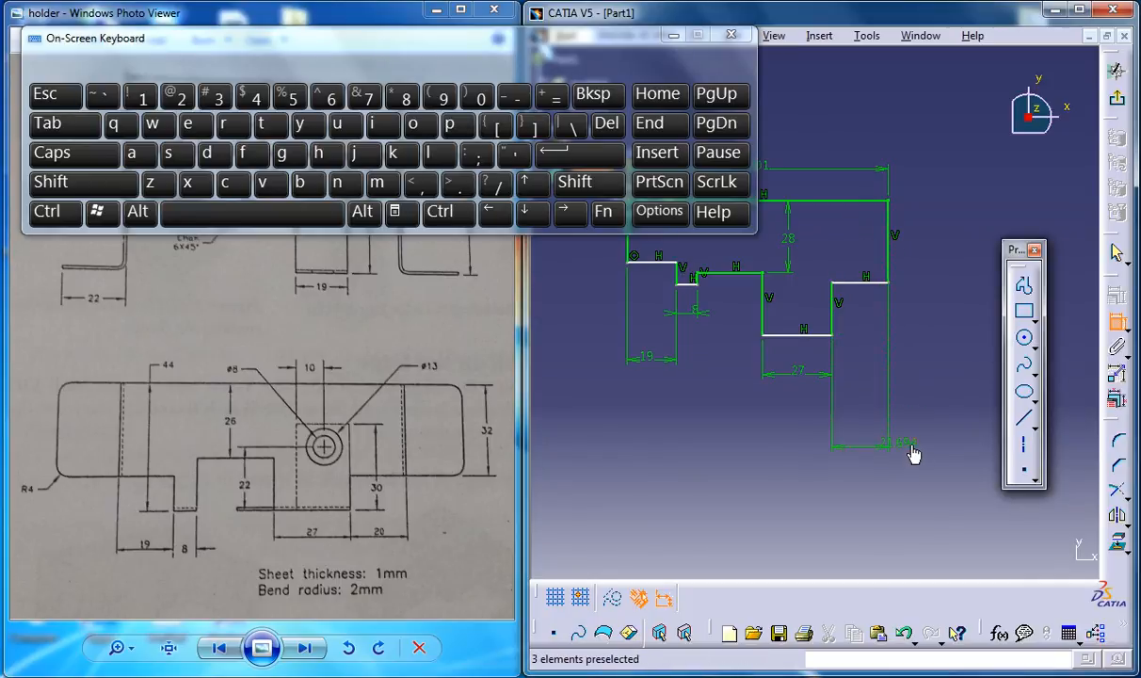
- Set the right overhang dimension to 20 mm
{"action": "double_click", "coordinate": [903, 442]}
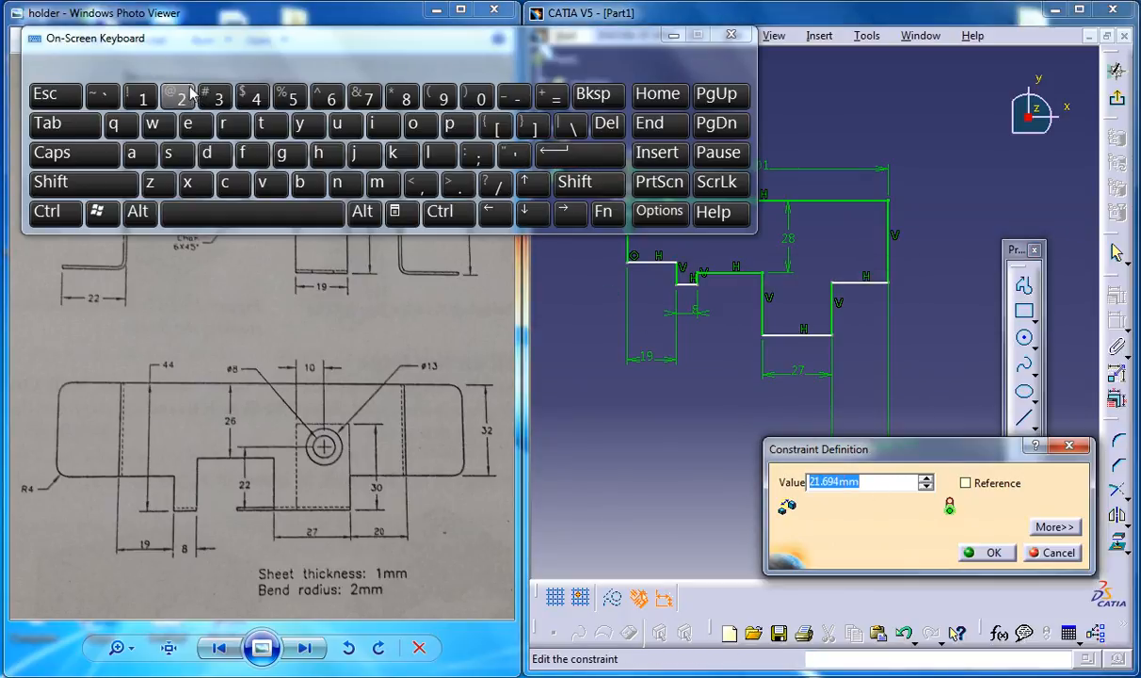
{"action": "left_click", "coordinate": [986, 553]}
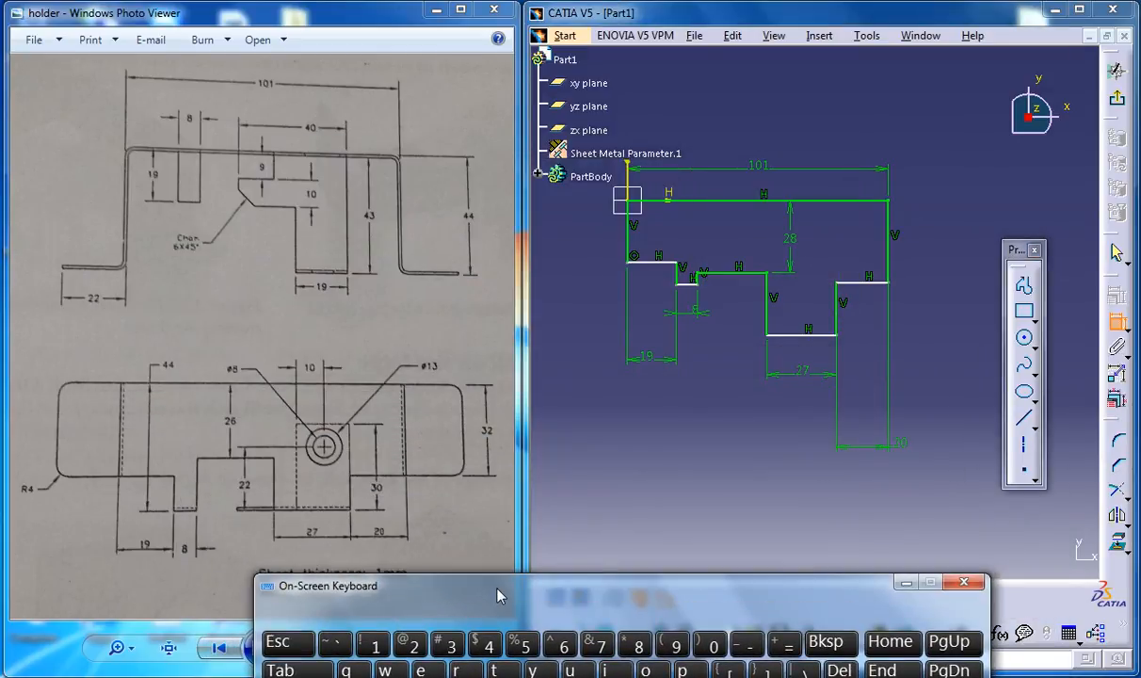
{"action": "left_click_drag", "start_coordinate": [499, 585], "coordinate": [499, 572]}
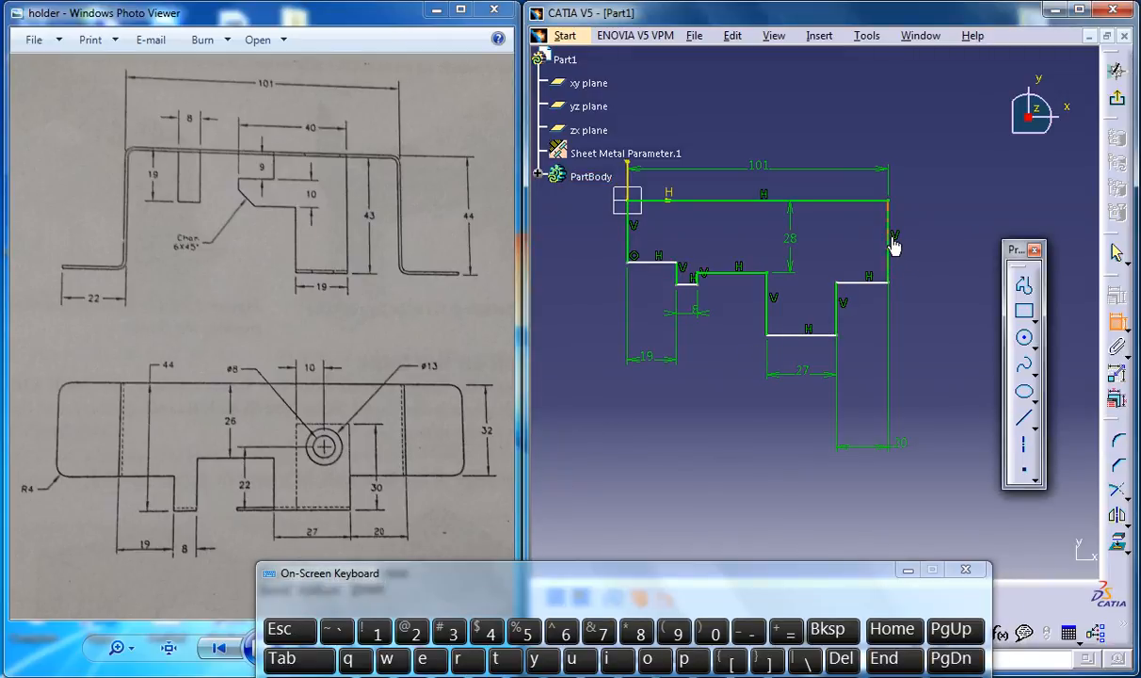
- Dimension the right side height to 32 mm after dismissing a syntax error
{"action": "double_click", "coordinate": [894, 235]}
{"action": "type", "text": "32"}
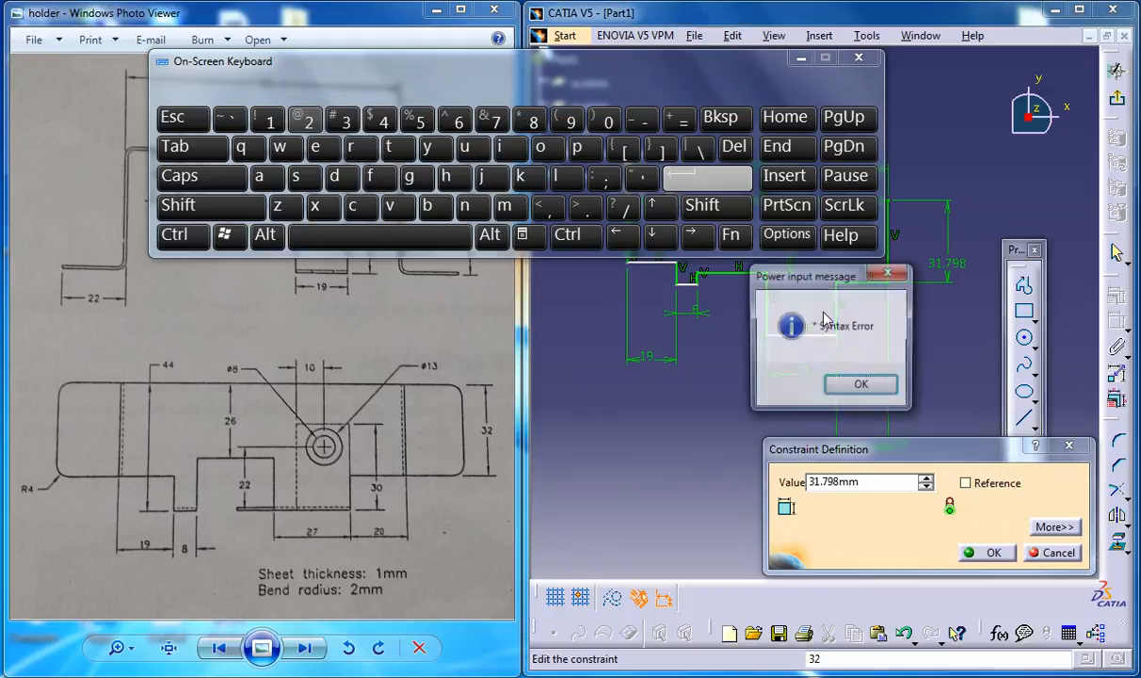
{"action": "left_click", "coordinate": [860, 384]}
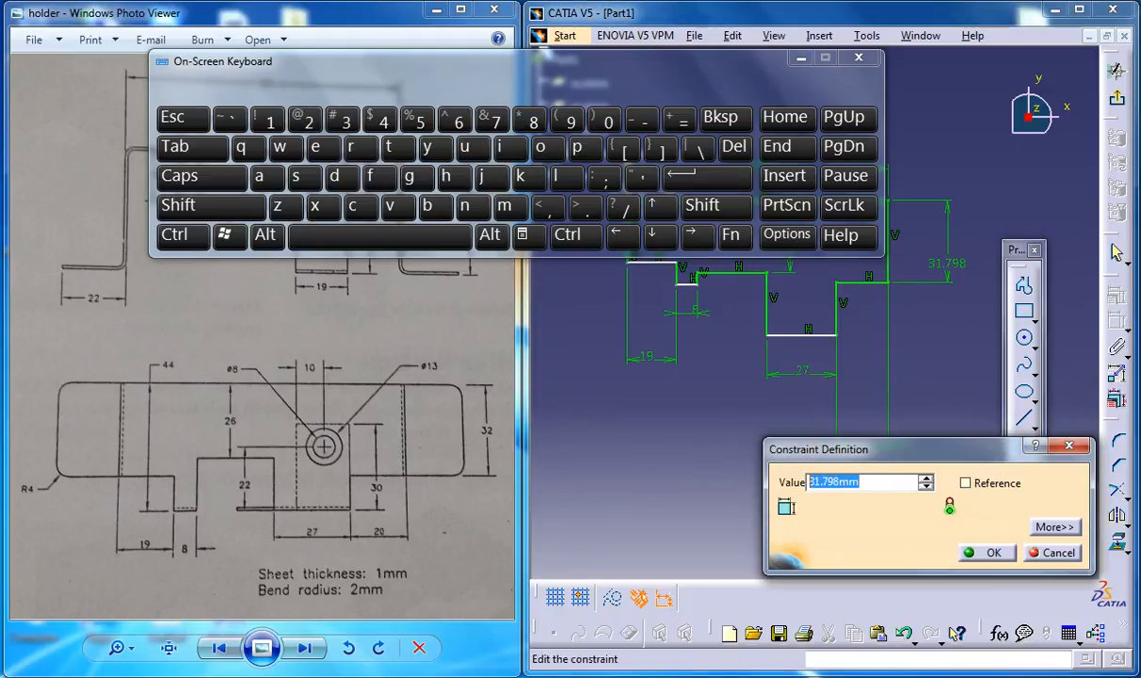
{"action": "left_click", "coordinate": [305, 117]}
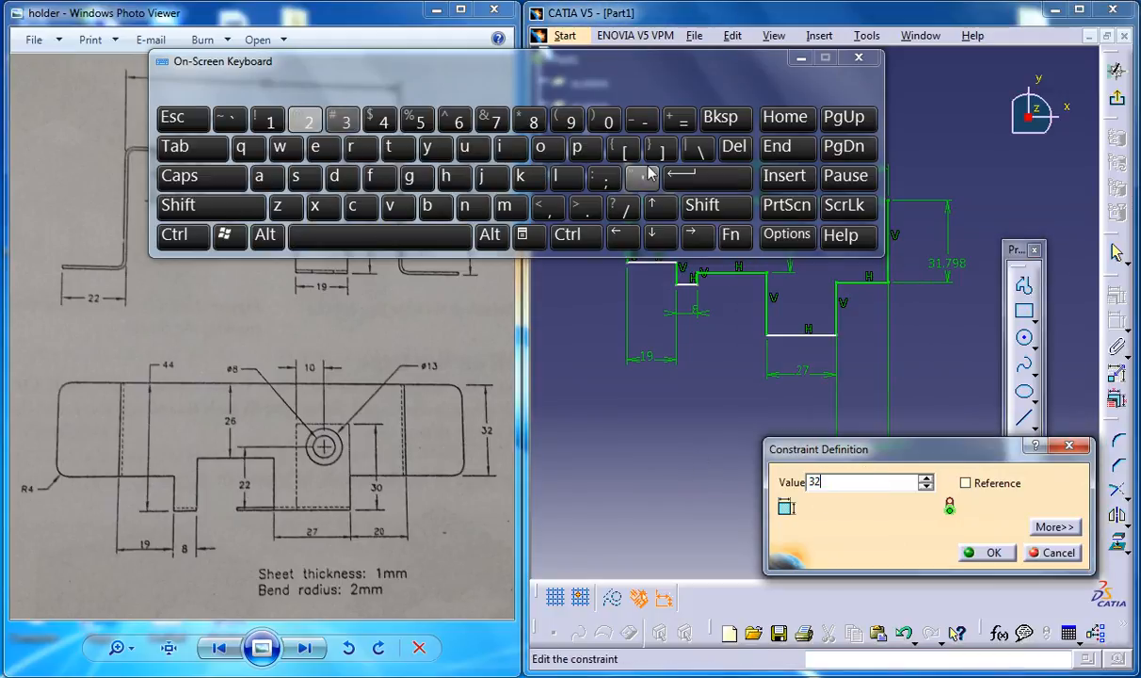
{"action": "left_click", "coordinate": [985, 553]}
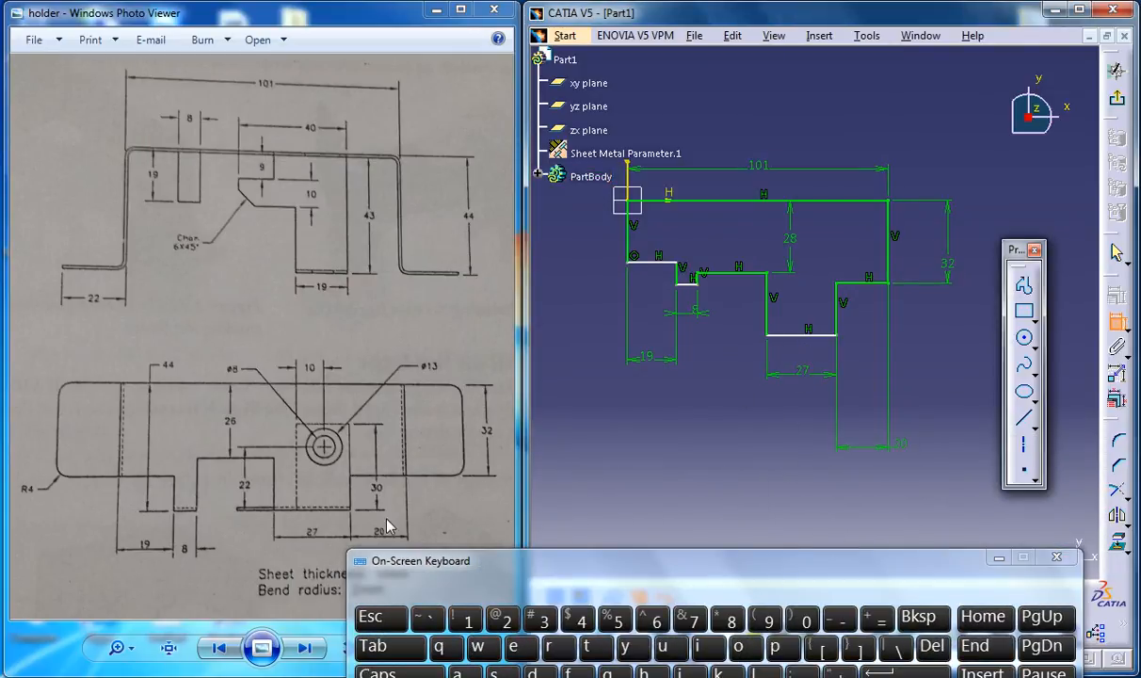
{"action": "mouse_move", "coordinate": [370, 542]}
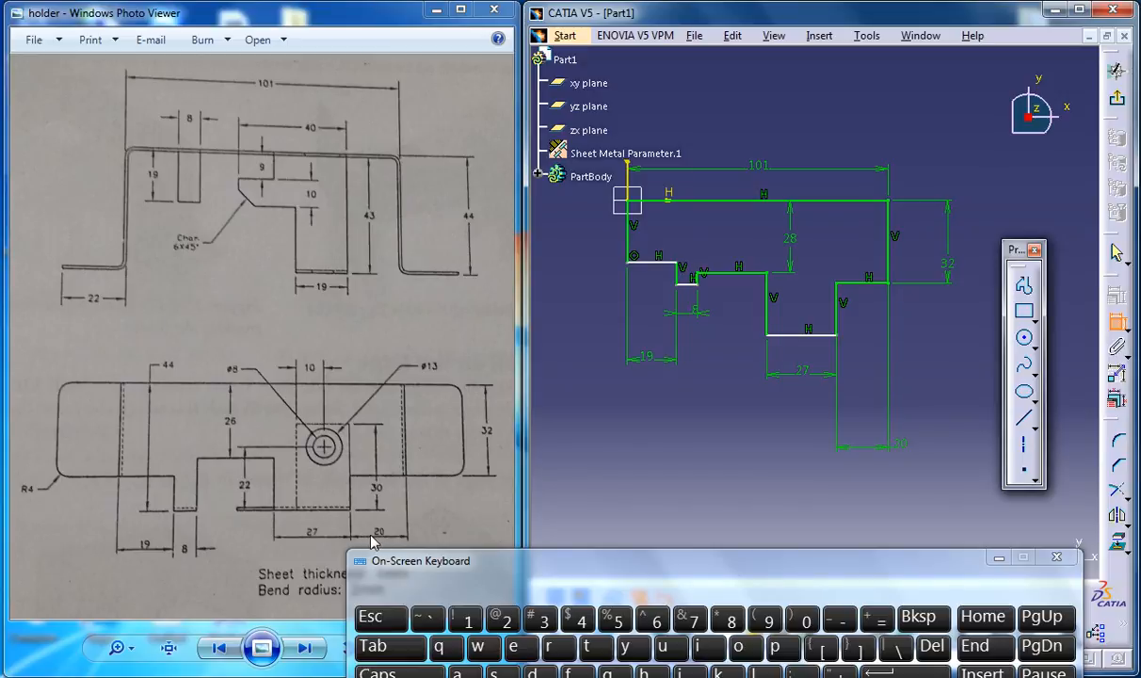
{"action": "mouse_move", "coordinate": [347, 534]}
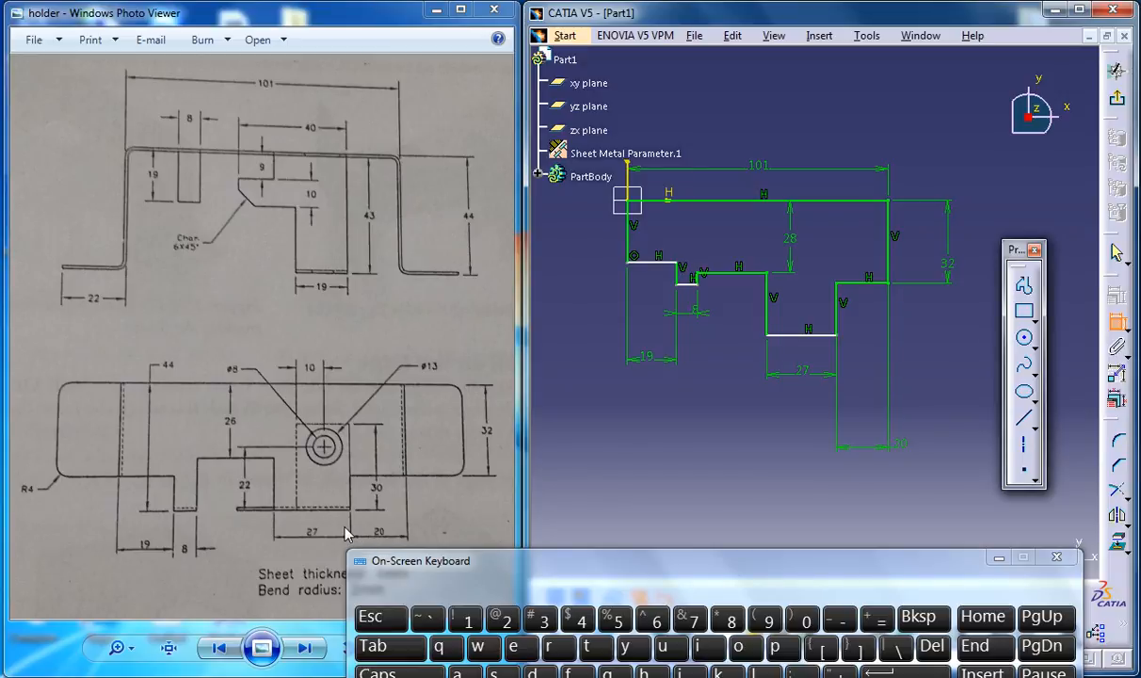
{"action": "mouse_move", "coordinate": [313, 499]}
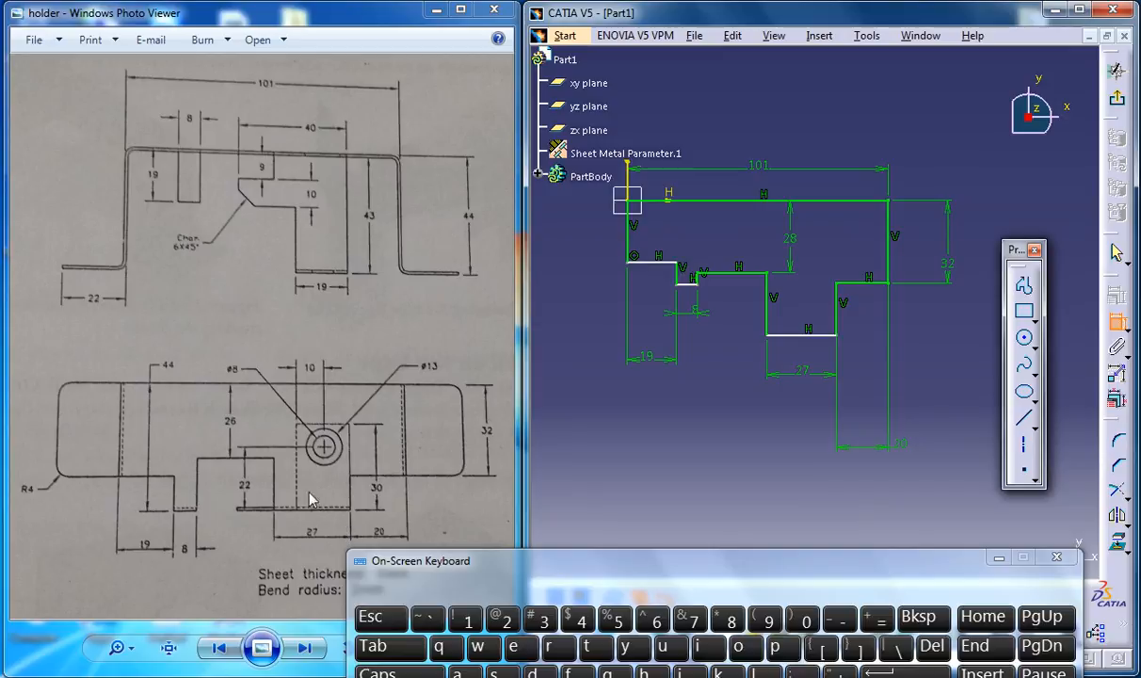
{"action": "left_click", "coordinate": [591, 178]}
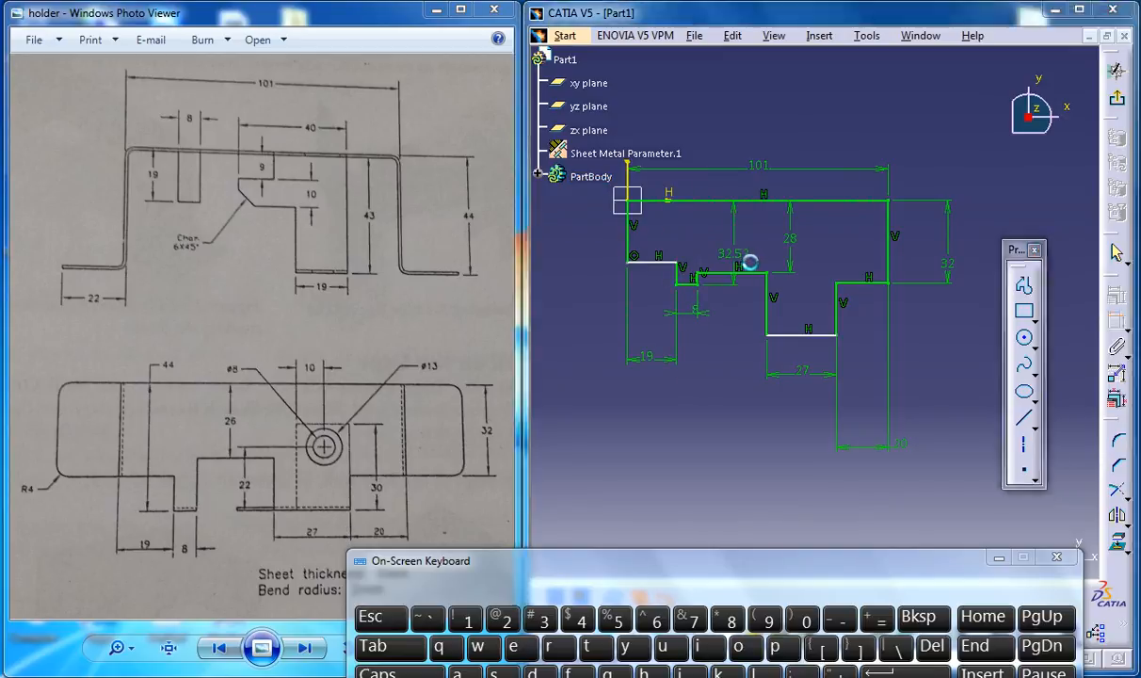
- Change the 32.52 step height dimension to 44 mm
{"action": "double_click", "coordinate": [733, 255]}
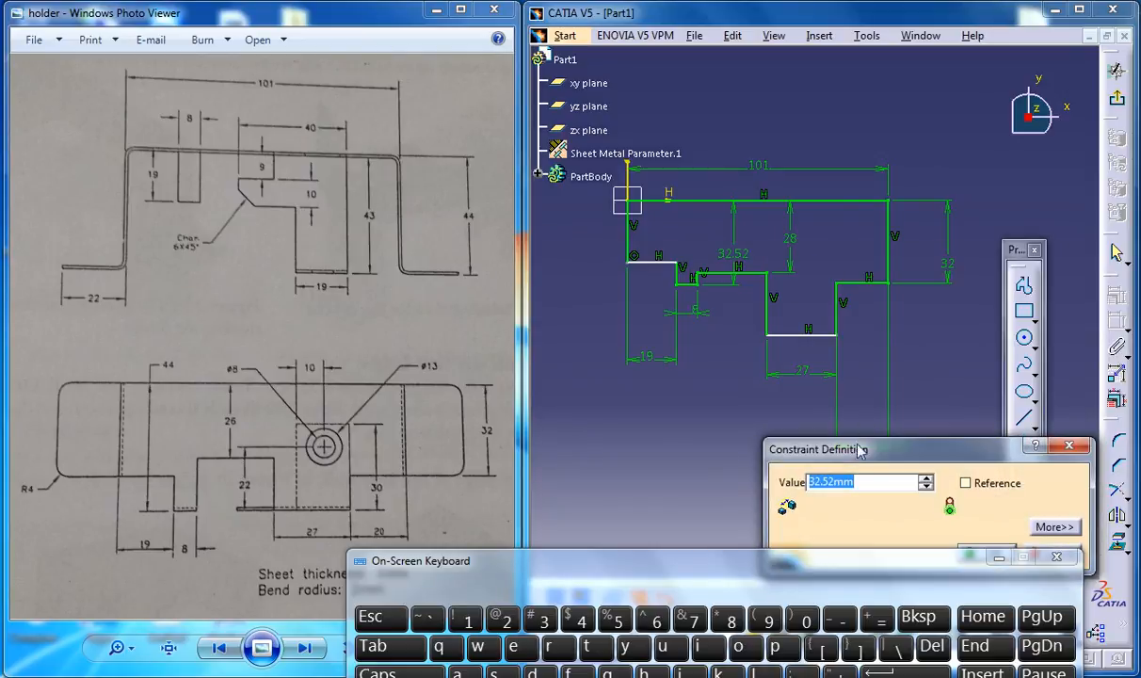
{"action": "left_click", "coordinate": [875, 482]}
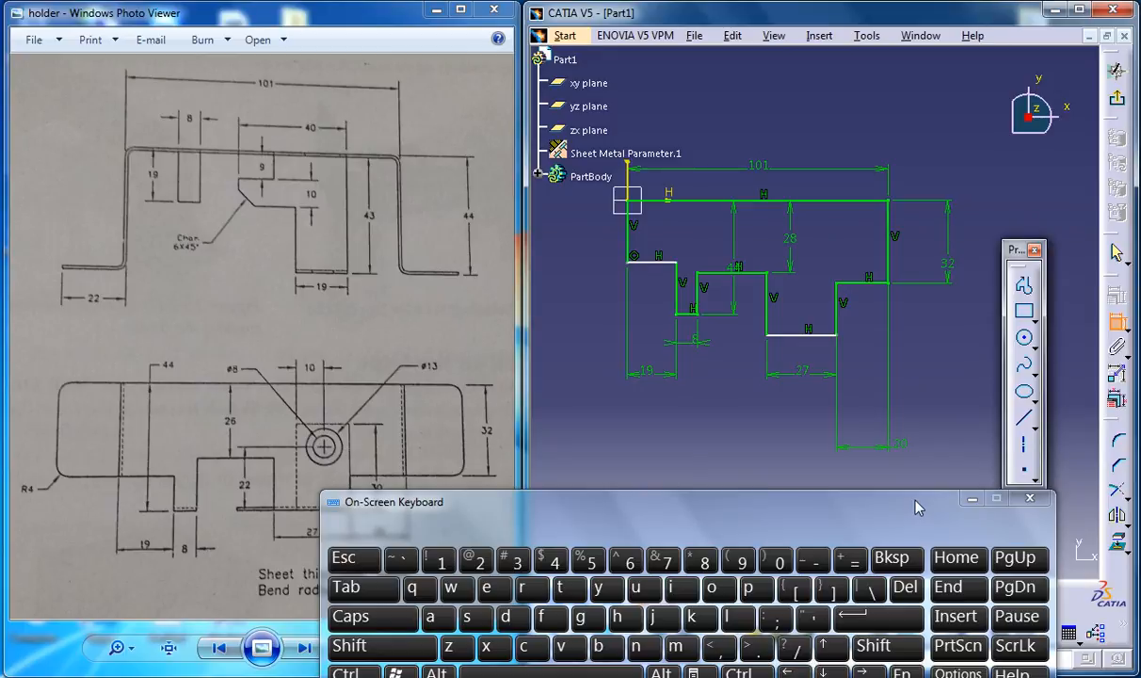
{"action": "left_click", "coordinate": [592, 177]}
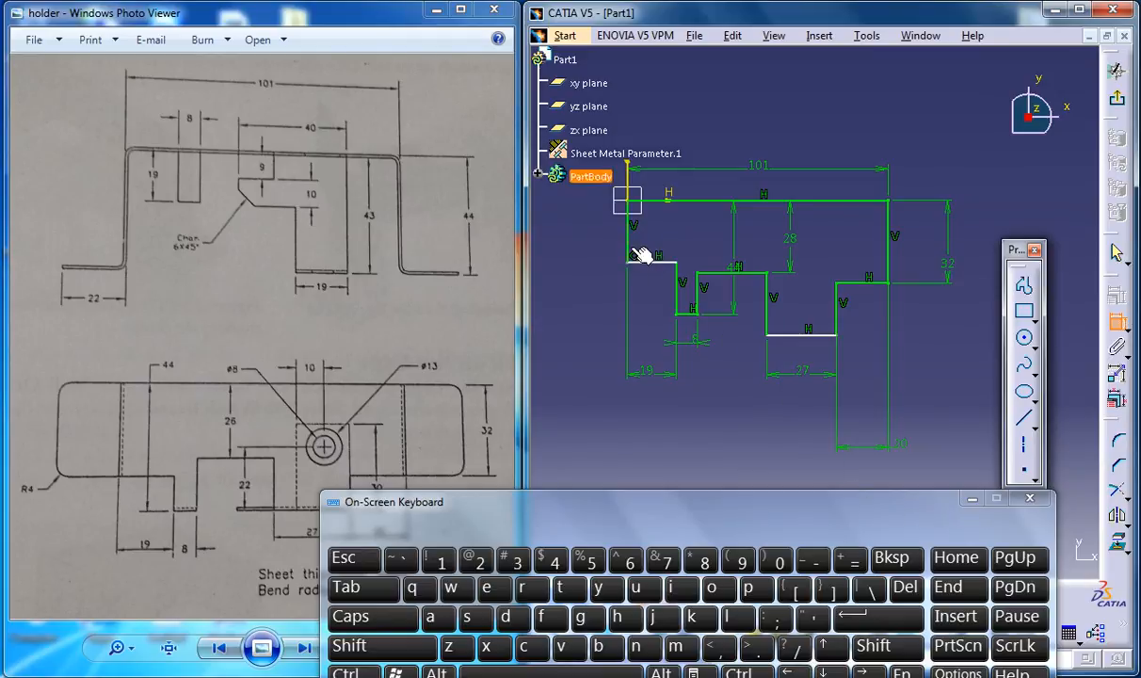
- Dimension the left lower edge 32 mm below the top edge
{"action": "double_click", "coordinate": [645, 257]}
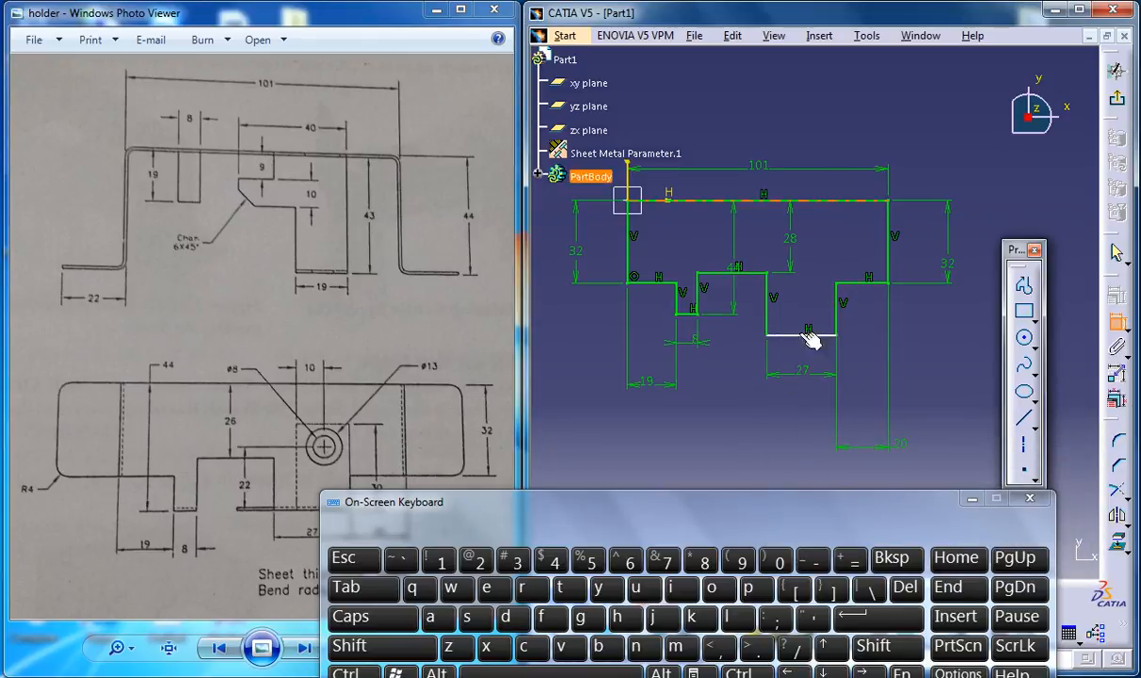
{"action": "mouse_move", "coordinate": [810, 332]}
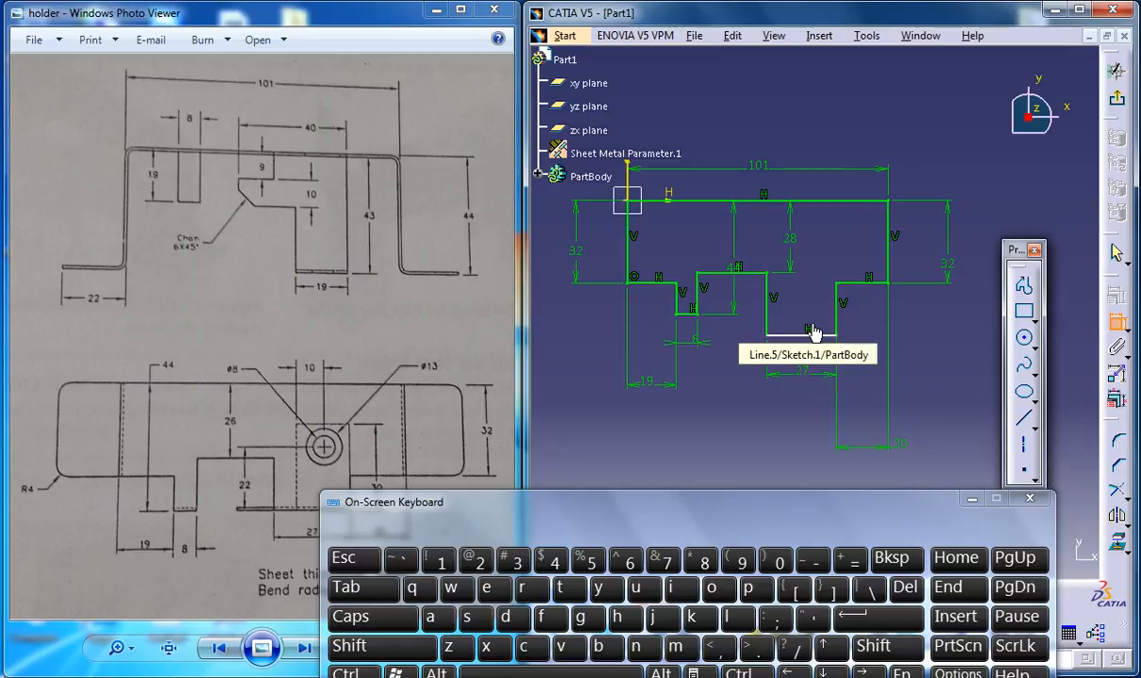
{"action": "mouse_move", "coordinate": [789, 320]}
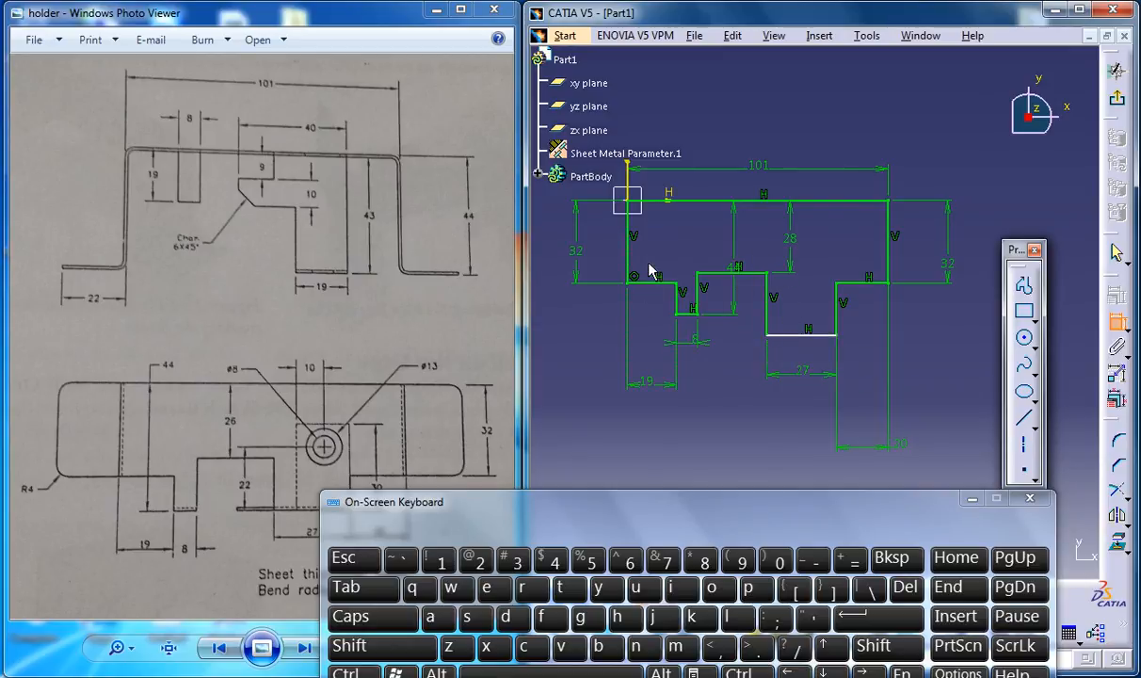
{"action": "mouse_move", "coordinate": [852, 282]}
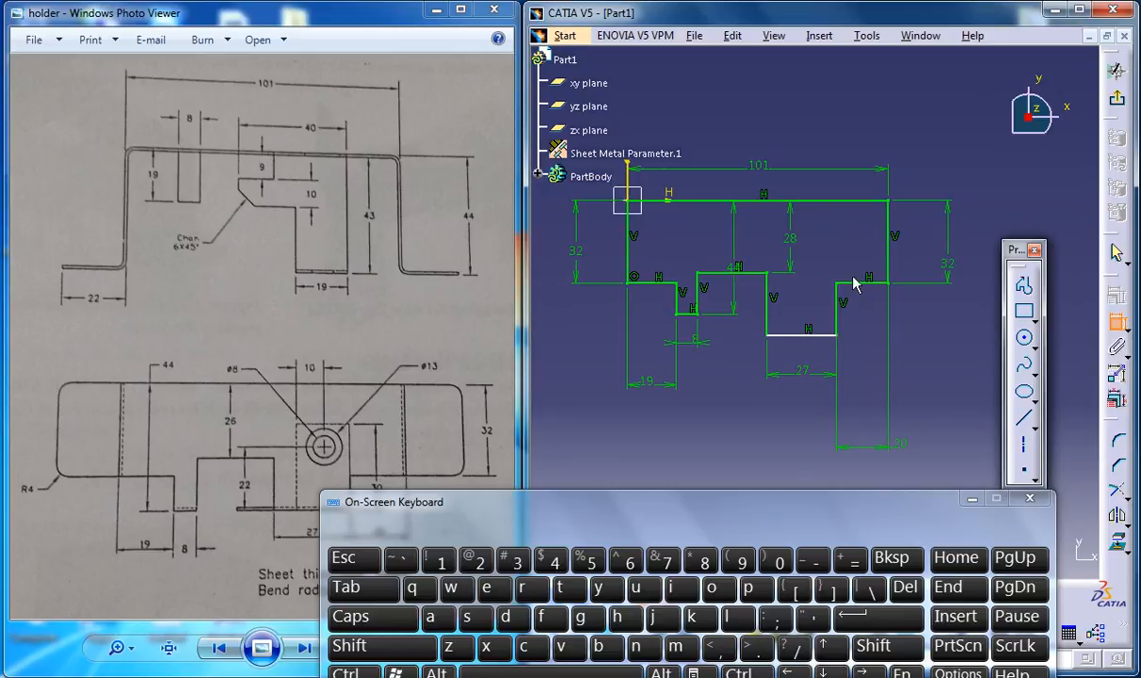
{"action": "mouse_move", "coordinate": [1062, 240]}
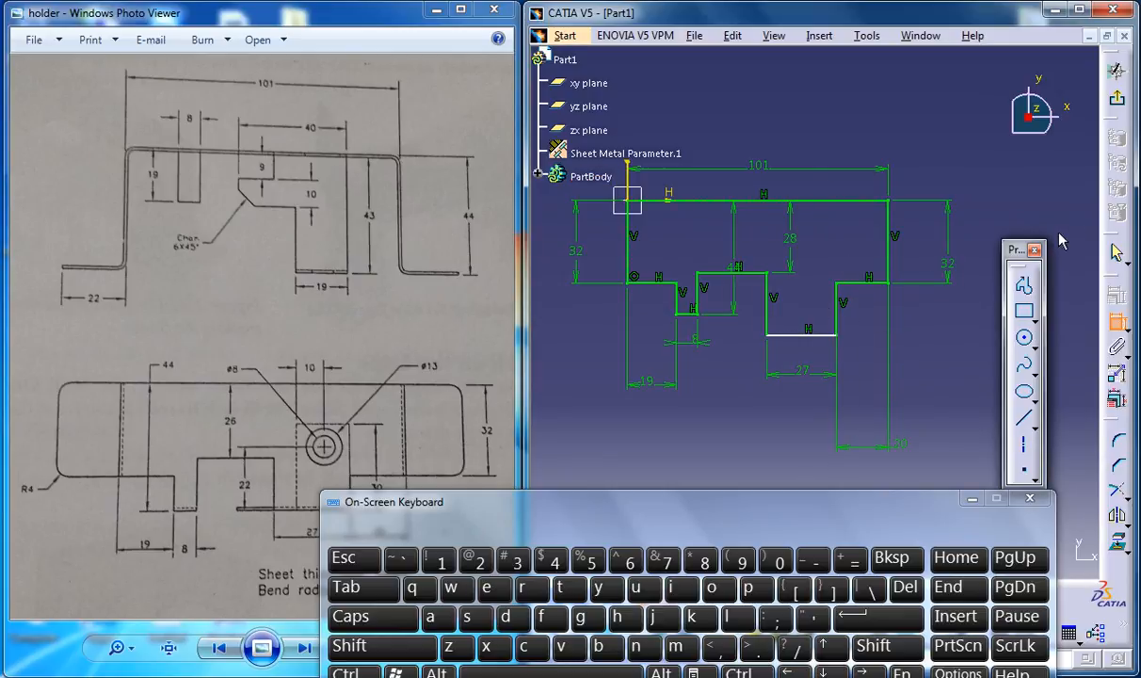
{"action": "mouse_move", "coordinate": [1103, 166]}
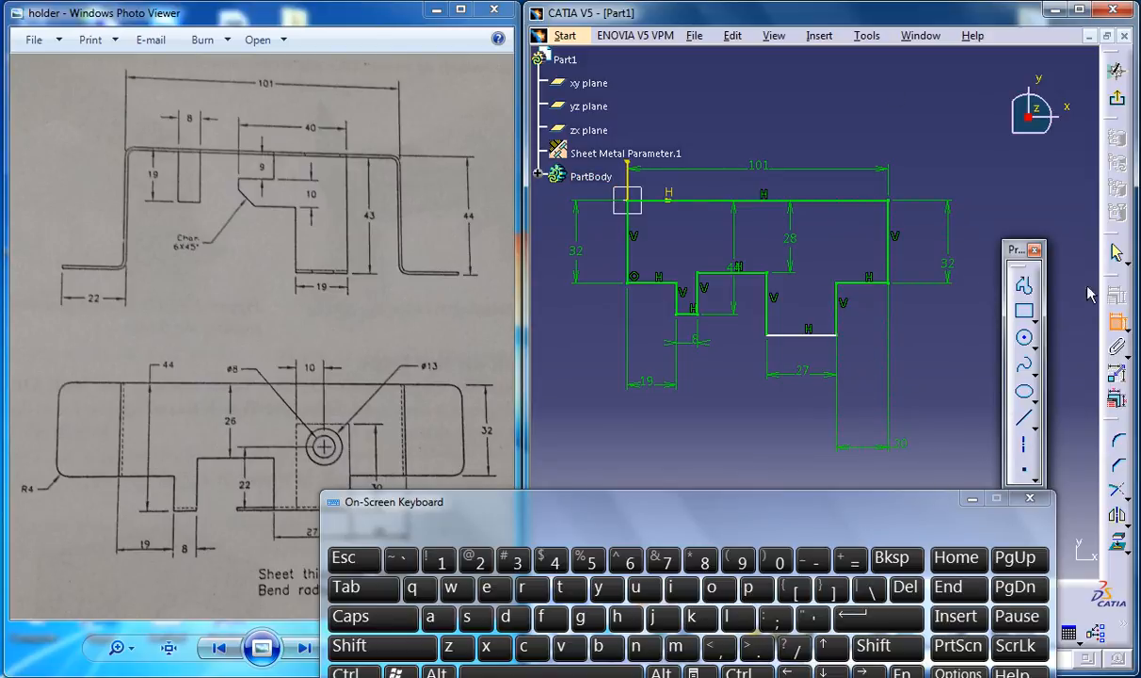
{"action": "mouse_move", "coordinate": [805, 344]}
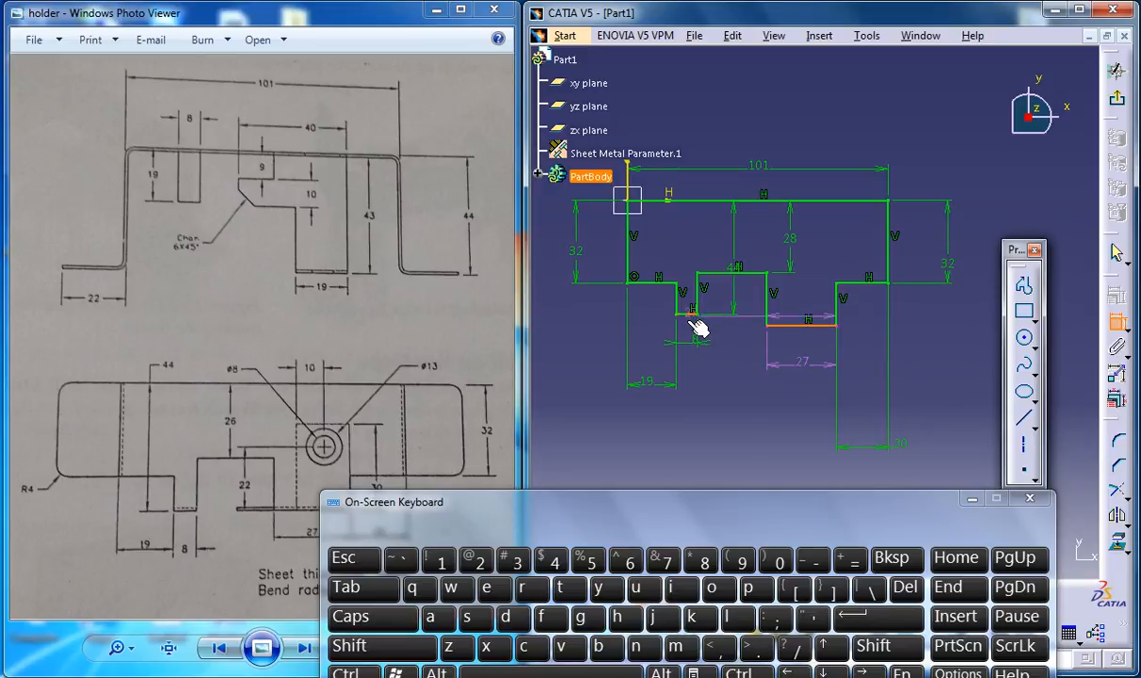
- Make the notch bottom and the small step bottom coincident
{"action": "right_click", "coordinate": [695, 327]}
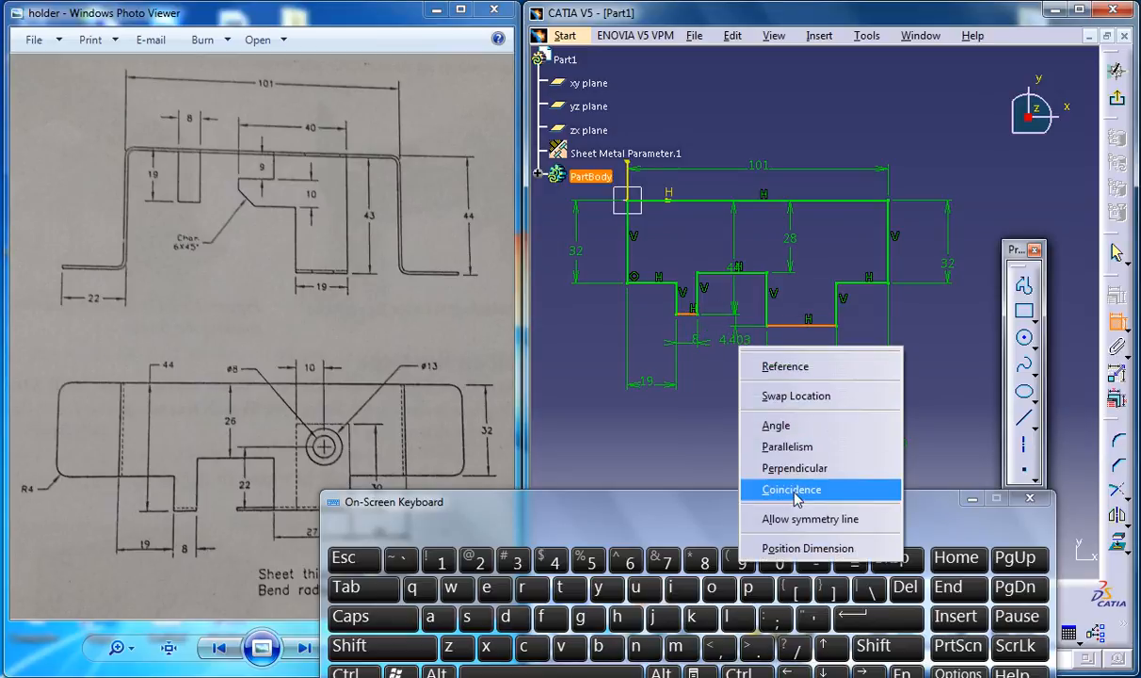
{"action": "left_click", "coordinate": [790, 490]}
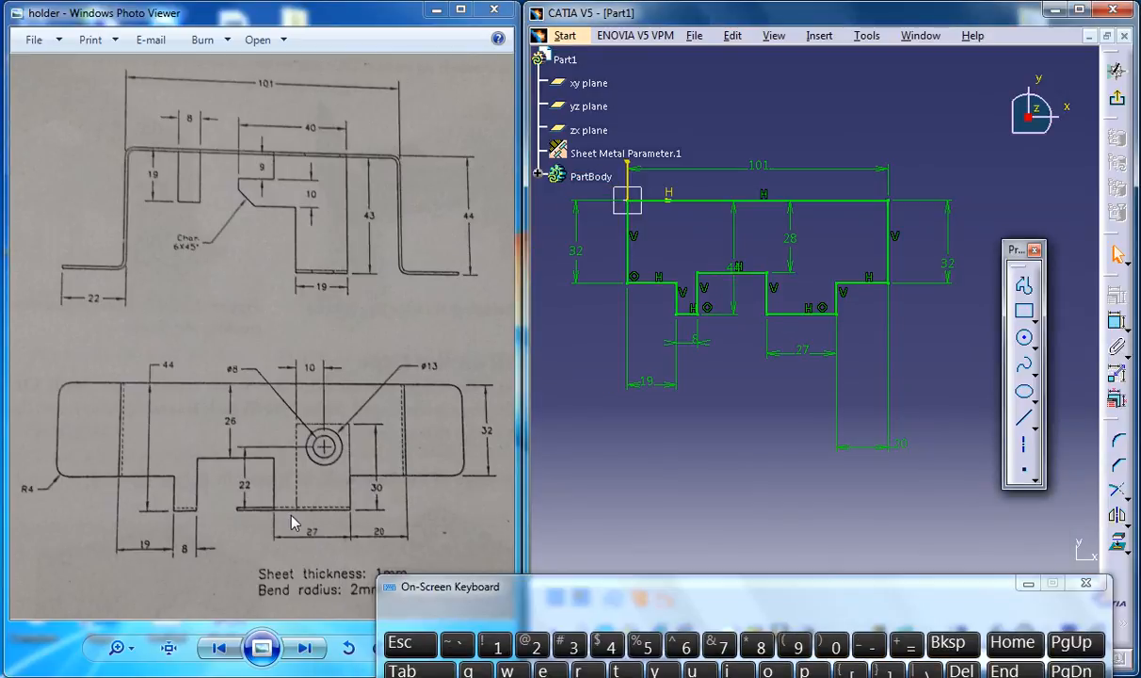
{"action": "mouse_move", "coordinate": [697, 577]}
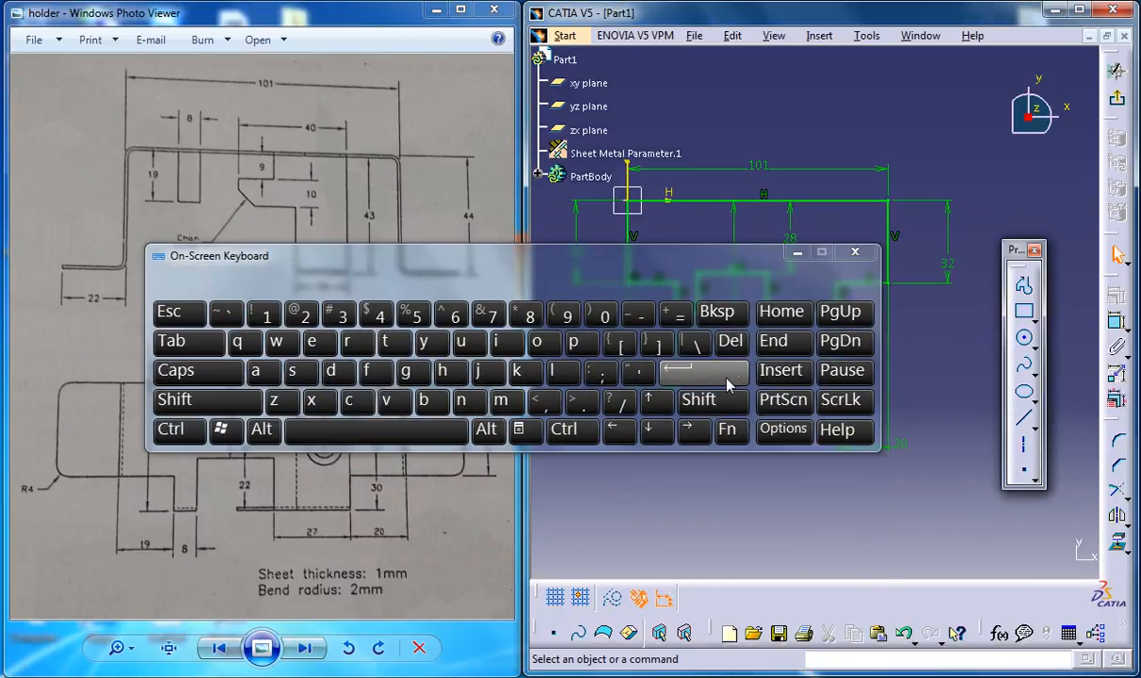
{"action": "left_click", "coordinate": [855, 252]}
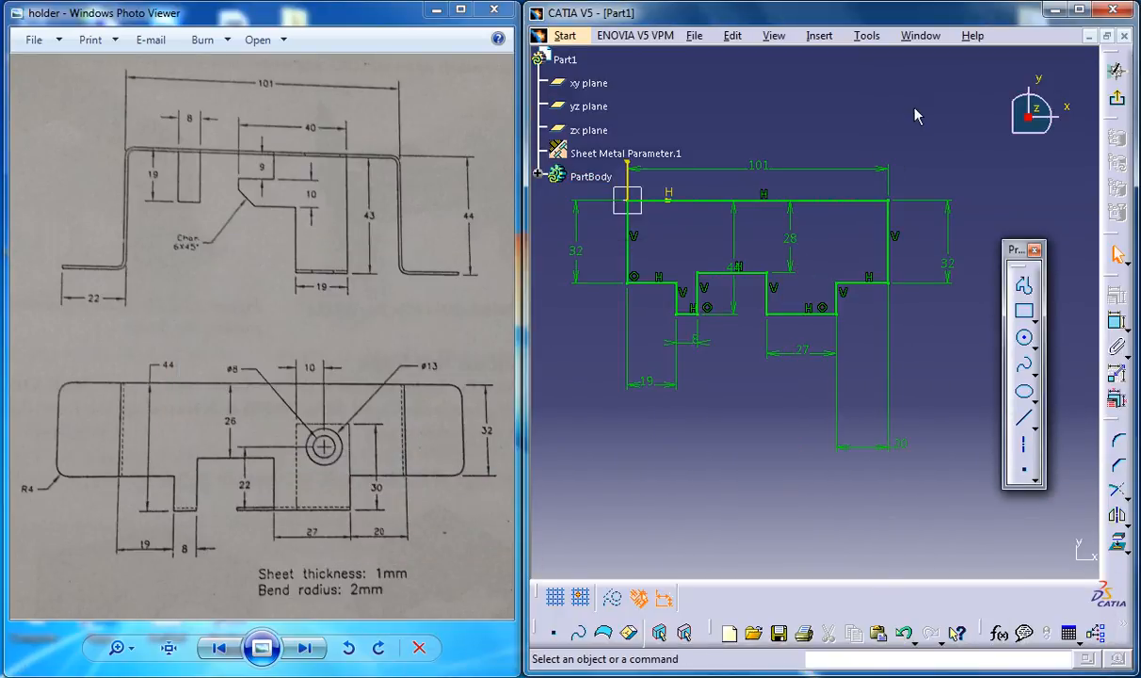
{"action": "mouse_move", "coordinate": [923, 313]}
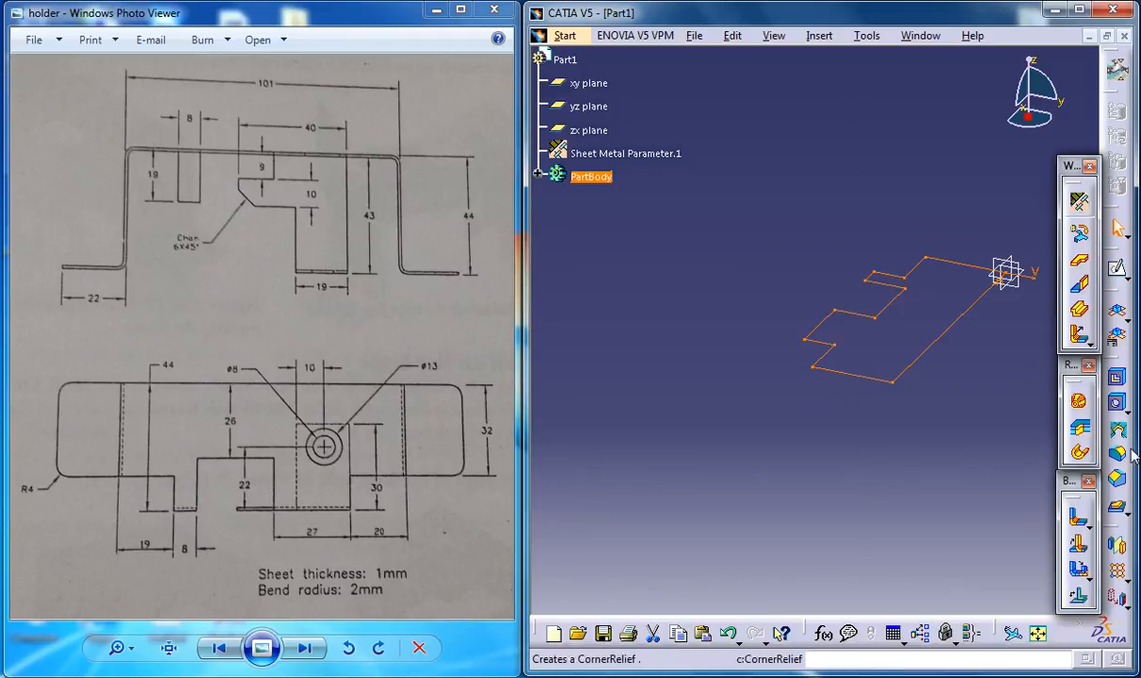
{"action": "mouse_move", "coordinate": [1080, 306]}
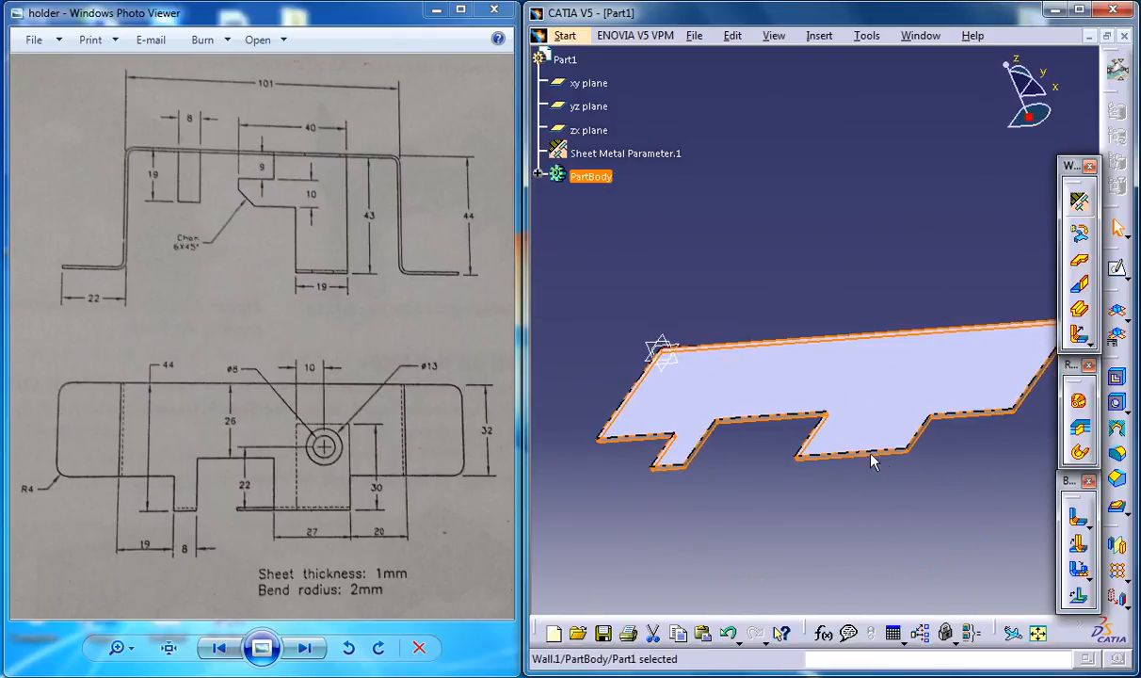
{"action": "mouse_move", "coordinate": [747, 307]}
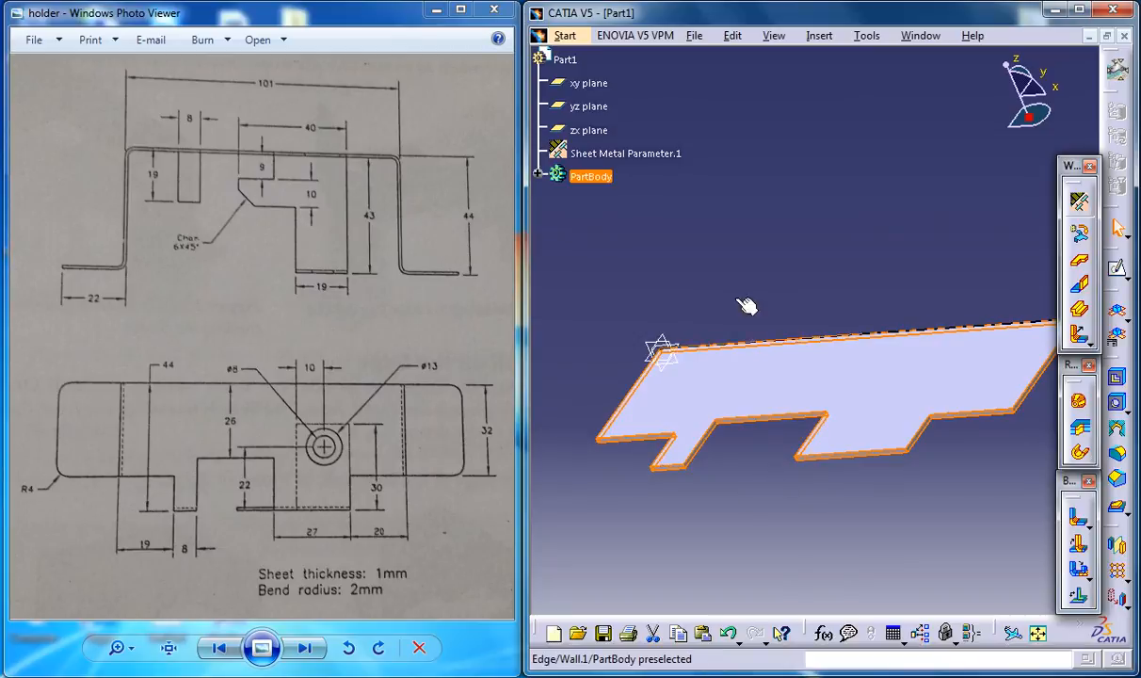
- Orbit around the flat base wall to view it edge-on, then select the wall
{"action": "left_click_drag", "start_coordinate": [747, 306], "coordinate": [942, 276]}
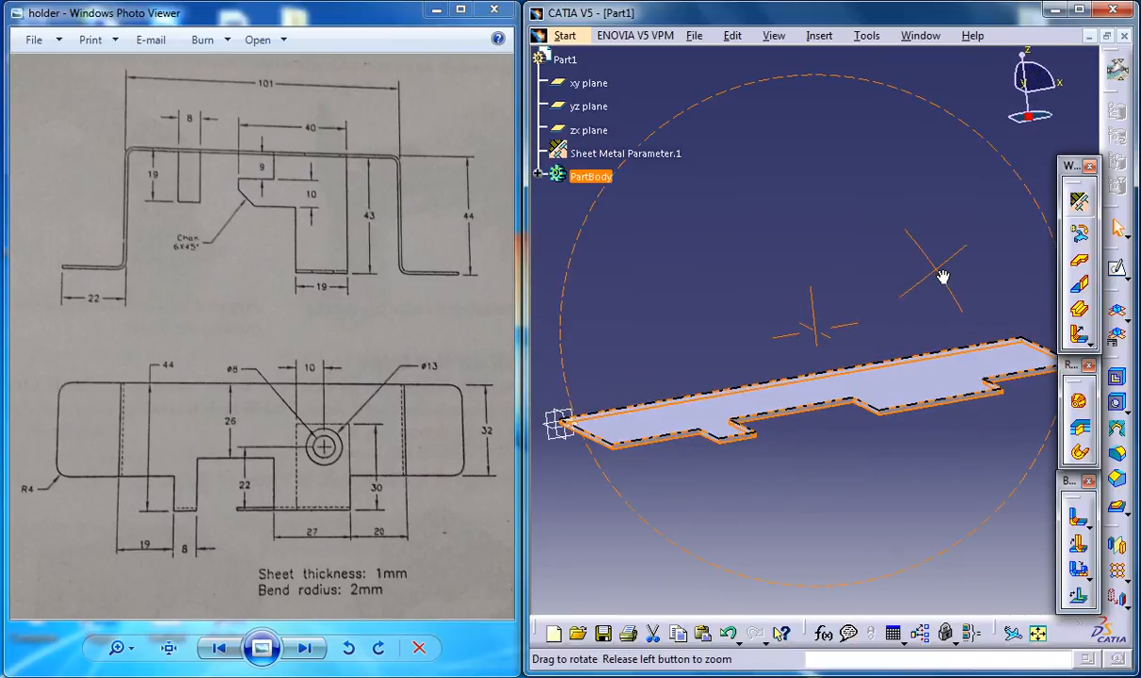
{"action": "left_click_drag", "start_coordinate": [941, 276], "coordinate": [892, 384]}
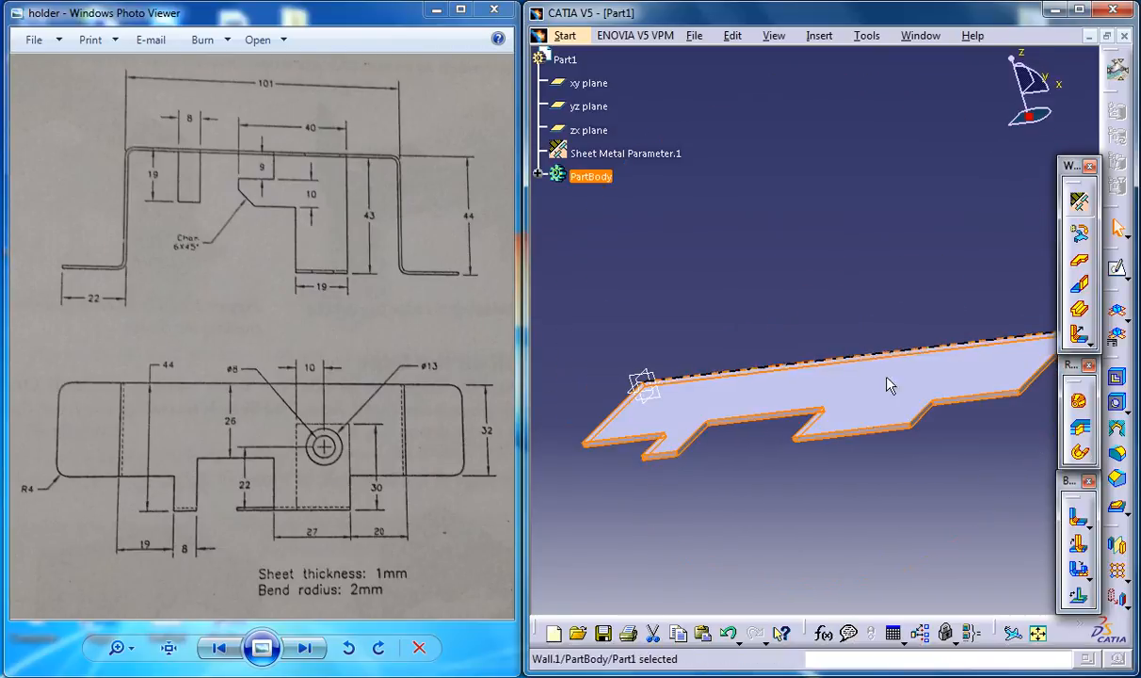
{"action": "left_click_drag", "start_coordinate": [889, 384], "coordinate": [902, 387]}
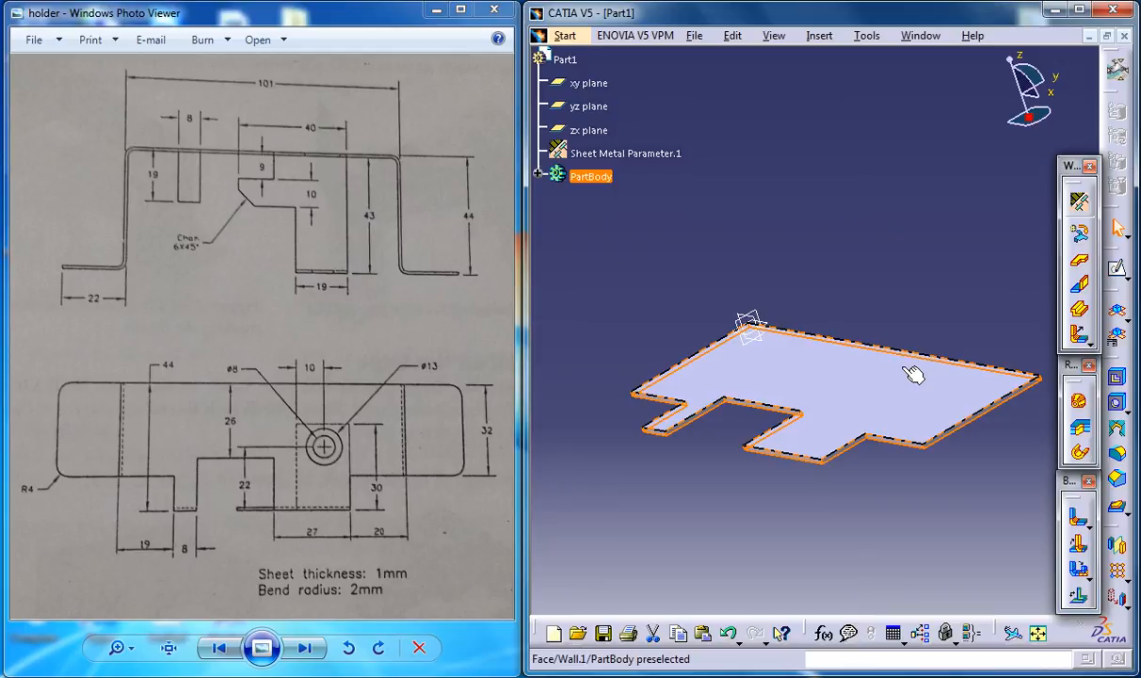
{"action": "left_click", "coordinate": [913, 377]}
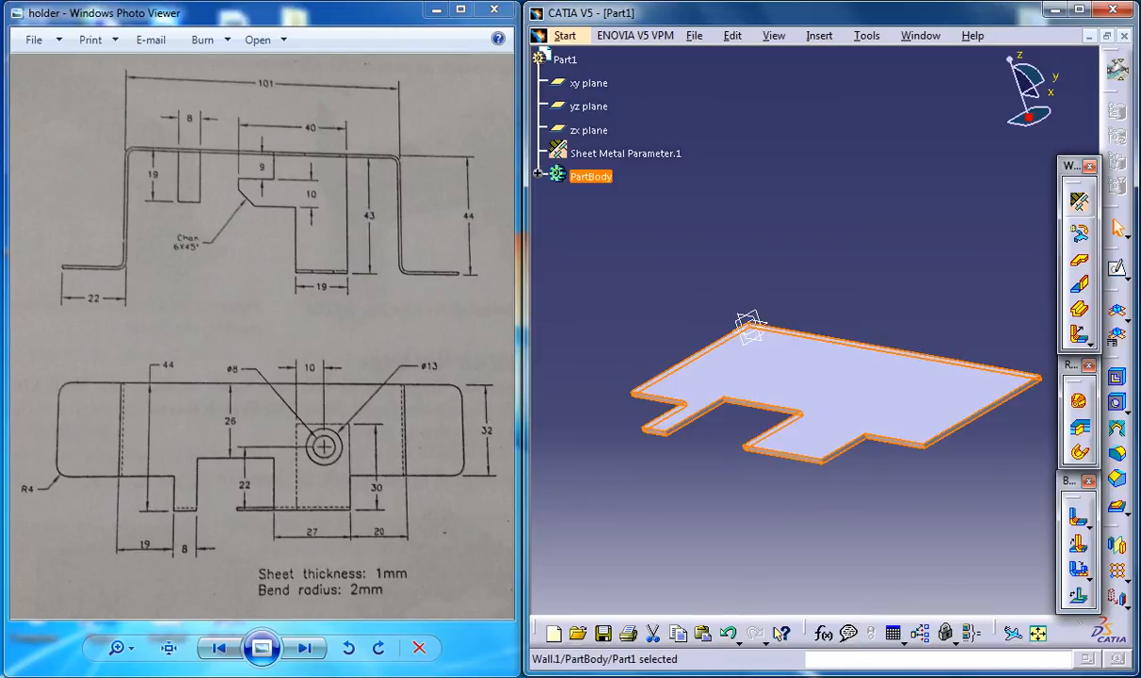